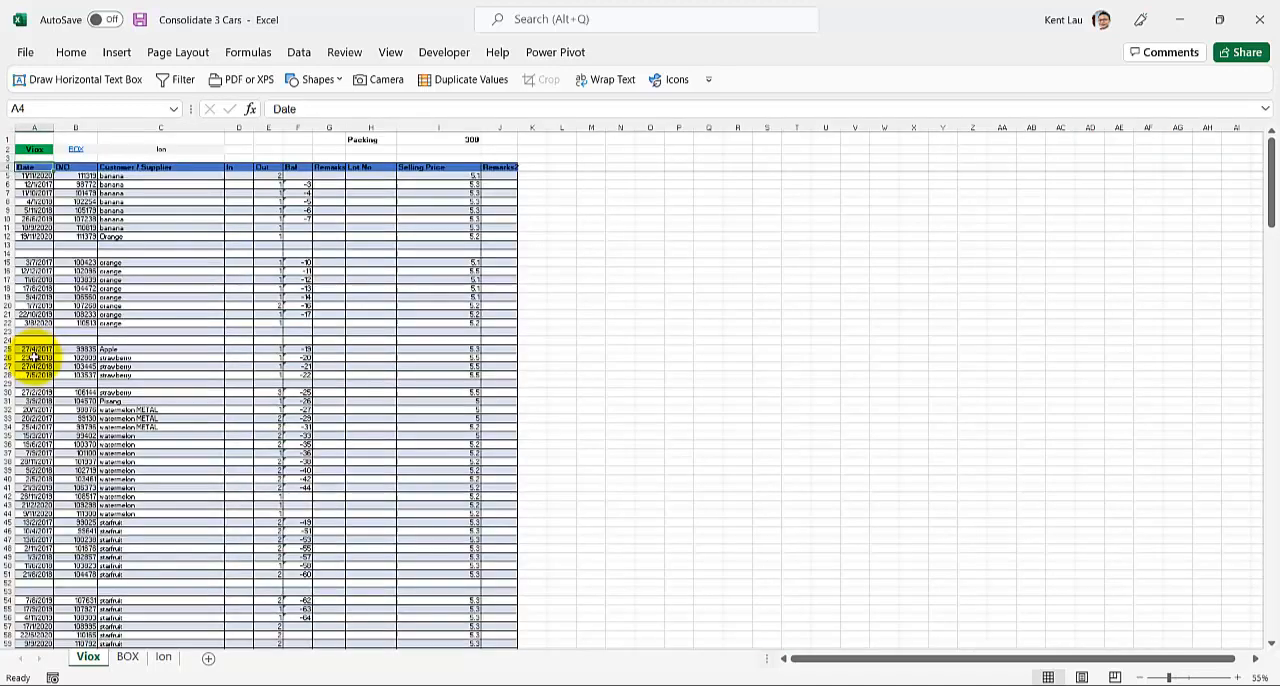
Paste the copied BOX rows on Sheet2 beneath the last of the copied Viox rows
{"action": "scroll", "scroll_direction": "down", "scroll_amount": 3}
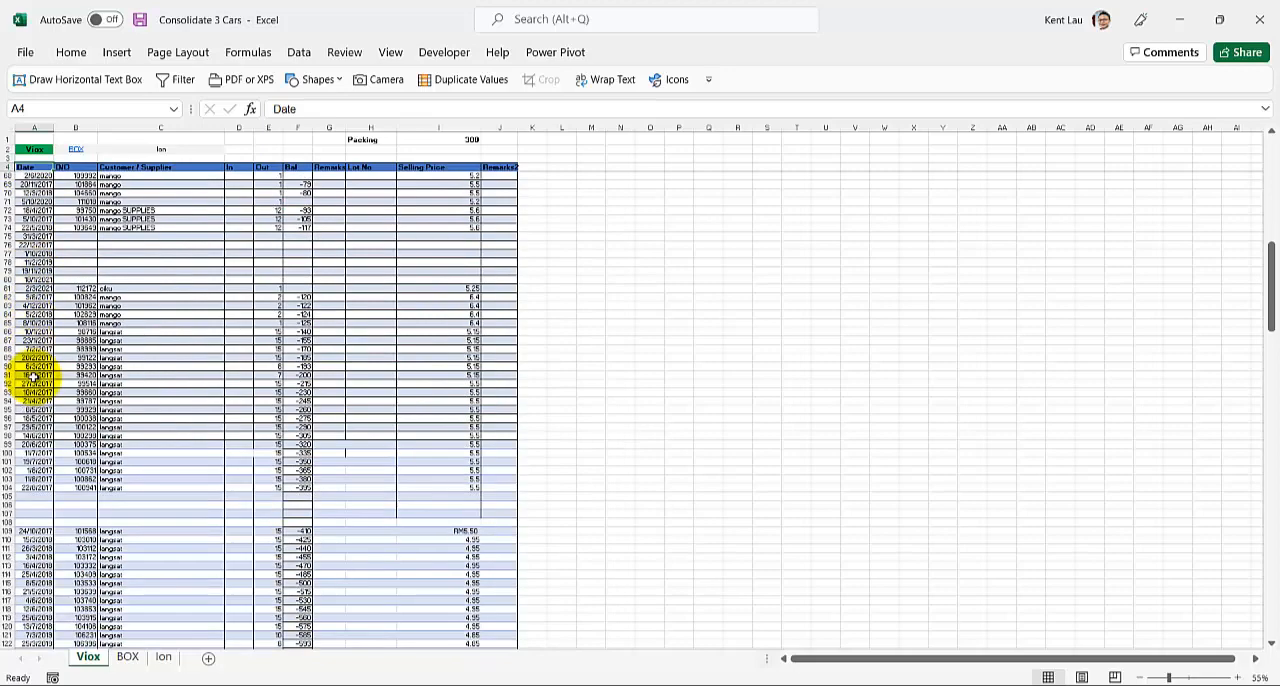
{"action": "scroll", "scroll_direction": "down", "scroll_amount": 3}
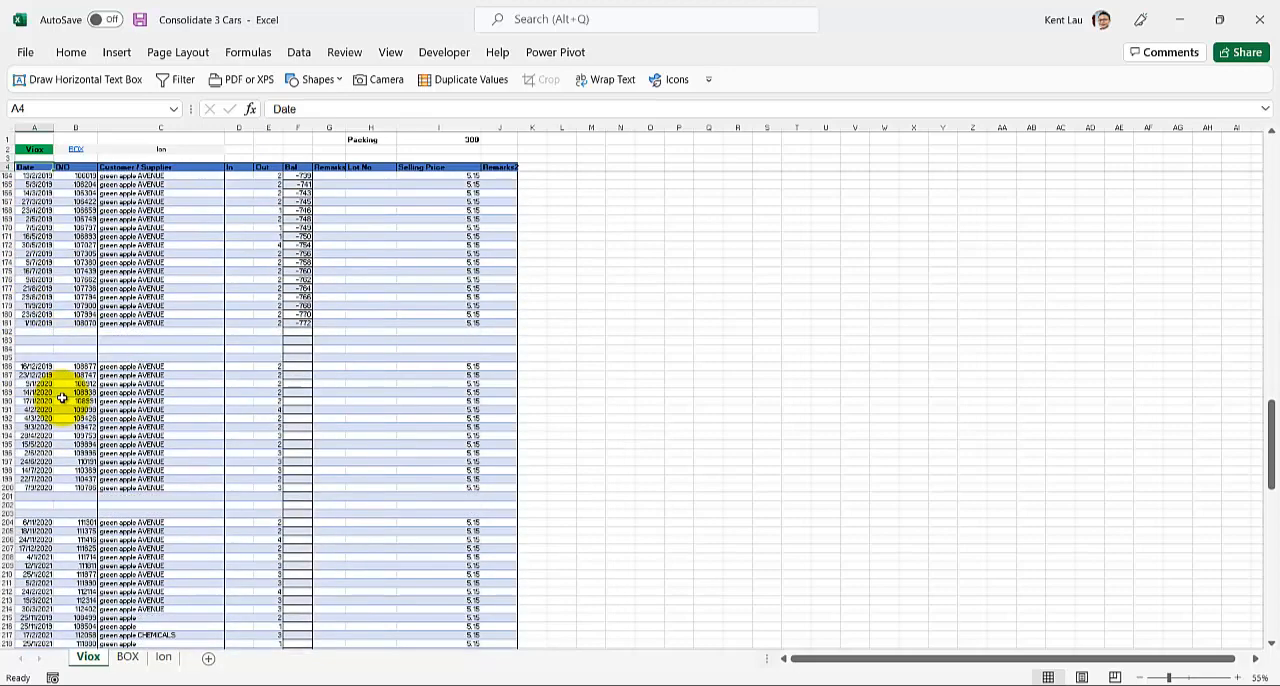
{"action": "scroll", "scroll_direction": "down", "scroll_amount": 3}
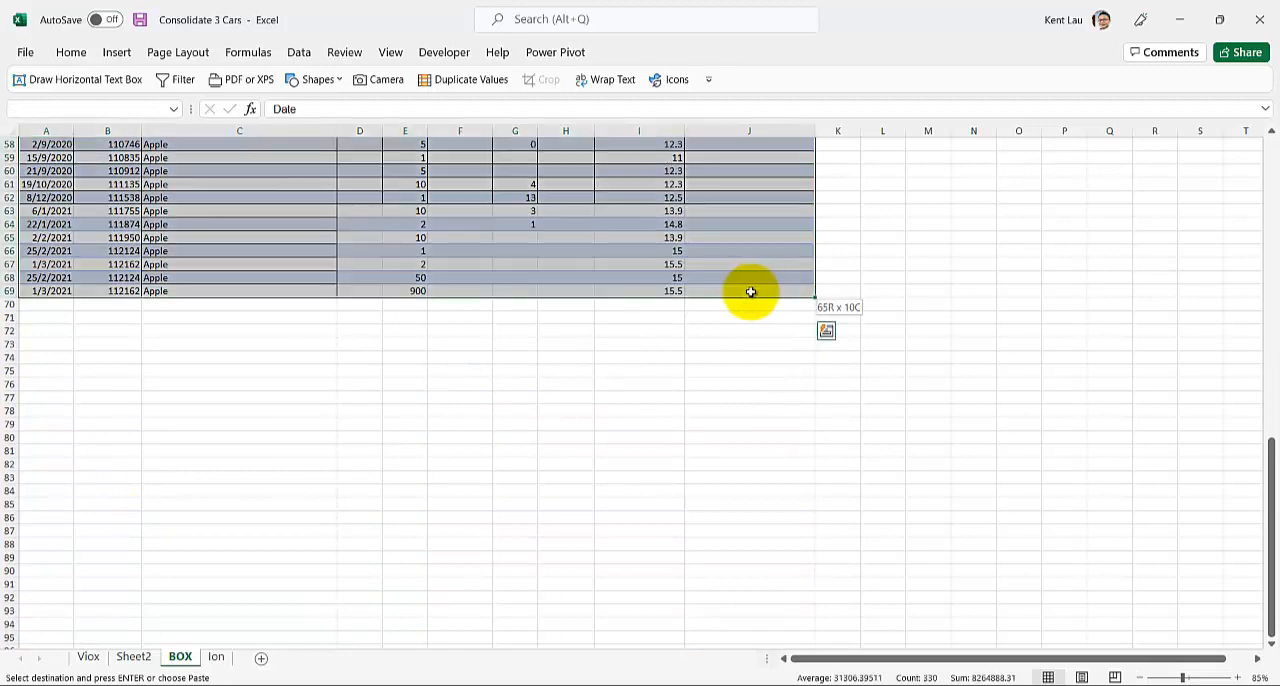
{"action": "left_click", "coordinate": [138, 656]}
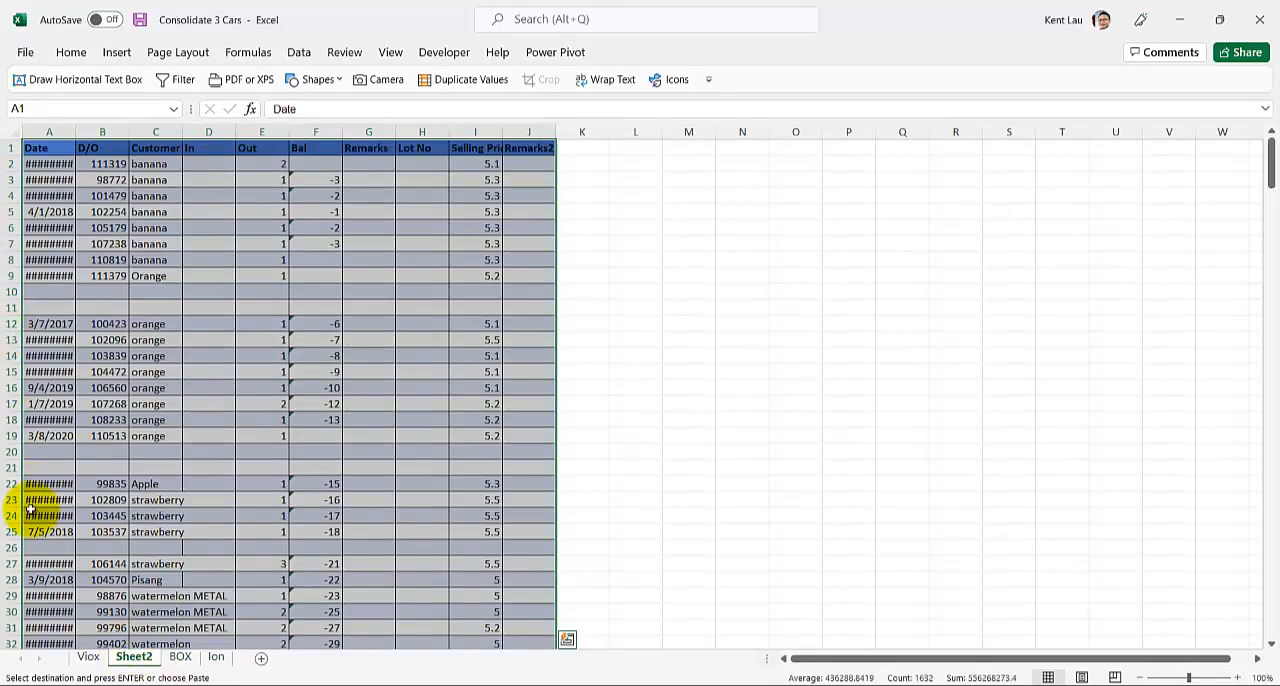
{"action": "scroll", "scroll_direction": "down", "scroll_amount": 3}
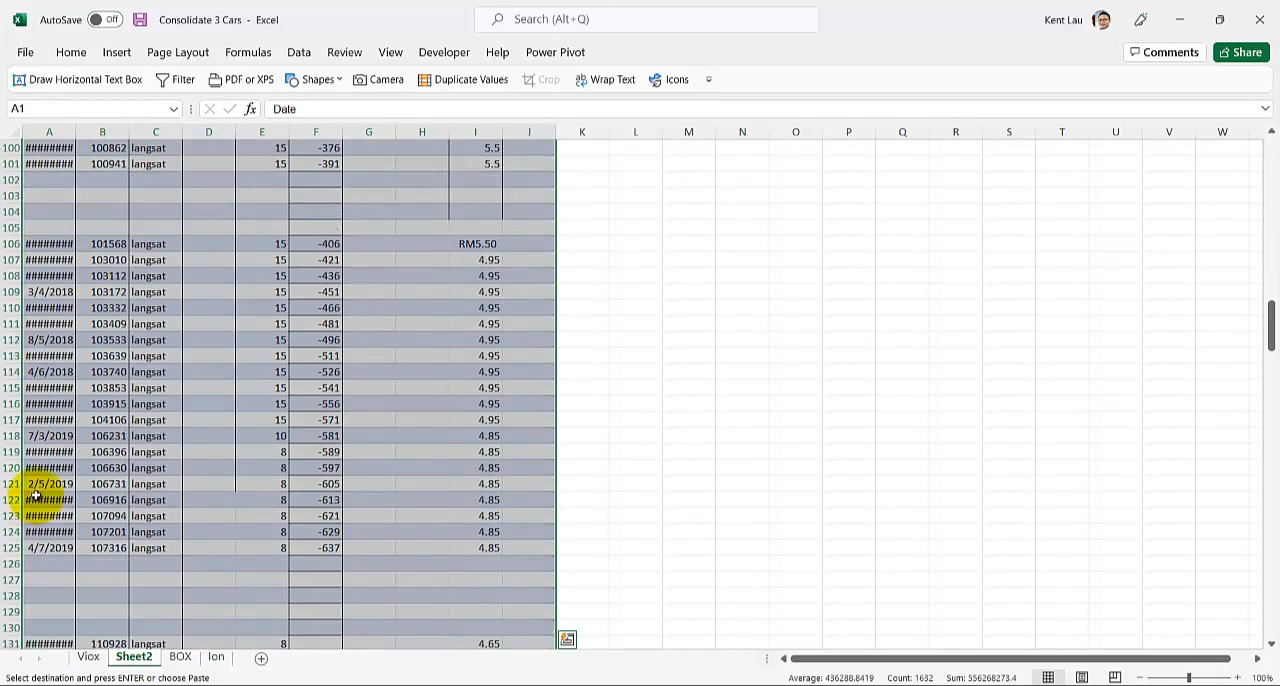
{"action": "scroll", "scroll_direction": "down", "scroll_amount": 3}
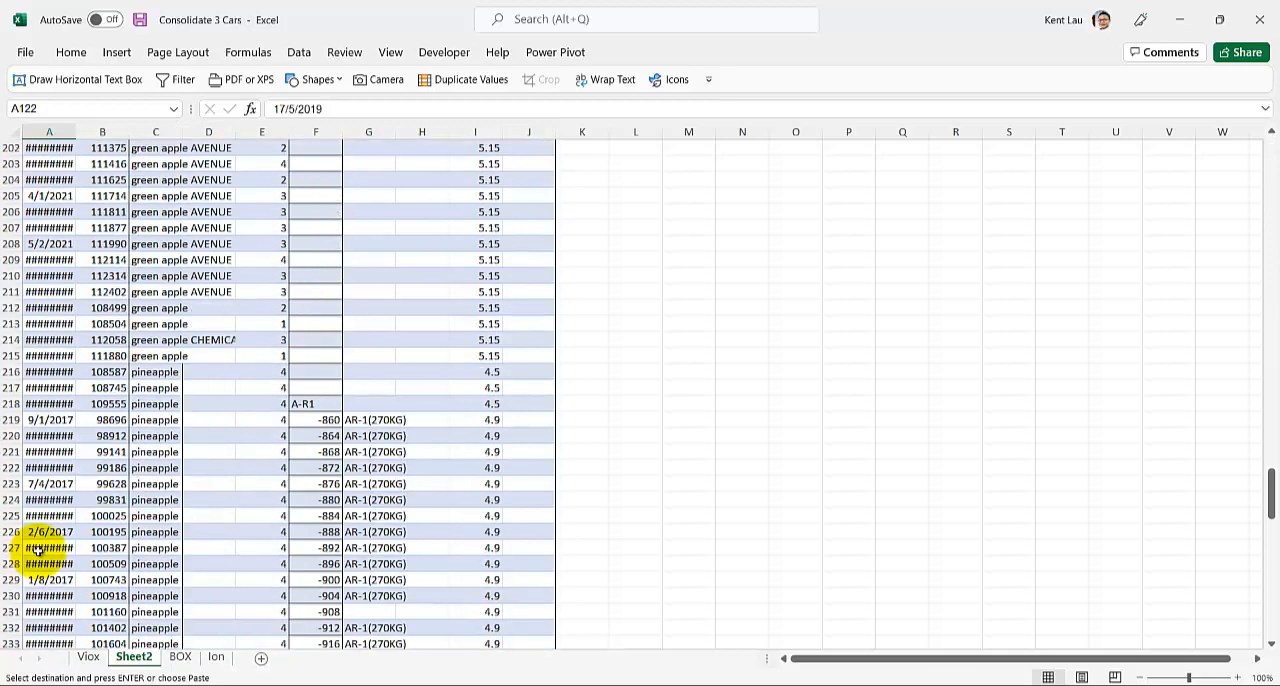
{"action": "scroll", "scroll_direction": "down", "scroll_amount": 3}
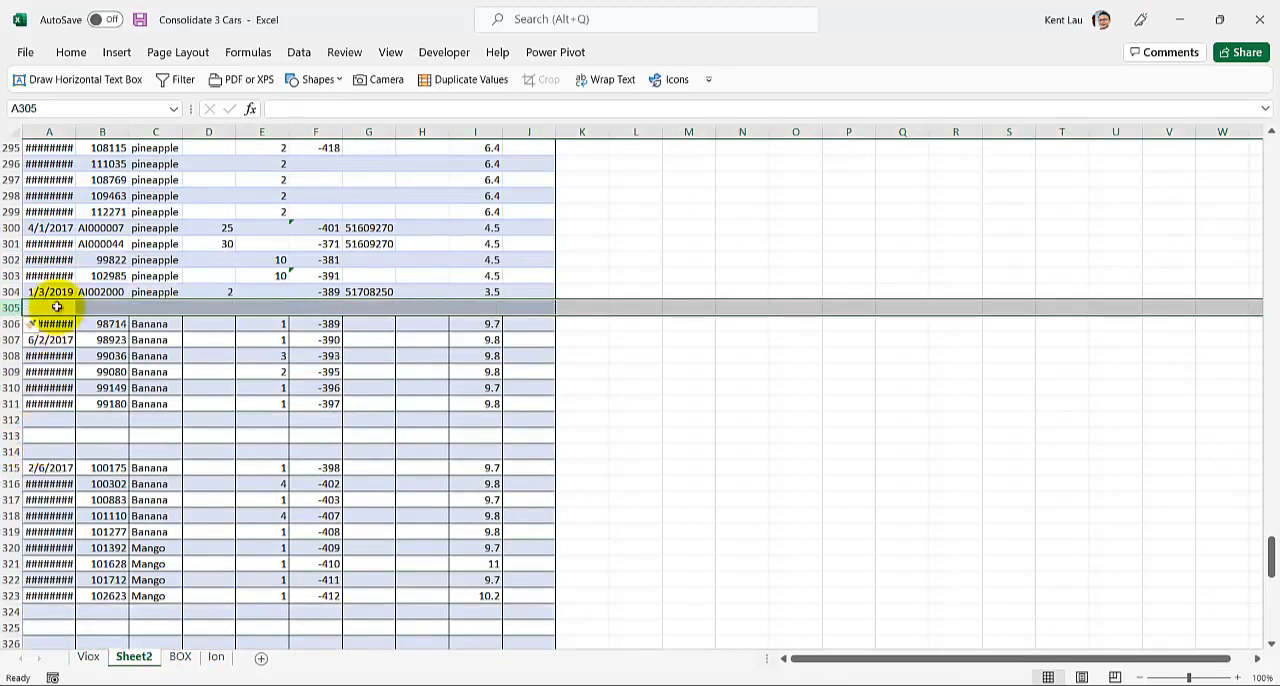
Delete the hand-combined Sheet2, confirming the permanent deletion, leaving Viox, BOX and Ion
{"action": "left_click", "coordinate": [136, 656]}
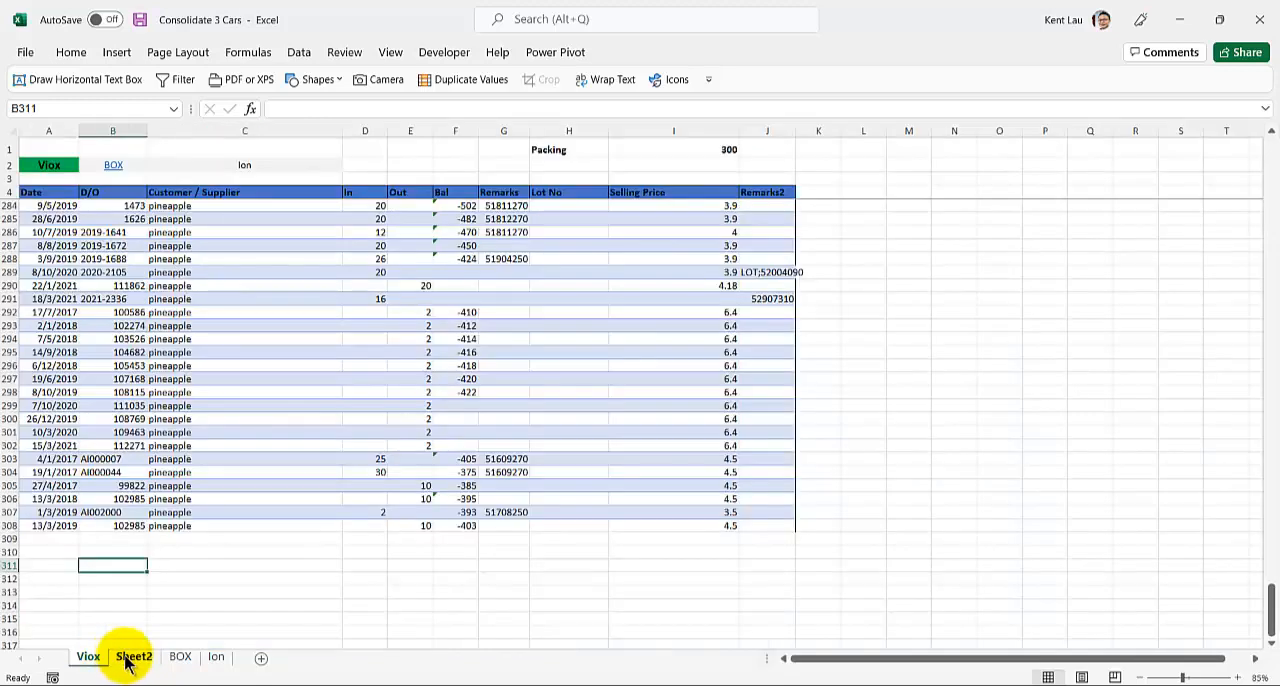
{"action": "left_click", "coordinate": [132, 656]}
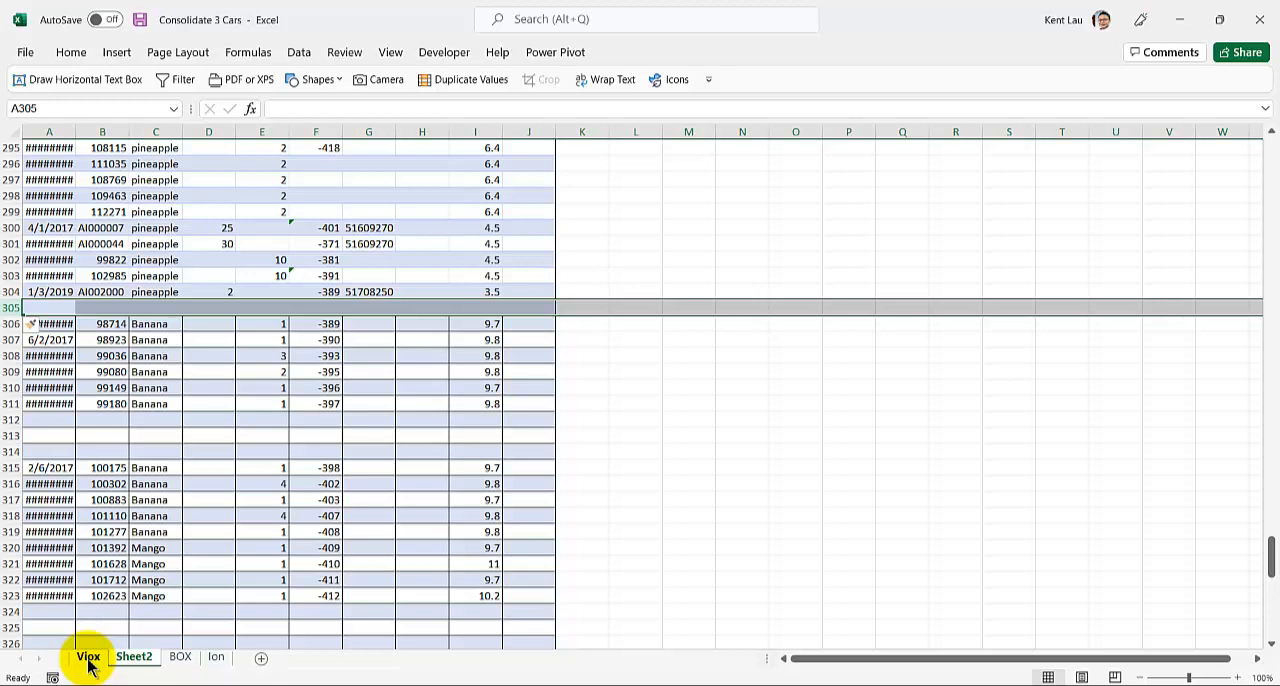
{"action": "left_click", "coordinate": [88, 660]}
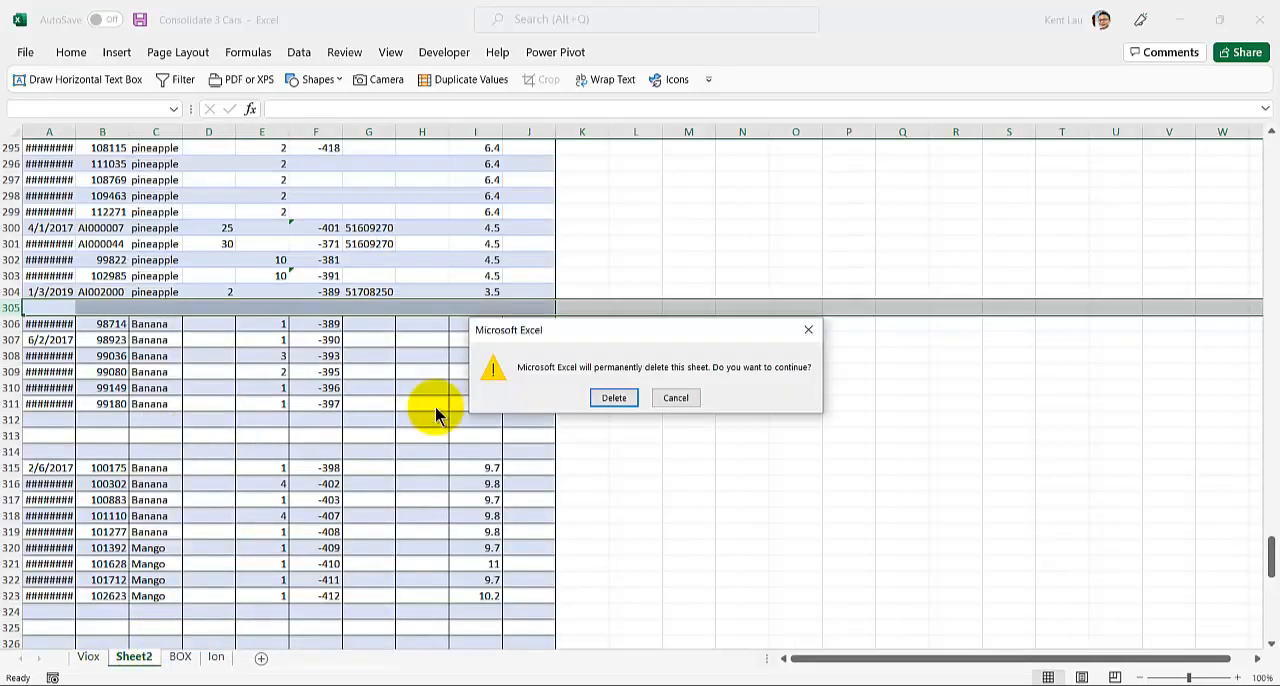
{"action": "left_click", "coordinate": [612, 398]}
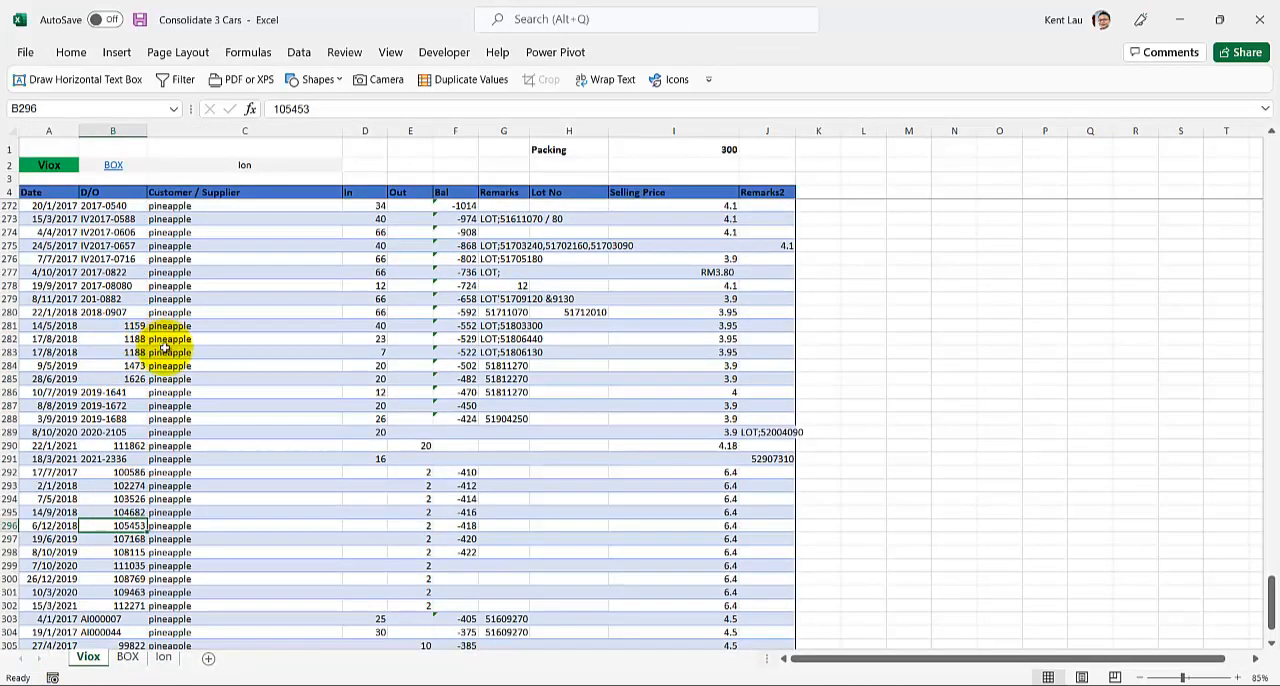
Try Ctrl+T on a cell in the Viox data, then cancel the wrongly-ranged Create Table attempt
{"action": "left_click", "coordinate": [232, 378]}
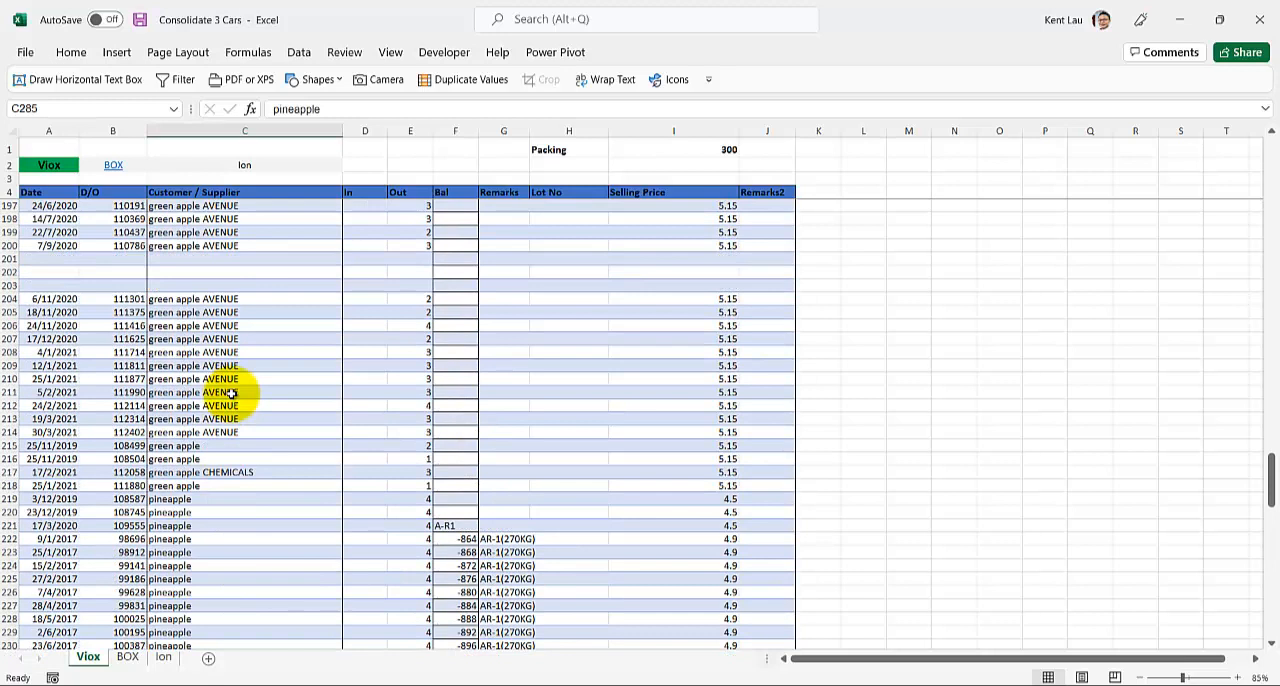
{"action": "scroll", "scroll_direction": "up", "scroll_amount": 3}
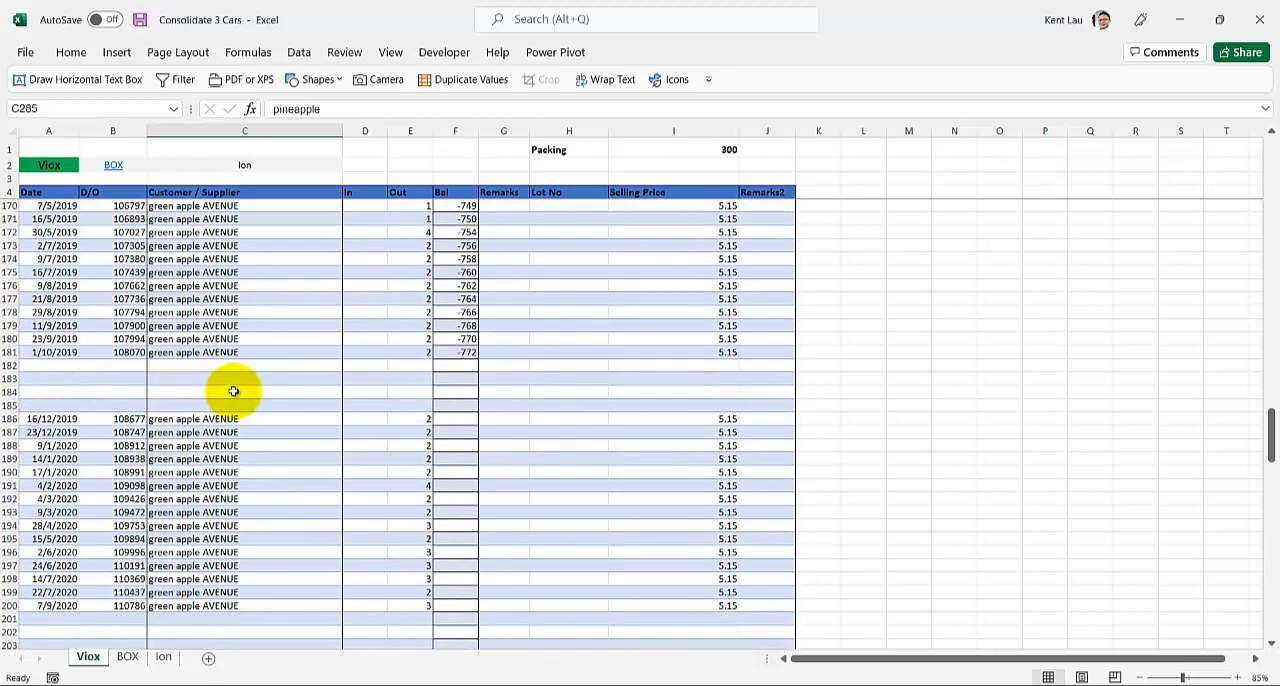
{"action": "left_click", "coordinate": [244, 260]}
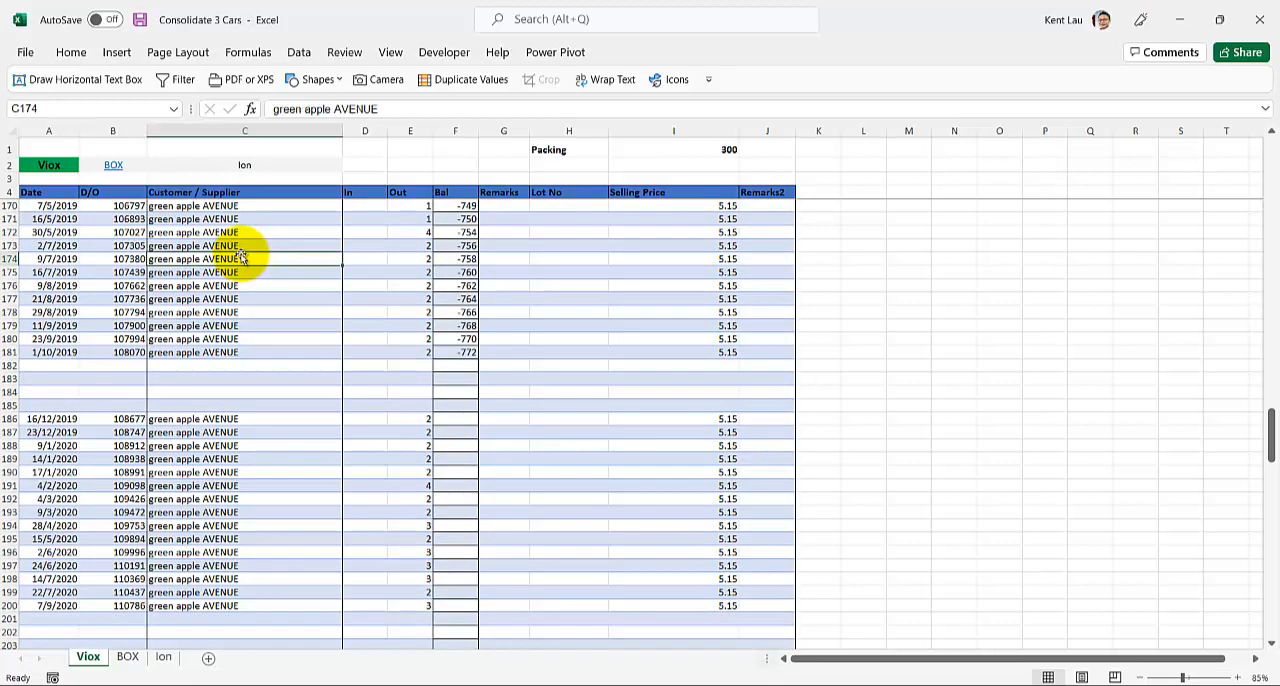
{"action": "key", "text": "ctrl+t"}
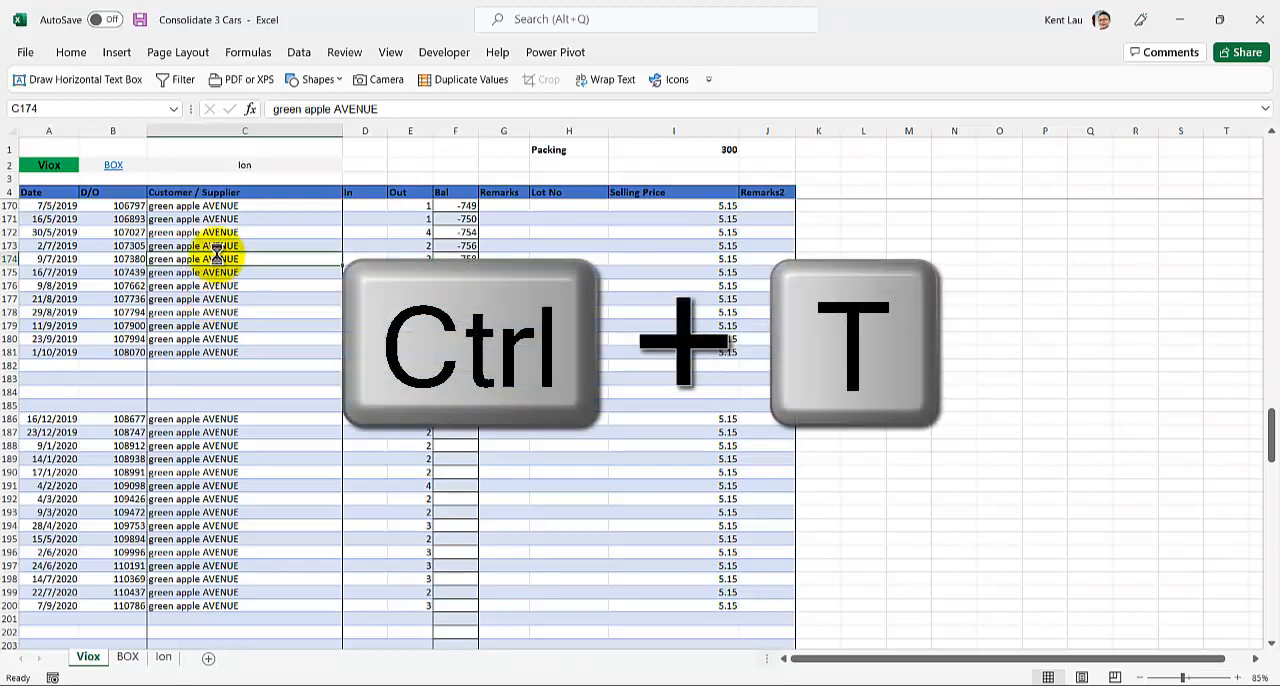
{"action": "key", "text": "Ctrl+t"}
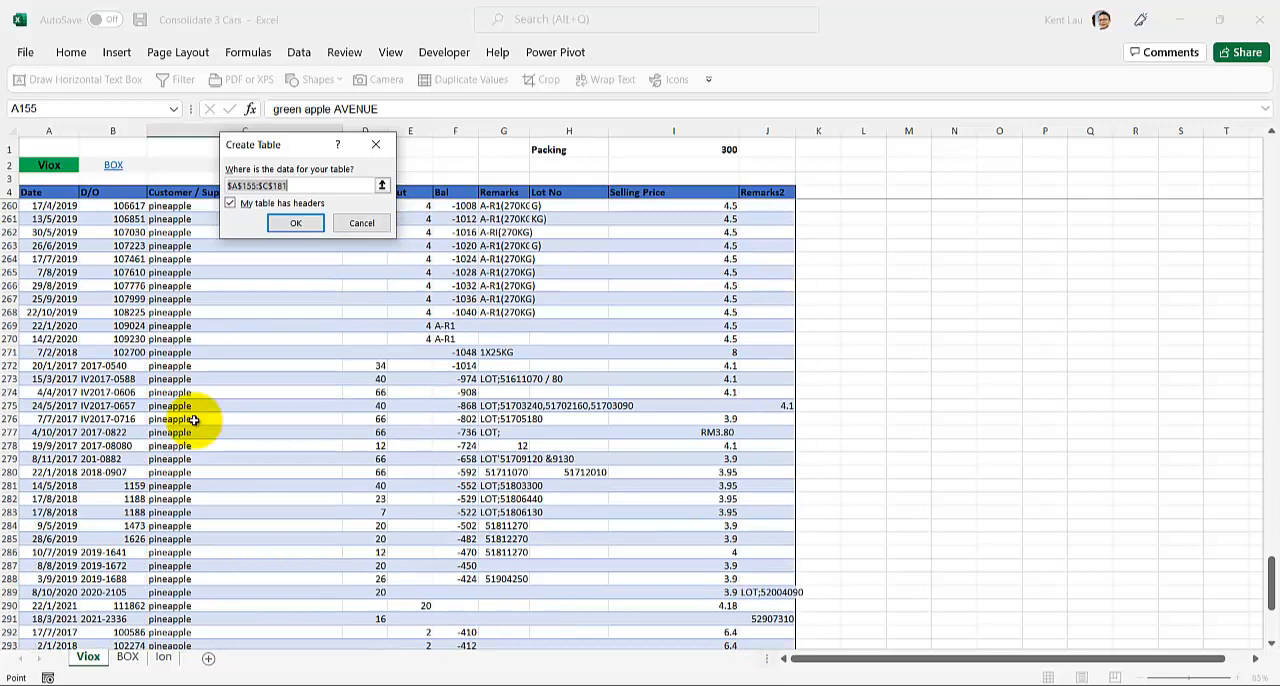
{"action": "scroll", "scroll_direction": "down", "scroll_amount": 3}
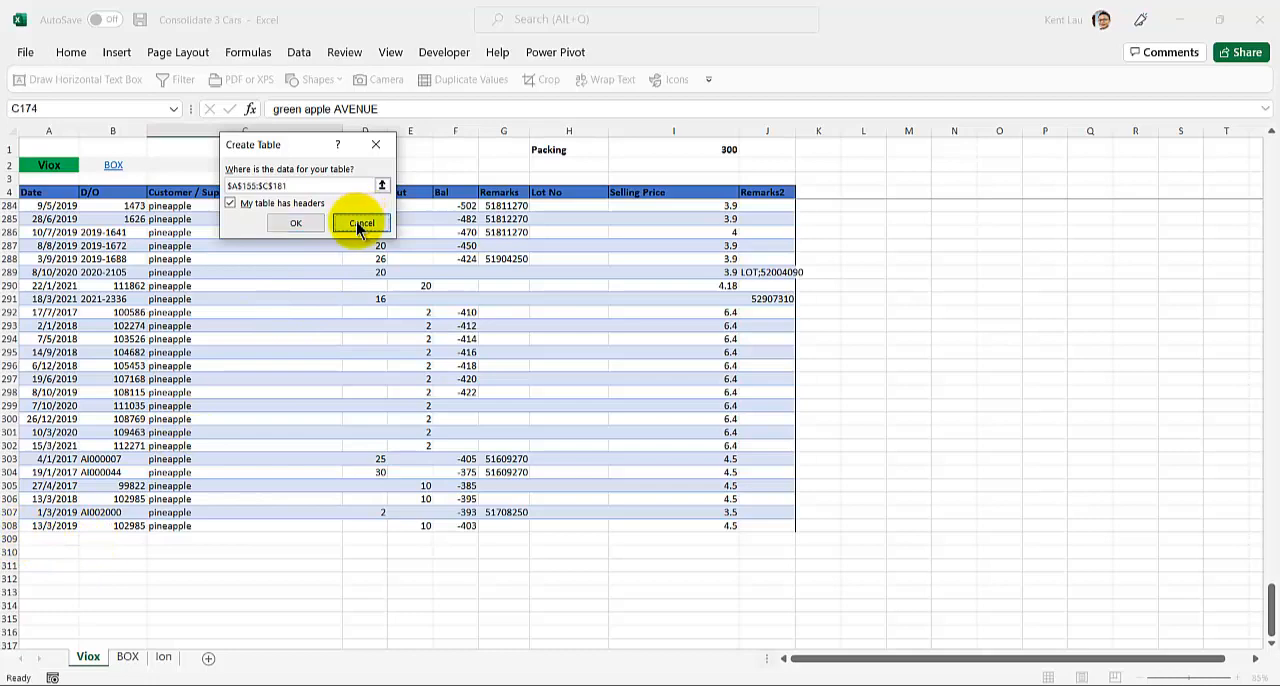
{"action": "left_click", "coordinate": [360, 222]}
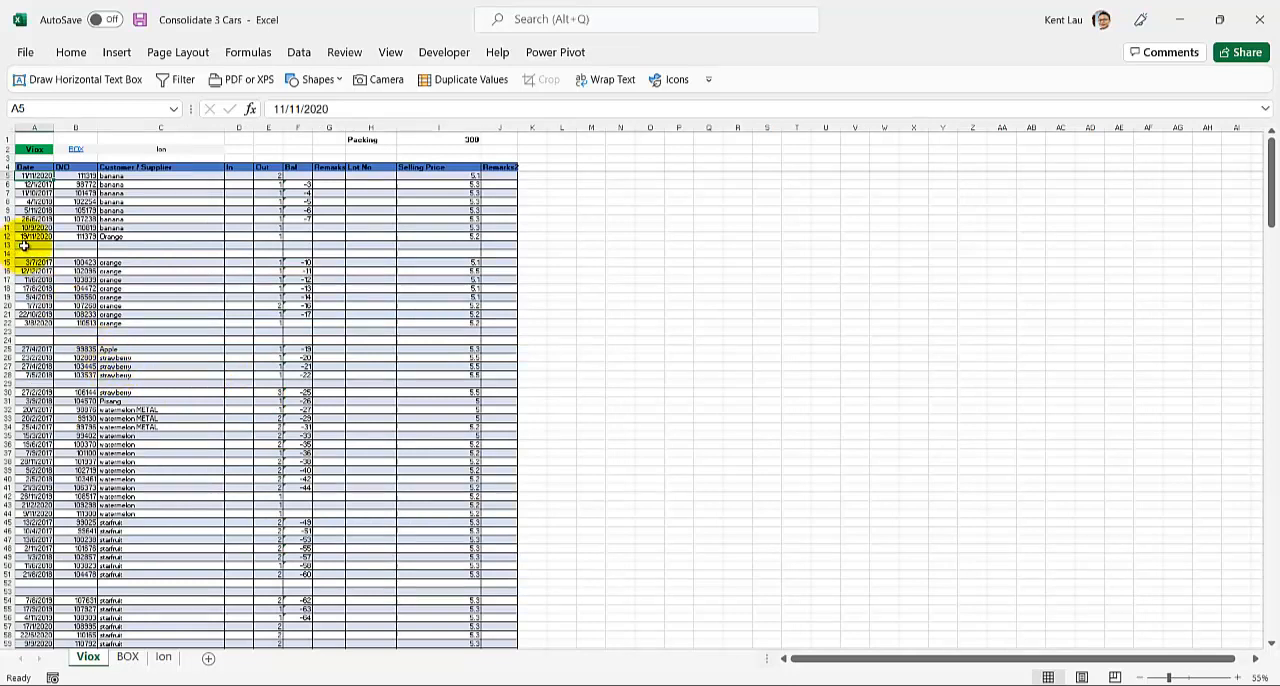
Reopen Create Table starting from the Date header in A4 with the full range and headers checked
{"action": "left_click", "coordinate": [32, 164]}
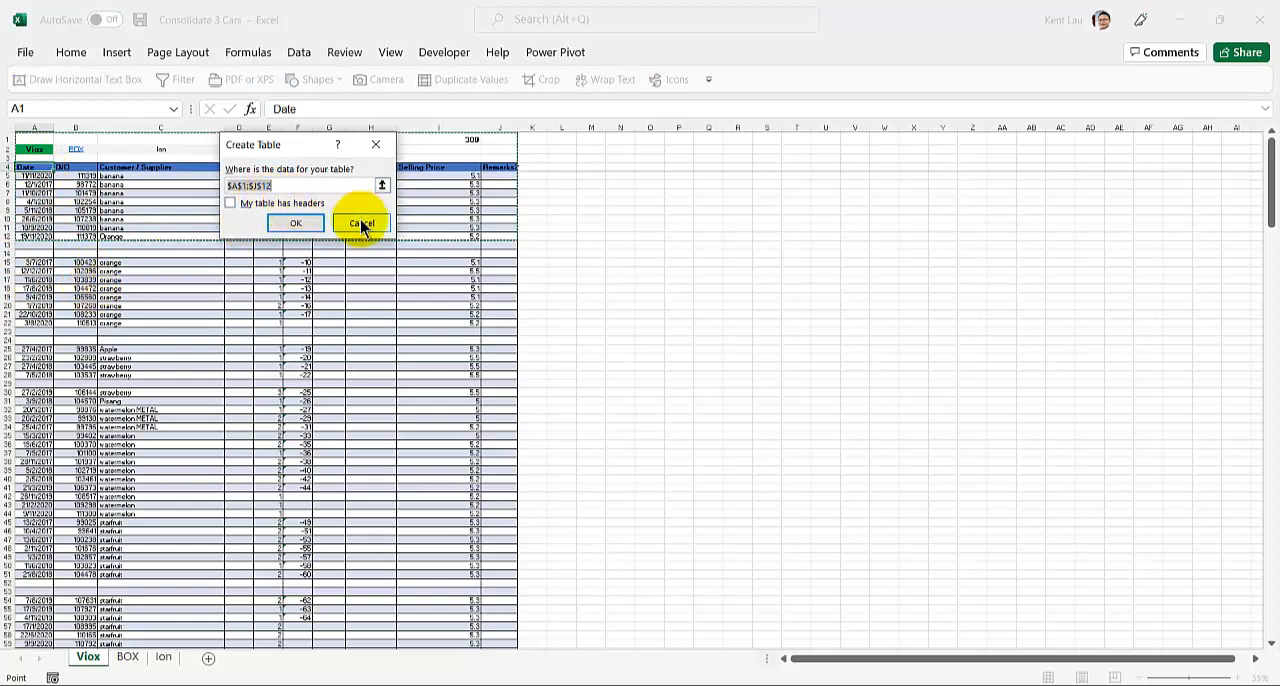
{"action": "left_click", "coordinate": [360, 222]}
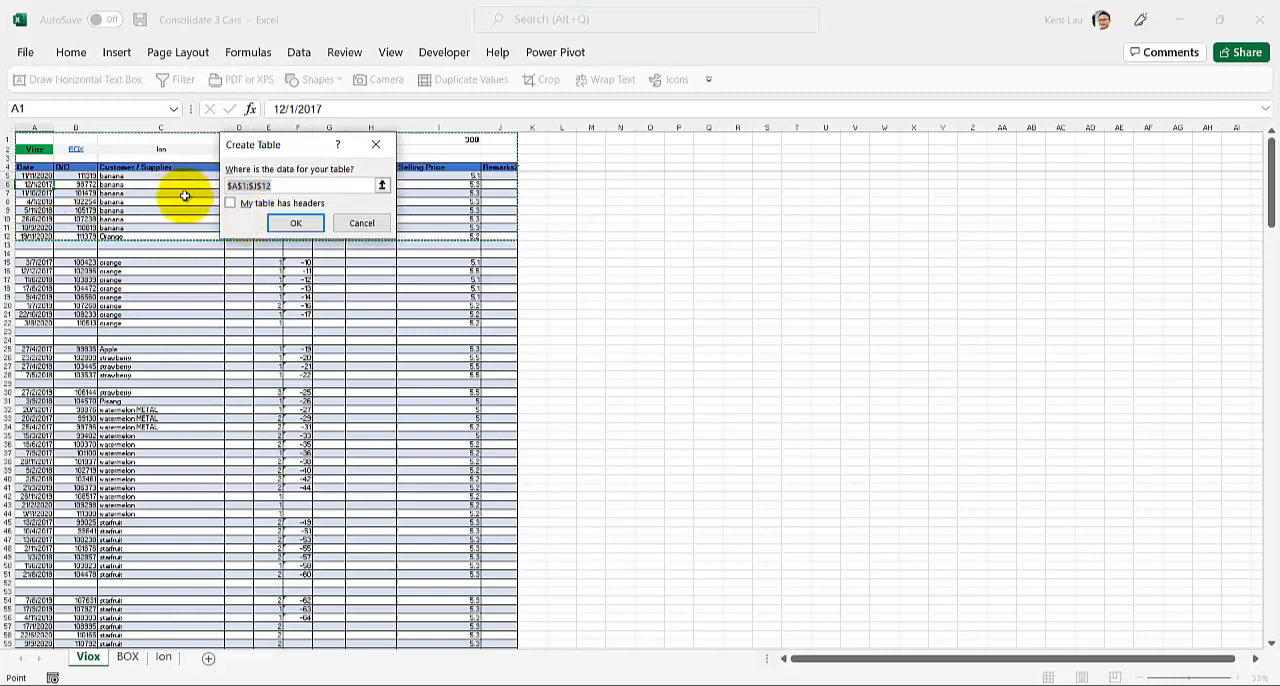
{"action": "left_click", "coordinate": [296, 224]}
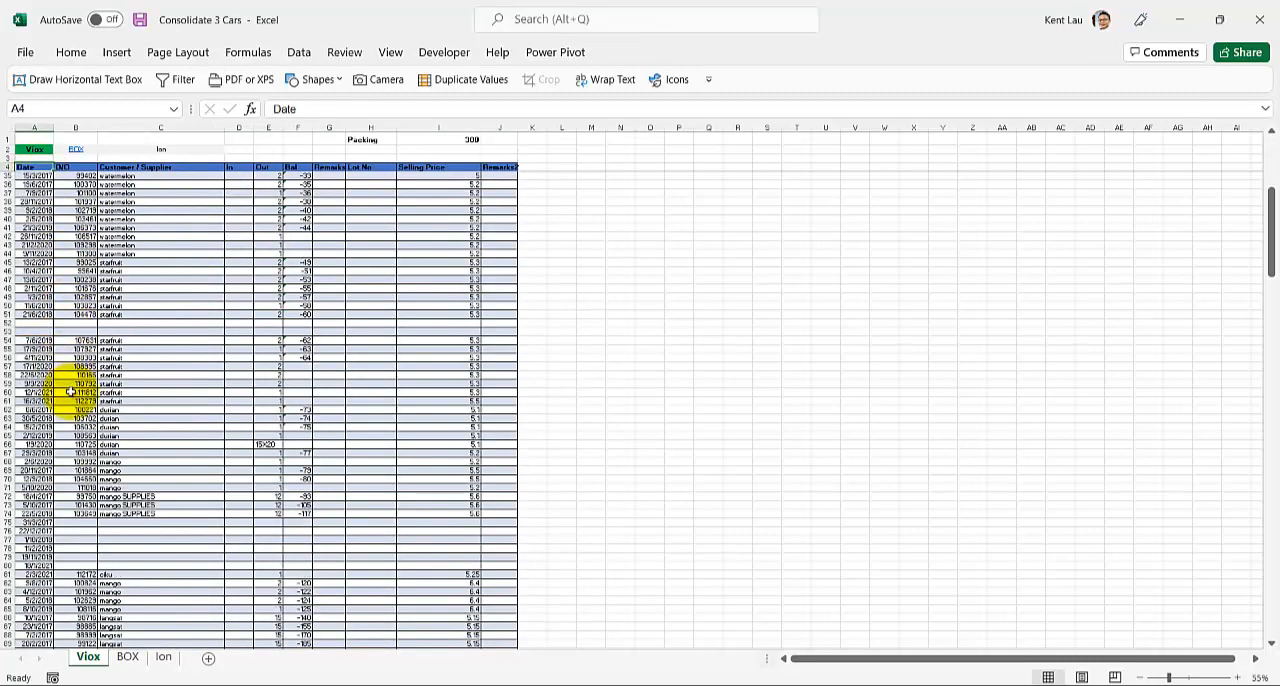
{"action": "scroll", "scroll_direction": "down", "scroll_amount": 3}
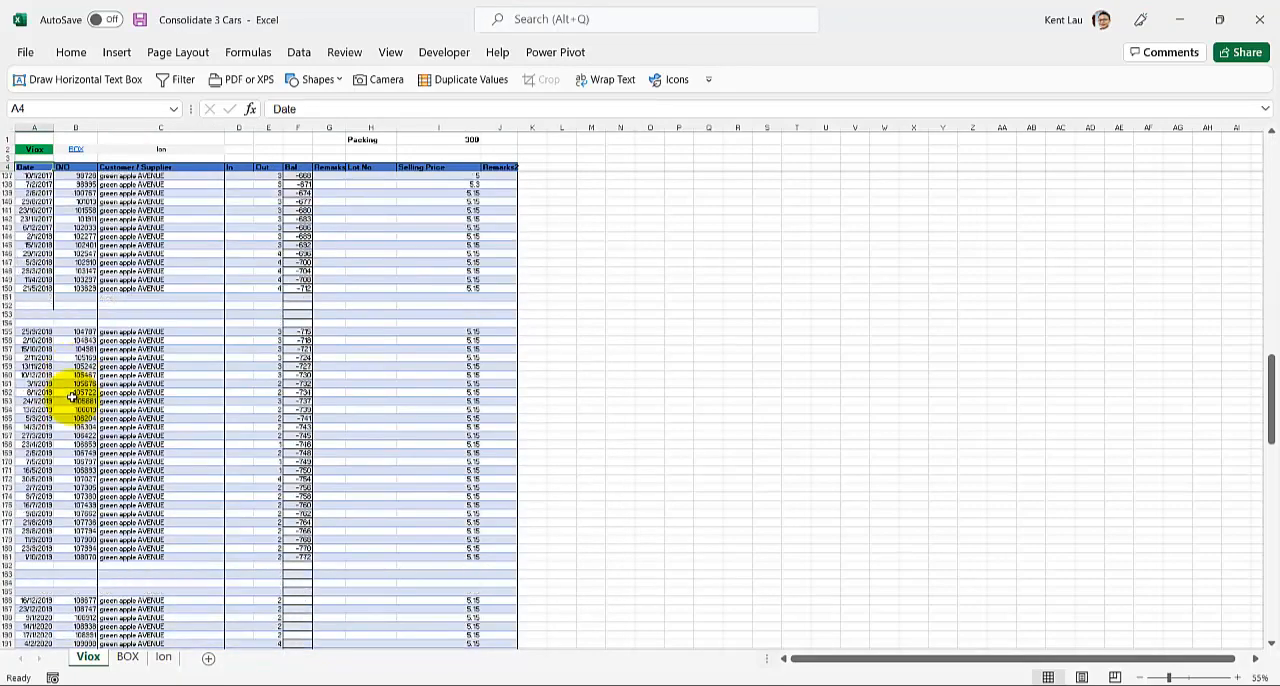
{"action": "scroll", "scroll_direction": "down", "scroll_amount": 3}
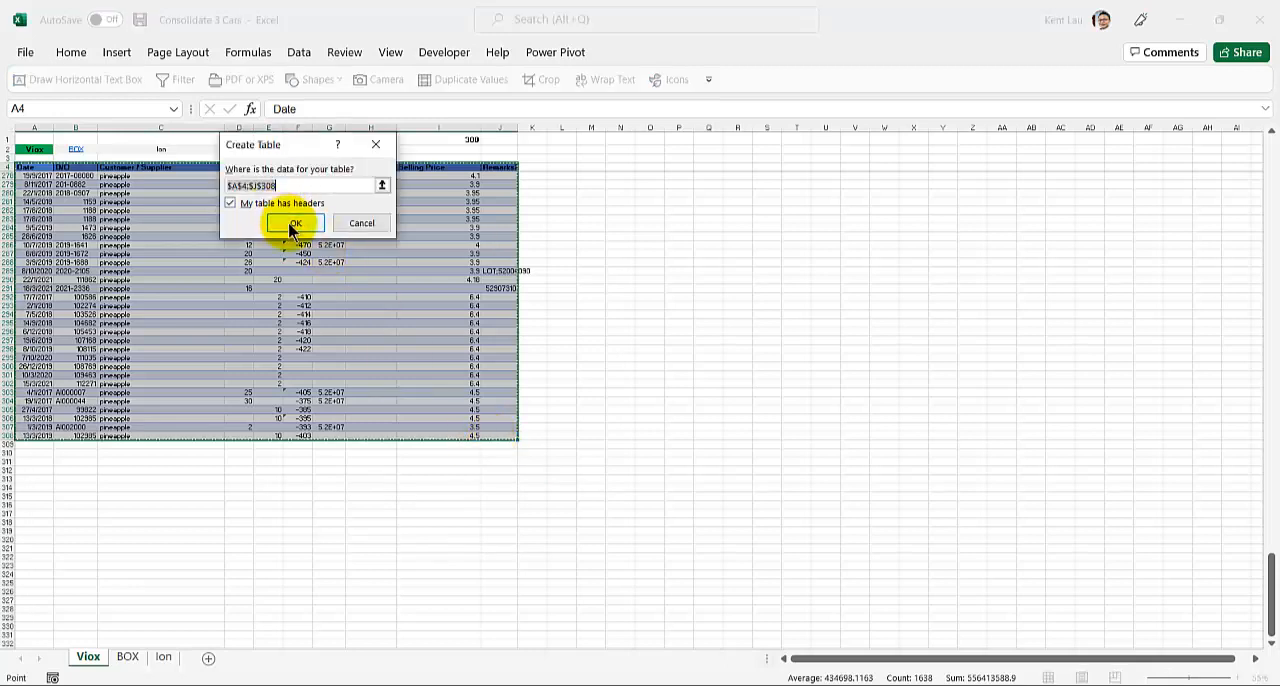
Confirm creating the Viox table with headers
{"action": "left_click", "coordinate": [294, 224]}
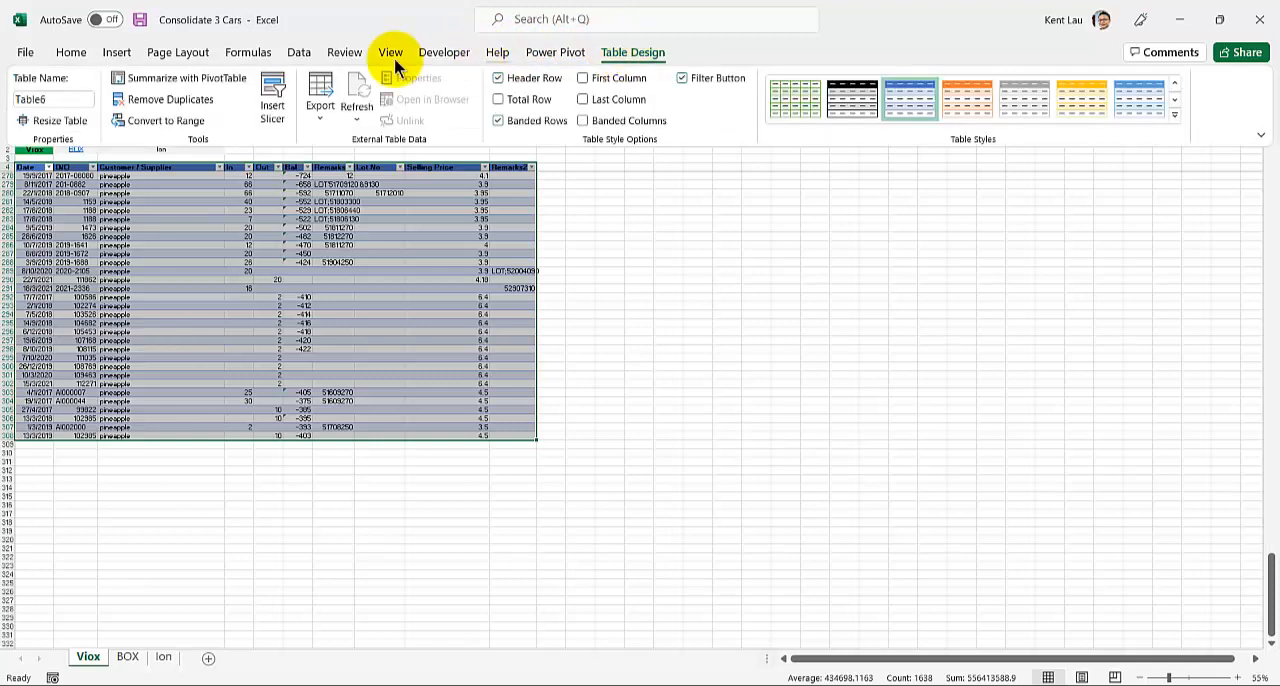
{"action": "left_click", "coordinate": [50, 100]}
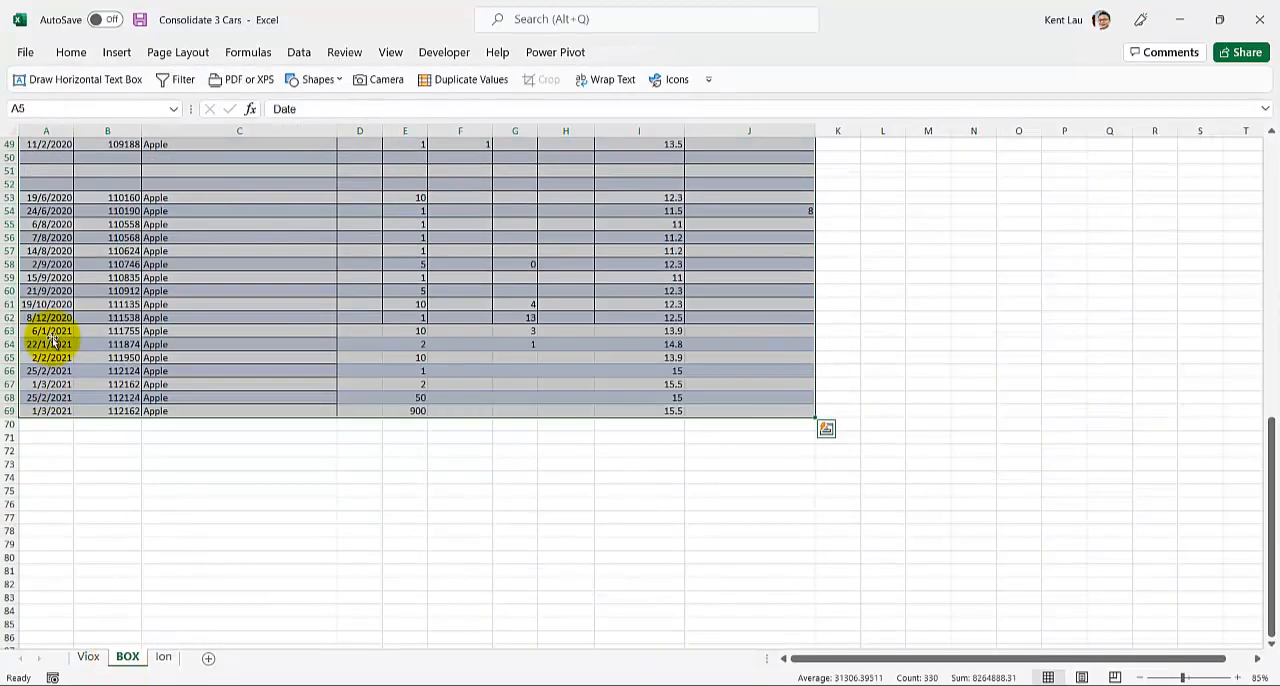
Make the BOX data from its Date header a table with headers named TableBOX, then go to Ion
{"action": "left_click", "coordinate": [784, 412]}
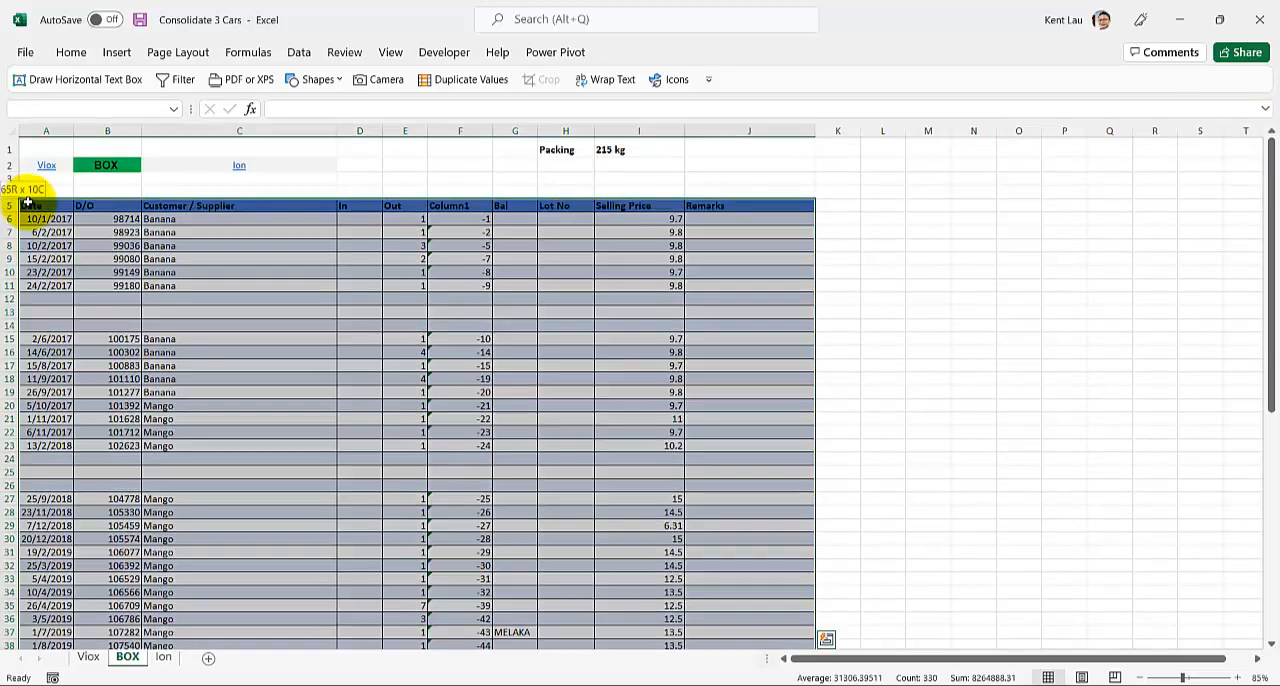
{"action": "key", "text": "ctrl+t"}
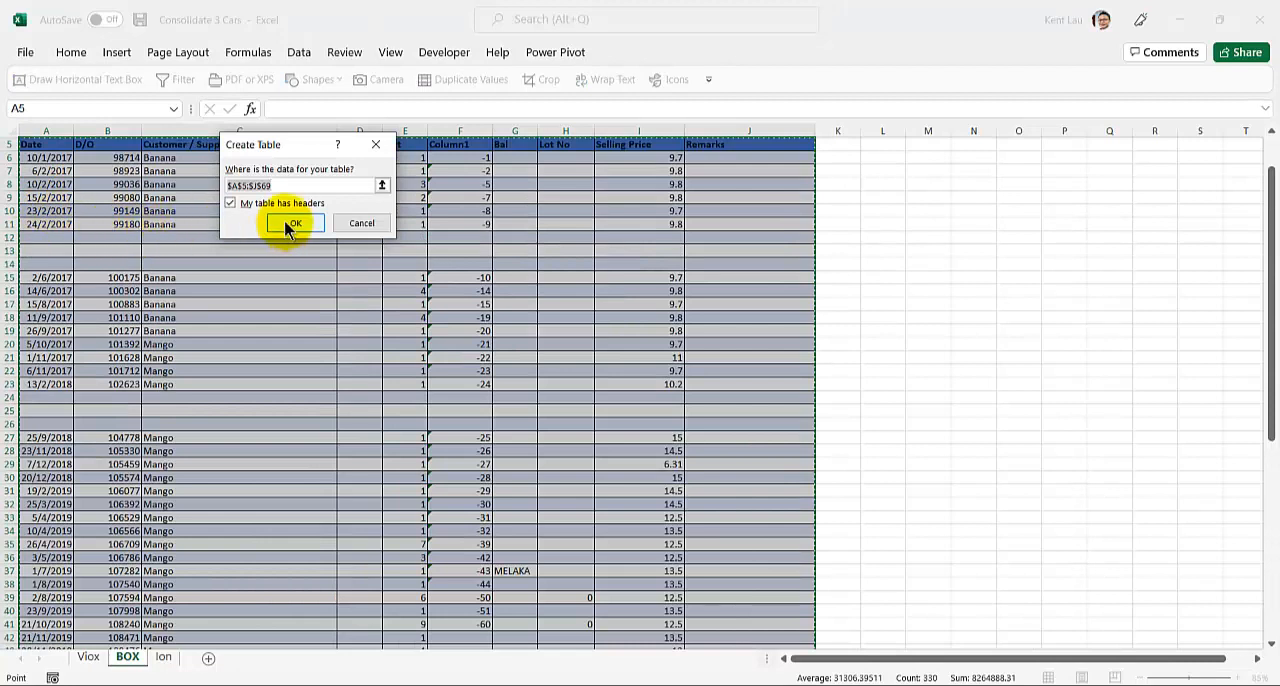
{"action": "left_click", "coordinate": [292, 224]}
{"action": "type", "text": "TableBOX"}
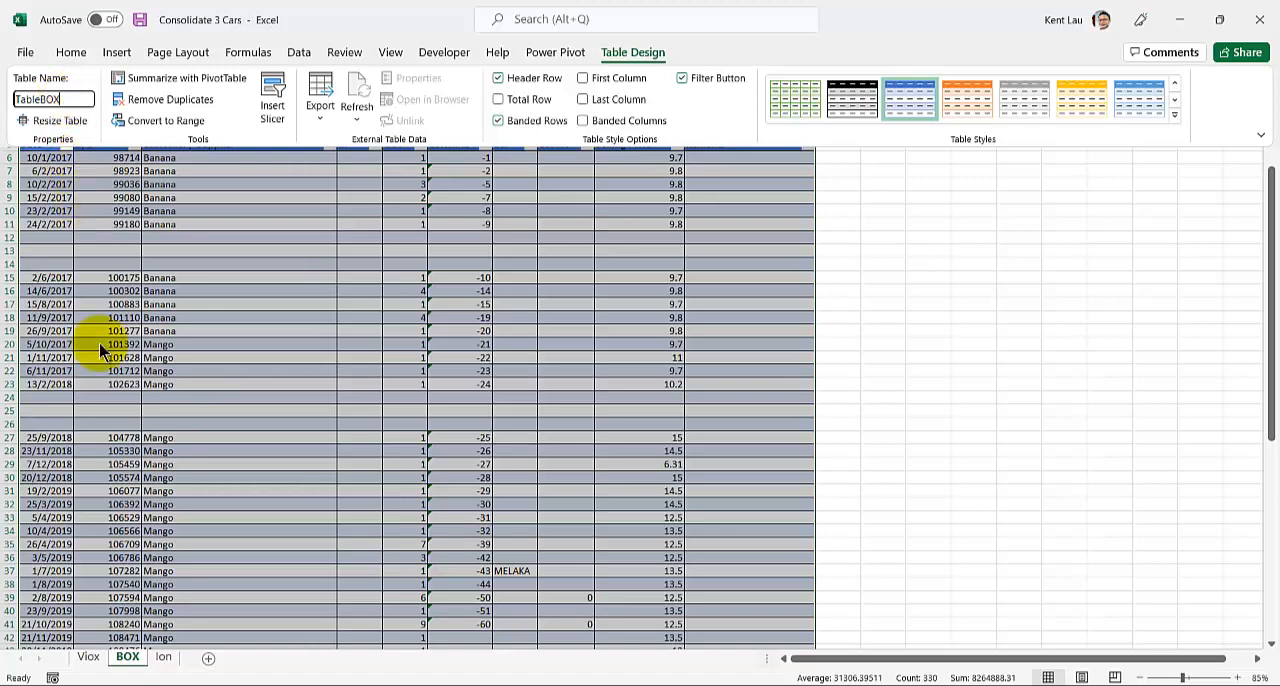
{"action": "left_click", "coordinate": [160, 658]}
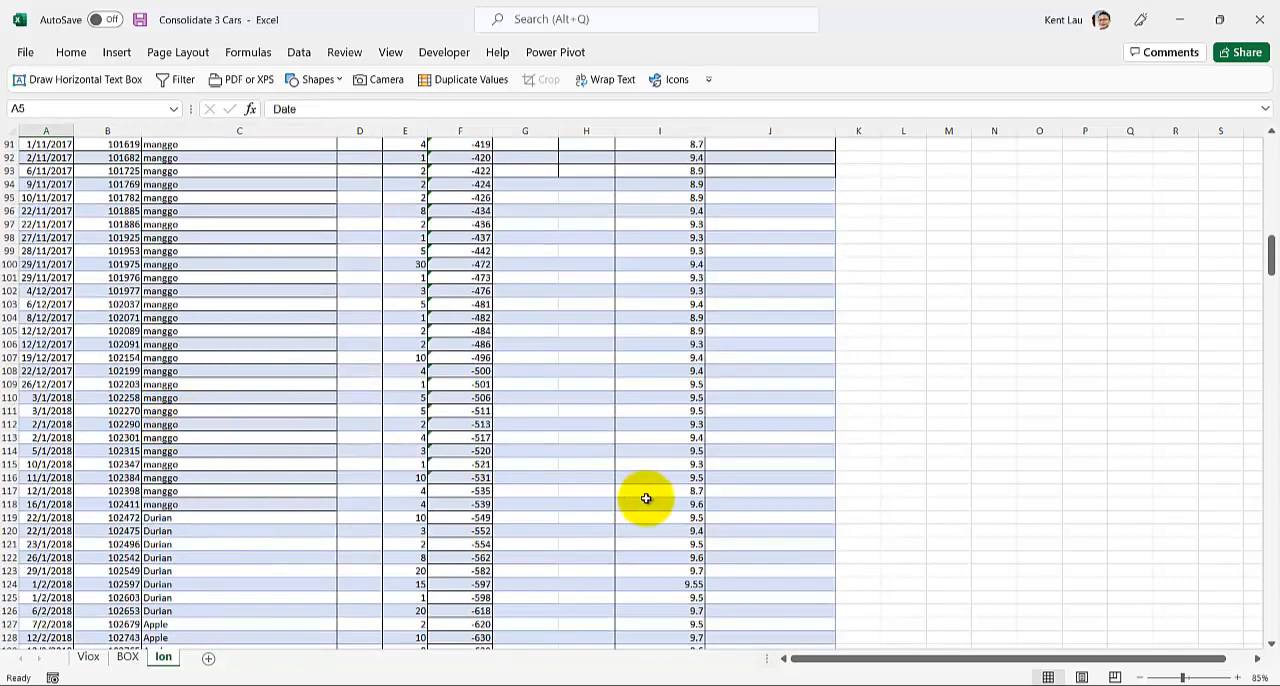
Create a table with headers from the Ion data and name it TableIon in Table Design
{"action": "scroll", "scroll_direction": "down", "scroll_amount": 3}
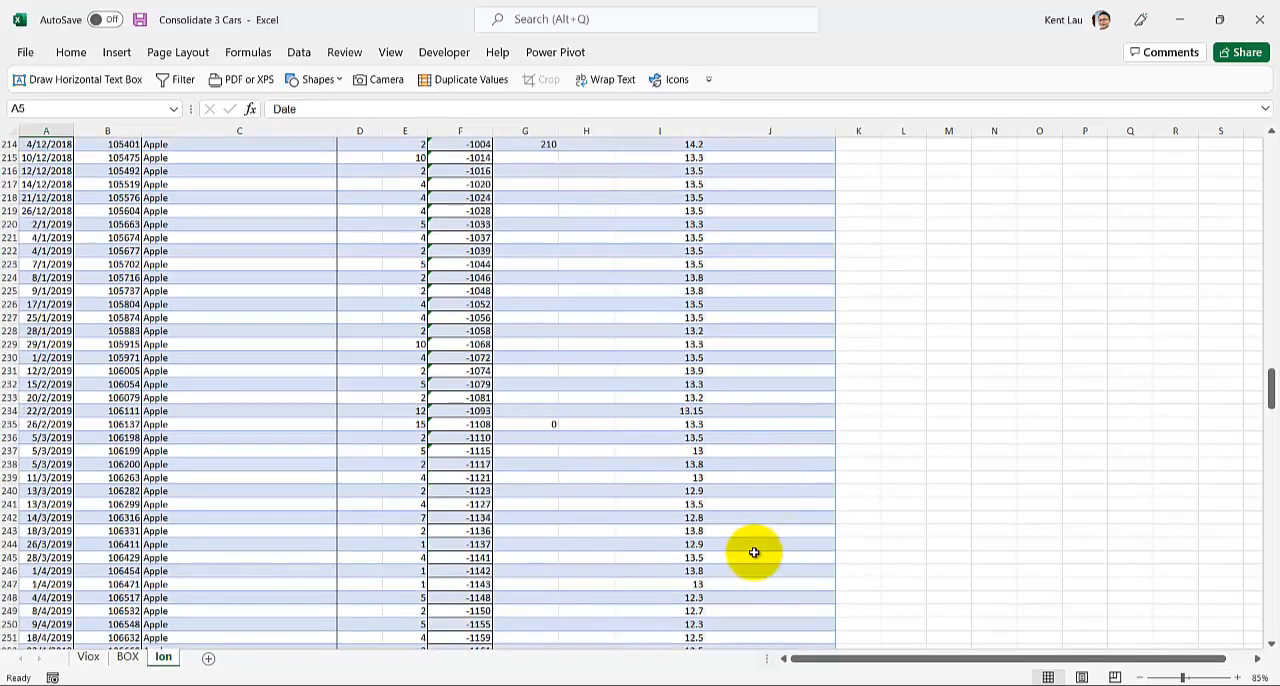
{"action": "scroll", "scroll_direction": "down", "scroll_amount": 3}
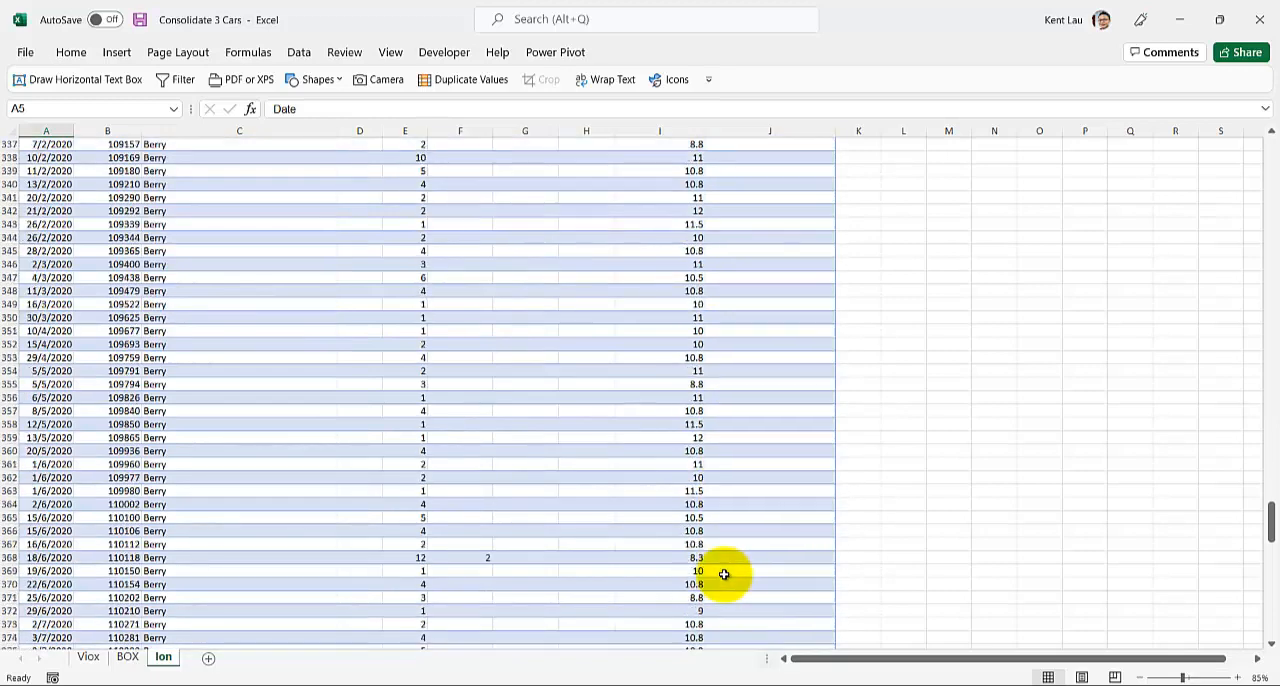
{"action": "scroll", "scroll_direction": "down", "scroll_amount": 3}
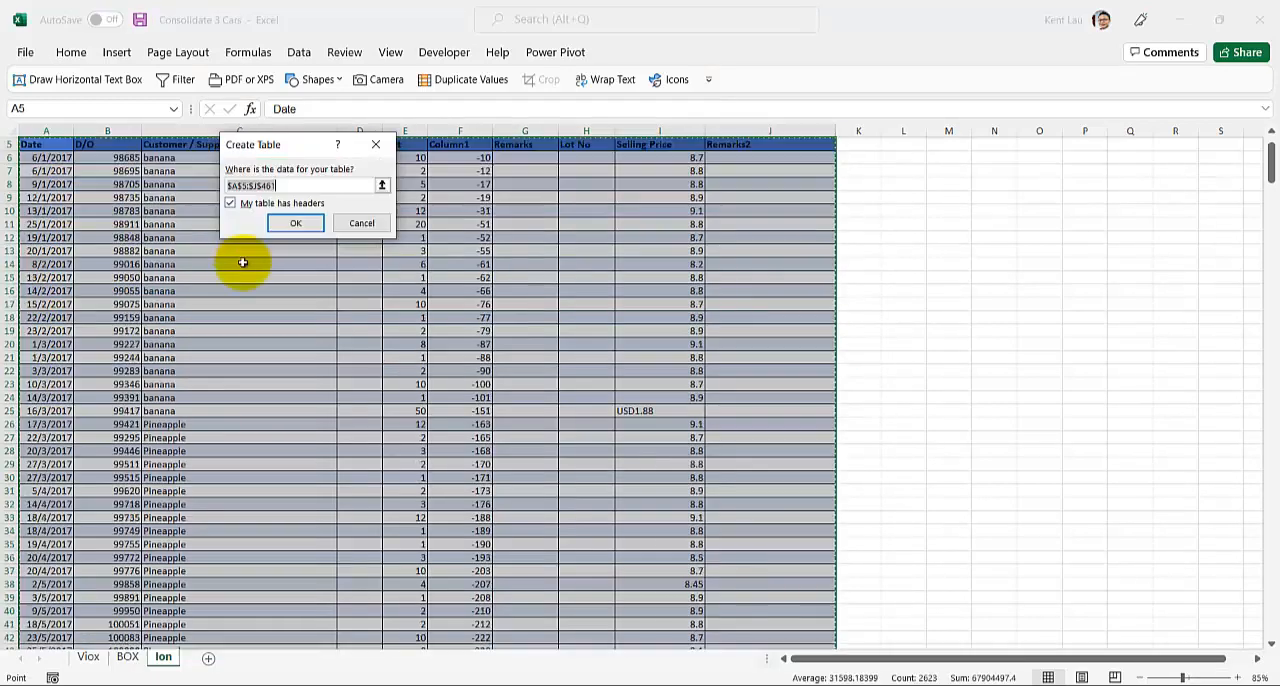
{"action": "left_click", "coordinate": [296, 224]}
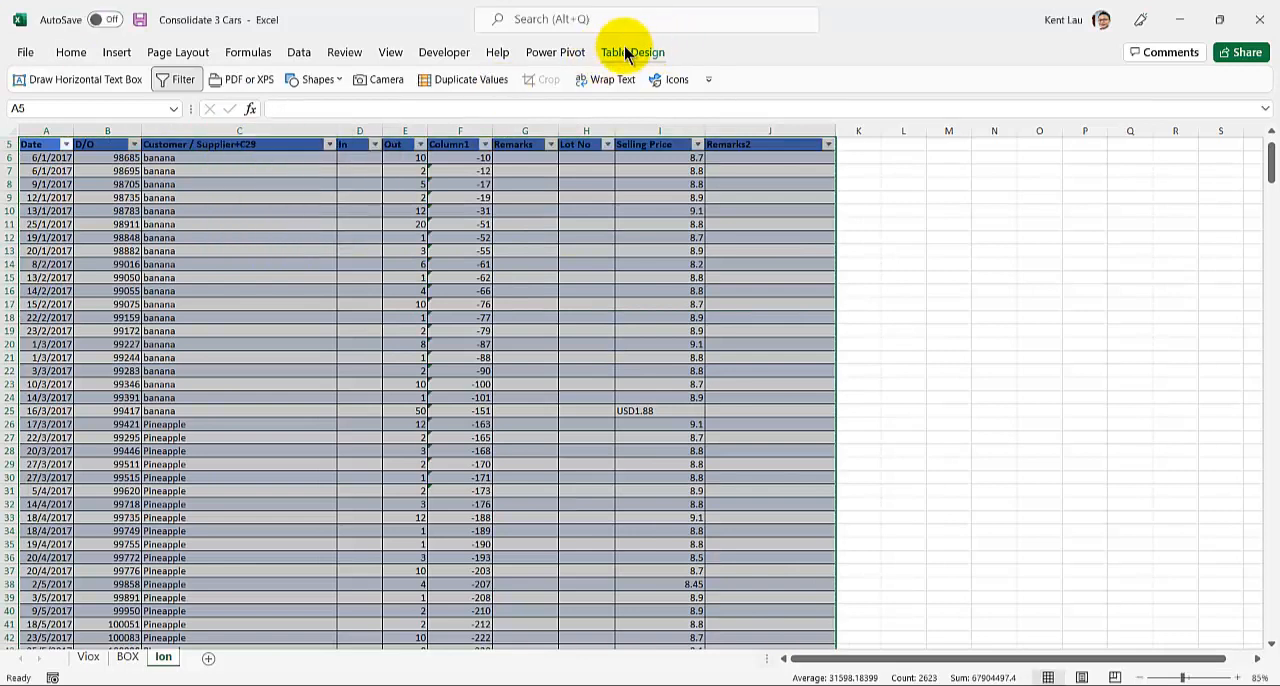
{"action": "left_click", "coordinate": [632, 52]}
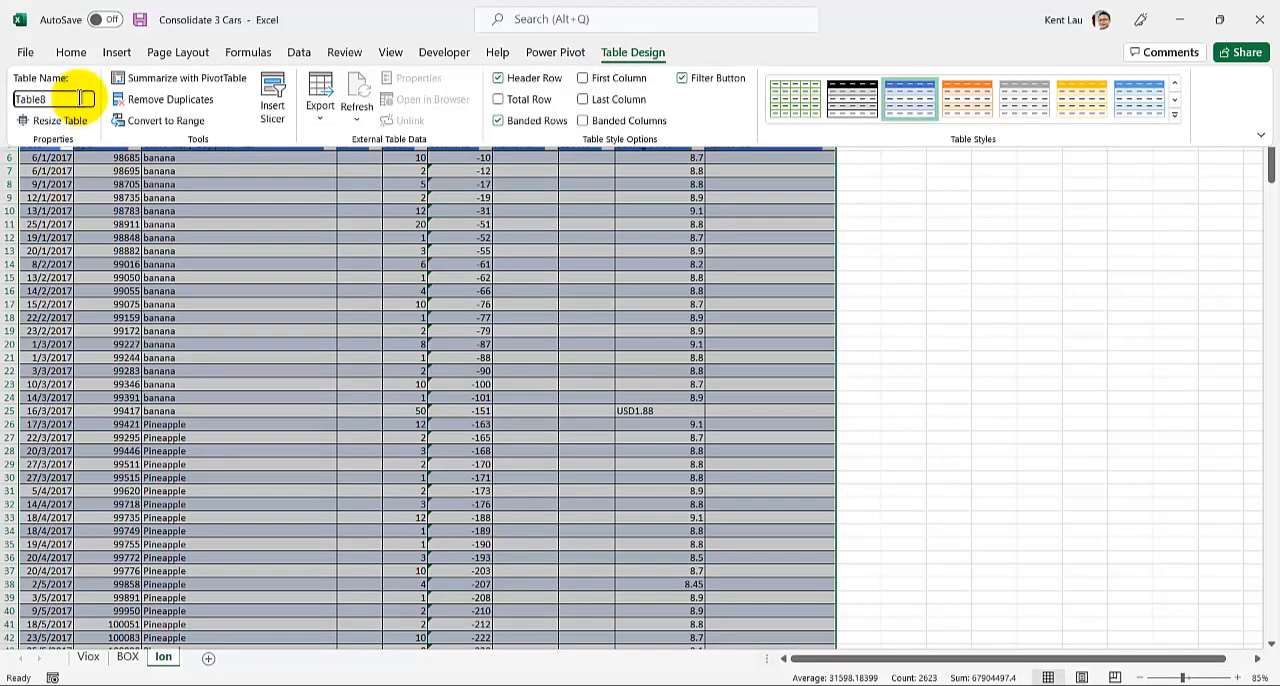
{"action": "type", "text": "TableIon"}
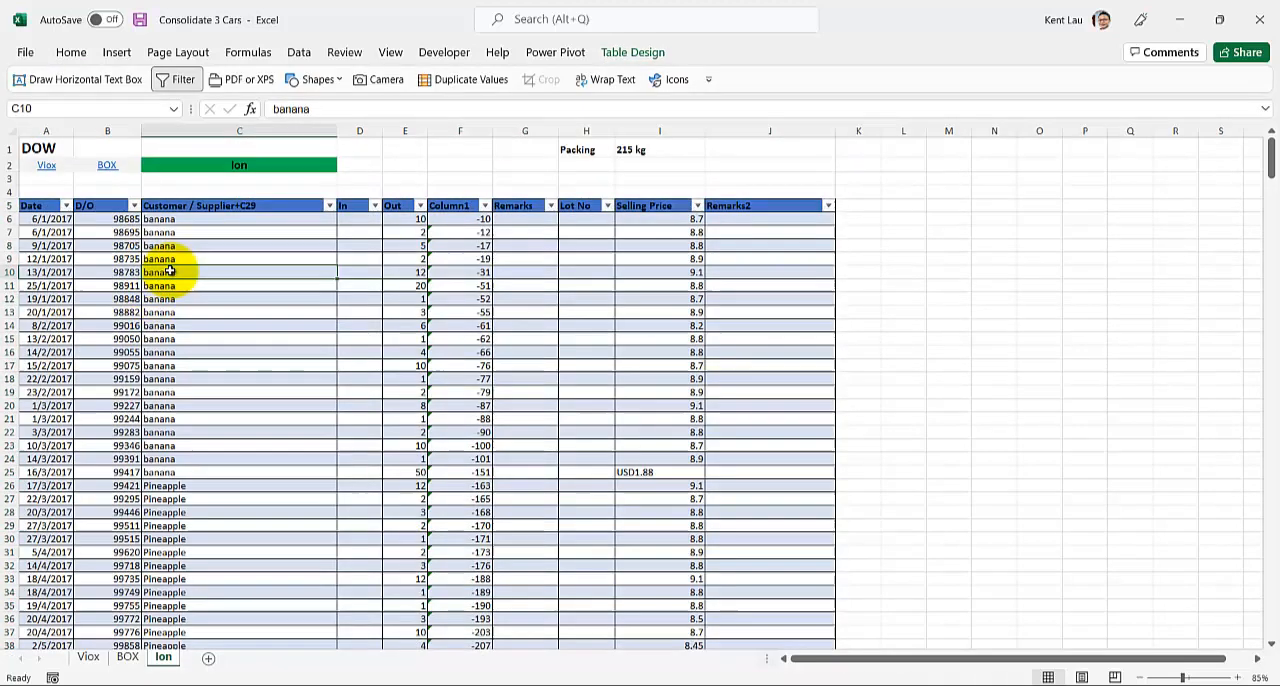
{"action": "left_click", "coordinate": [298, 46]}
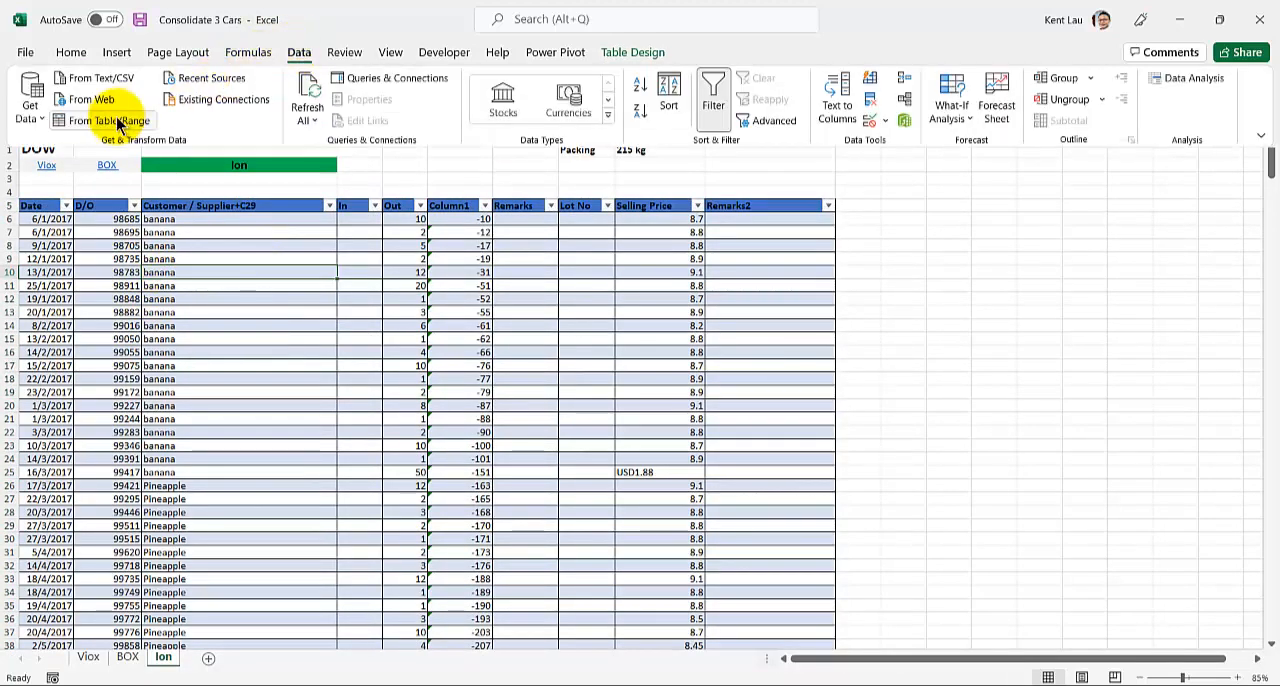
Load TableIon via From Table/Range, then close the editor discarding that query
{"action": "left_click", "coordinate": [104, 120]}
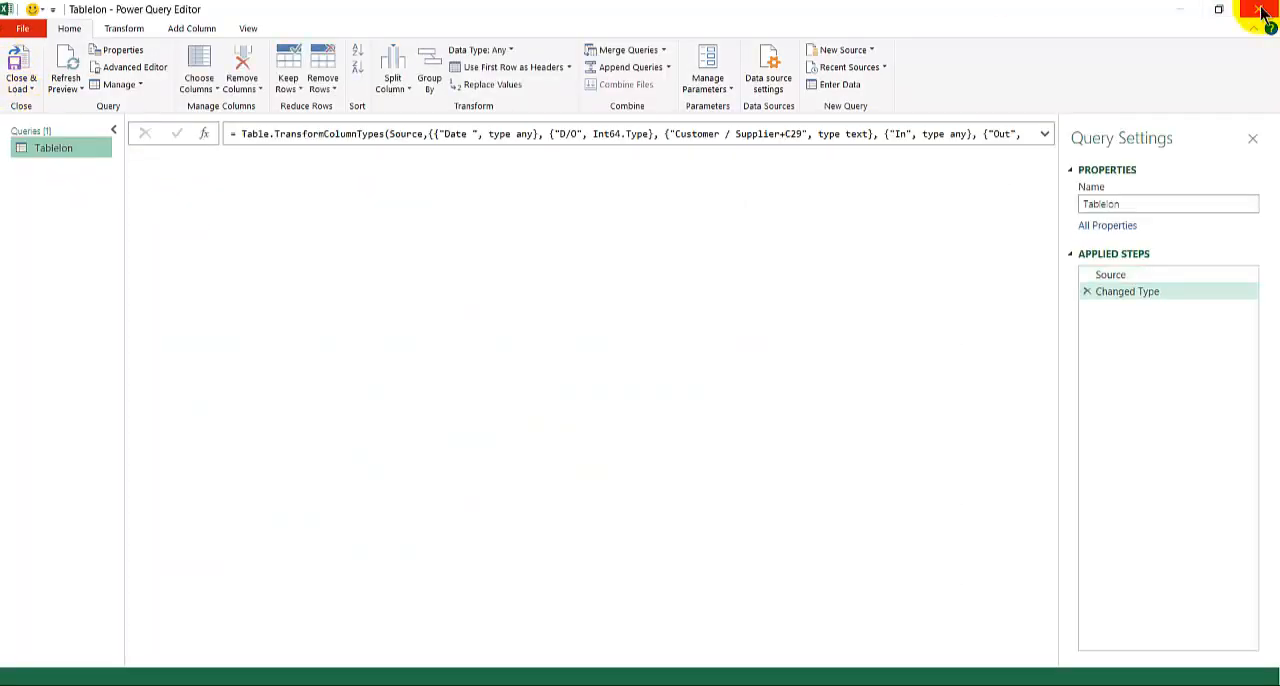
{"action": "left_click", "coordinate": [1260, 12]}
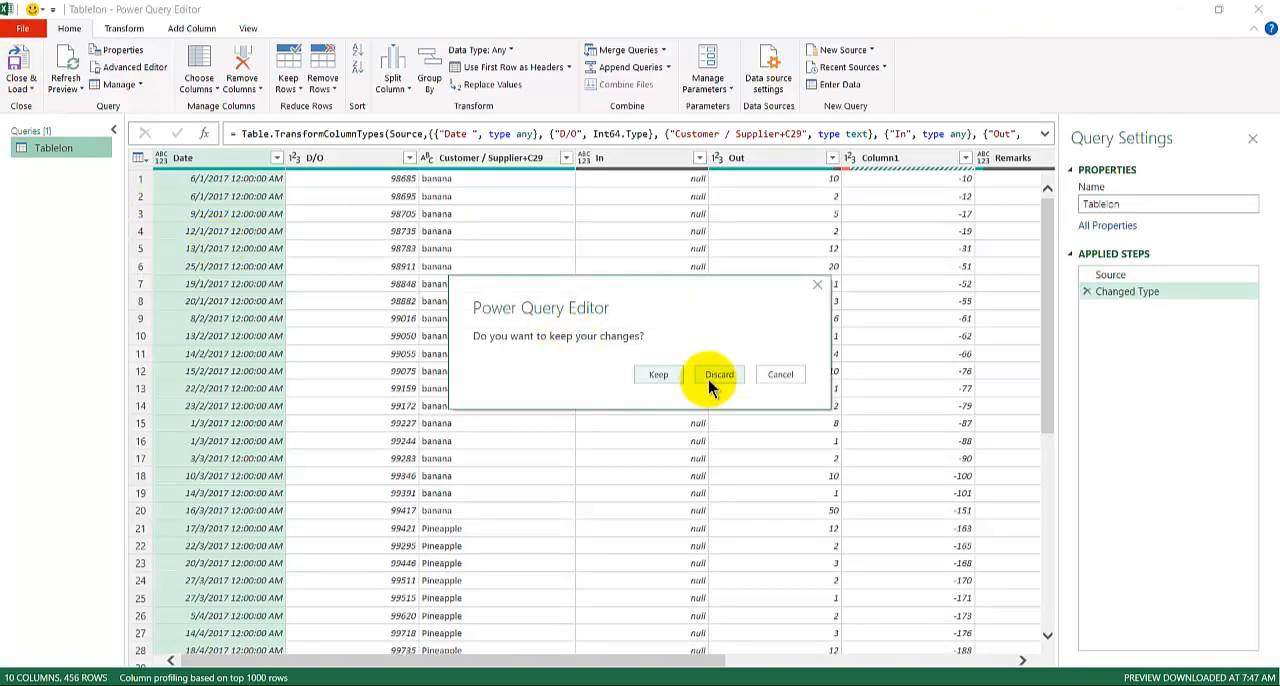
{"action": "left_click", "coordinate": [720, 374]}
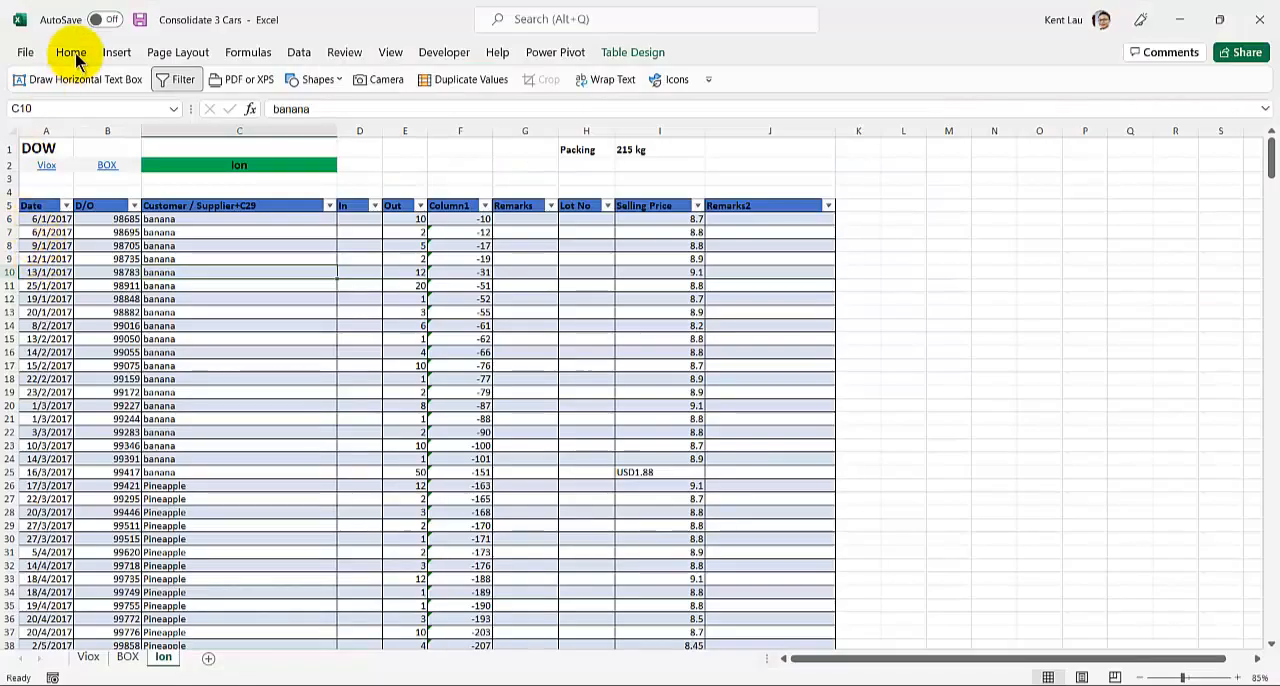
Start a new Blank Query from Data > Get Data > From Other Sources
{"action": "left_click", "coordinate": [300, 52]}
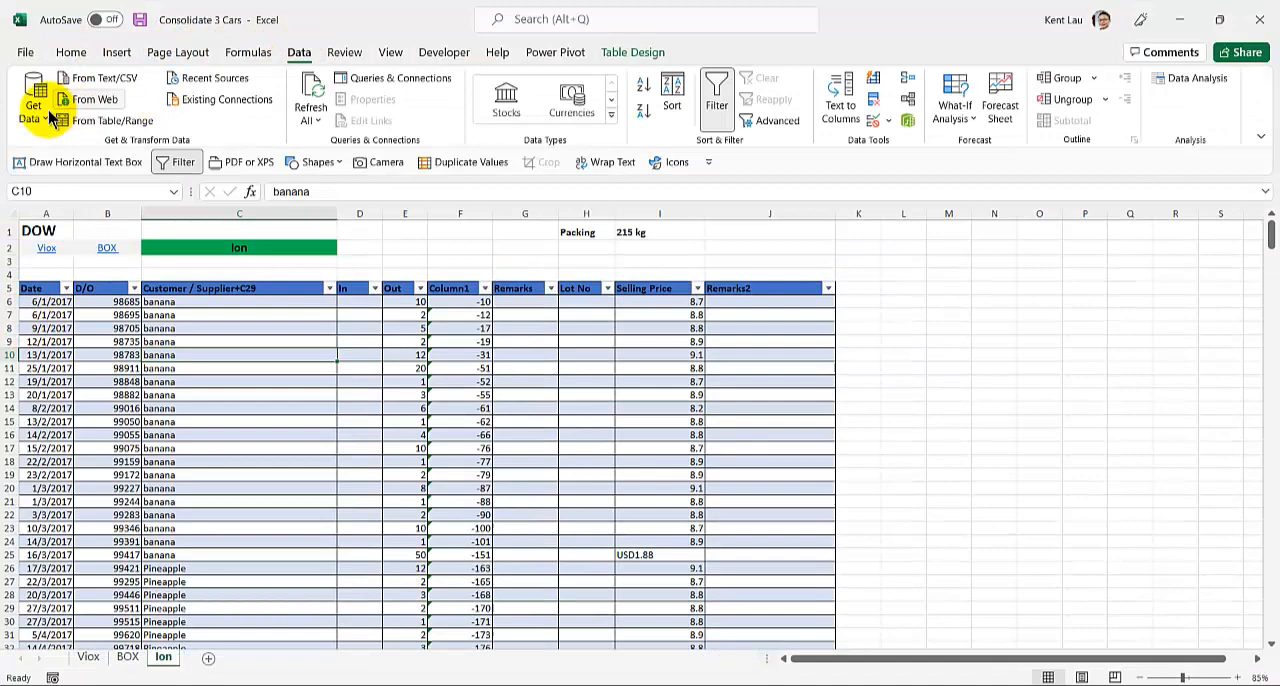
{"action": "left_click", "coordinate": [32, 96]}
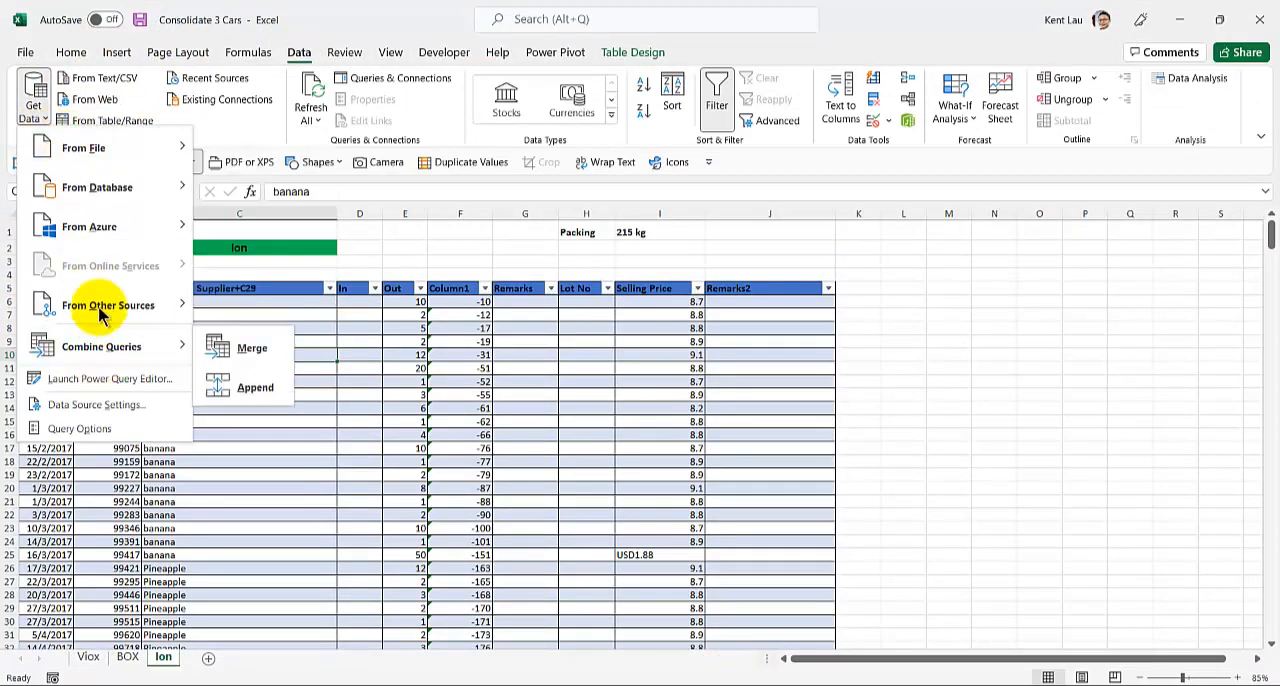
{"action": "left_click", "coordinate": [108, 304]}
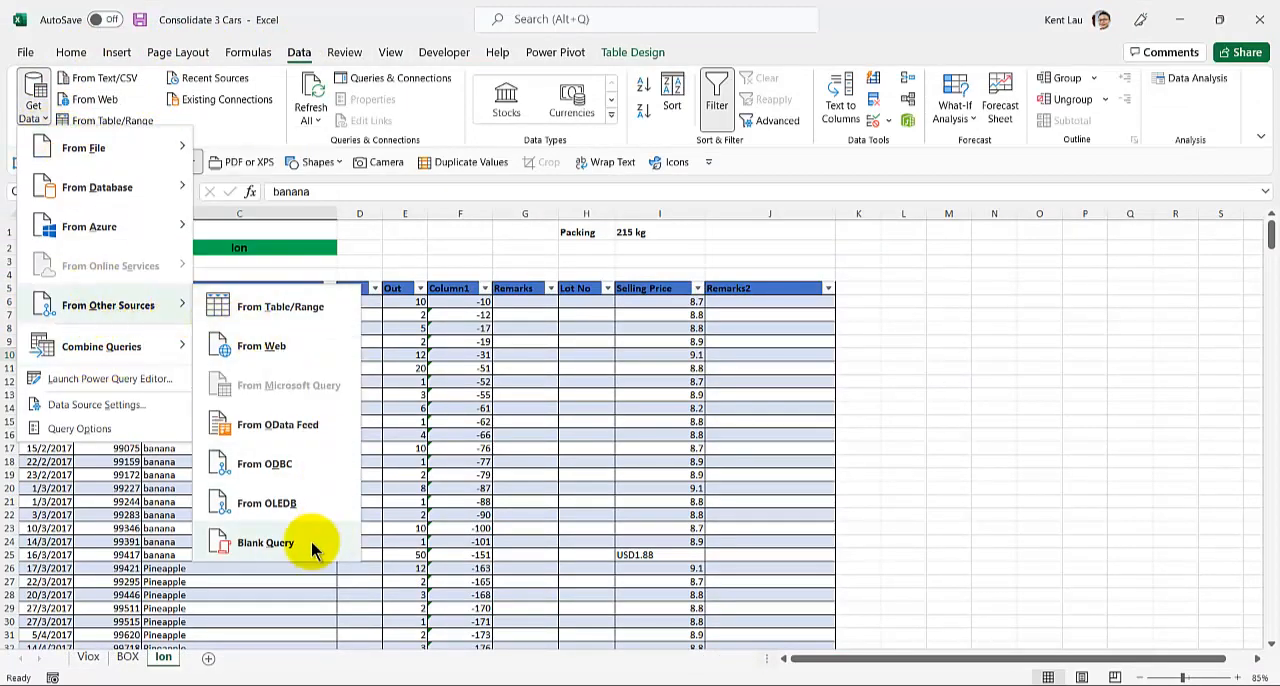
{"action": "left_click", "coordinate": [266, 542]}
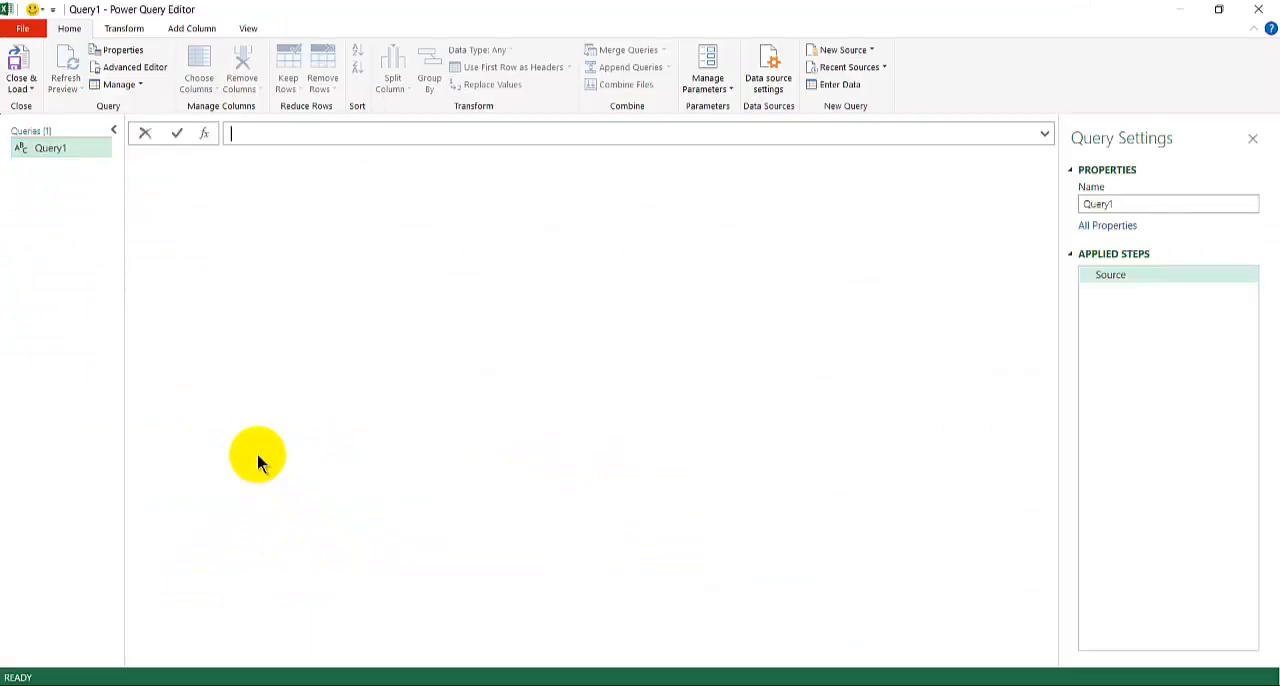
Enter =Excel.CurrentWorkbook() as Query1's source formula using autocomplete and commit it
{"action": "left_click", "coordinate": [240, 132]}
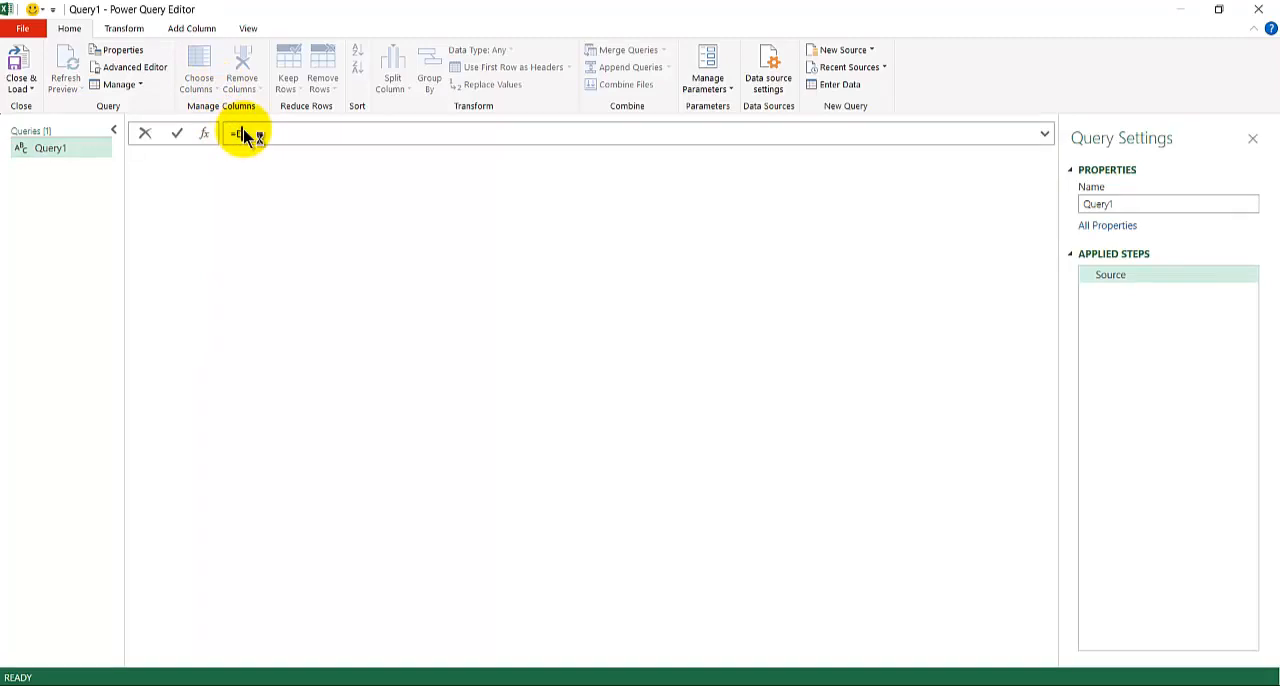
{"action": "type", "text": "Excel.C"}
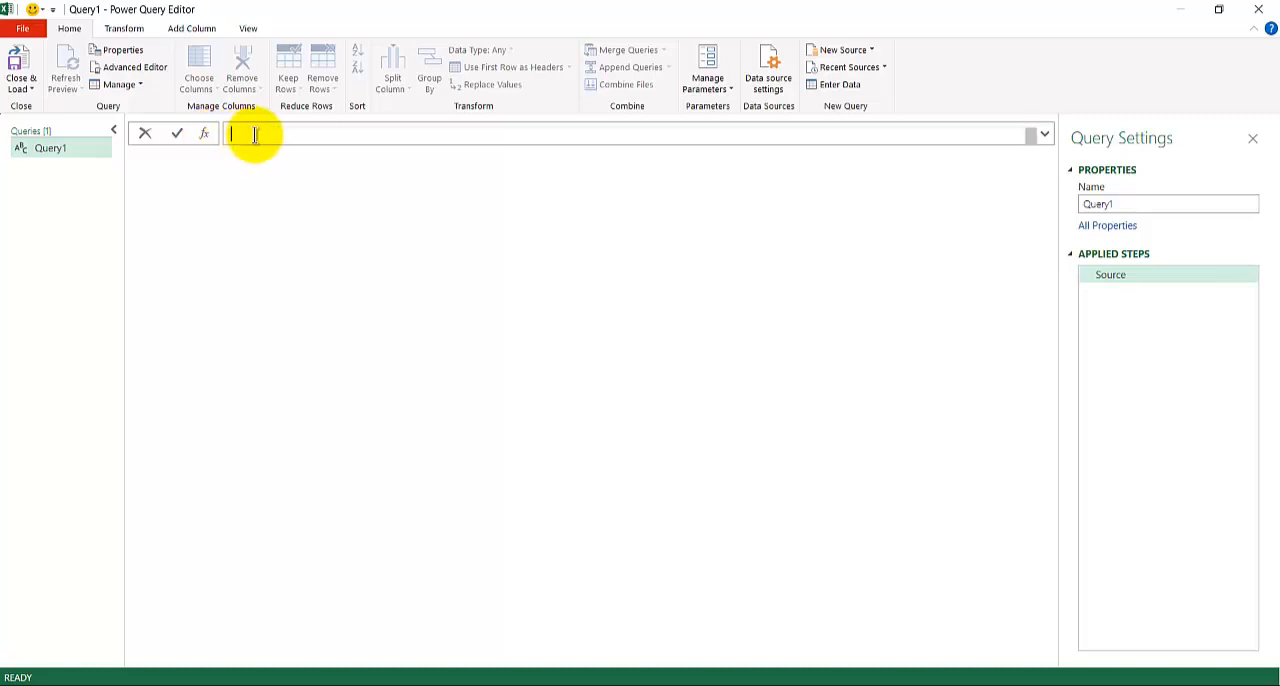
{"action": "type", "text": "="}
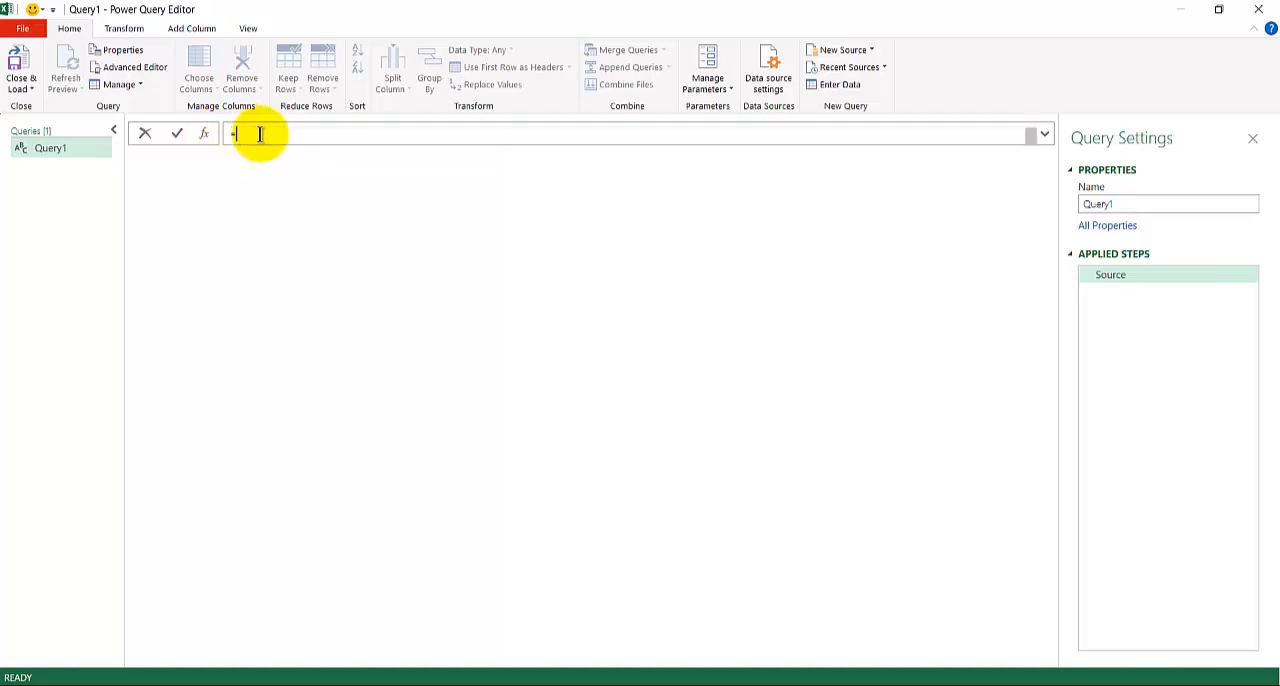
{"action": "type", "text": "Excel.CurrentWorkbook("}
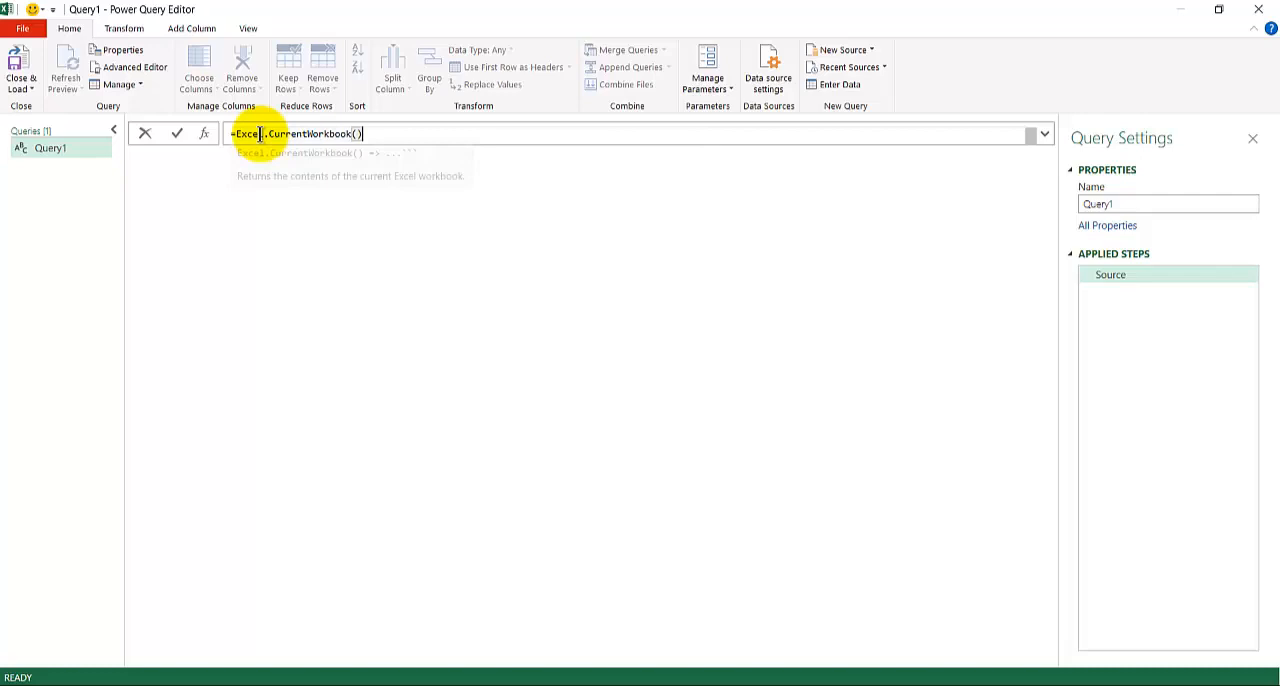
{"action": "left_click", "coordinate": [176, 134]}
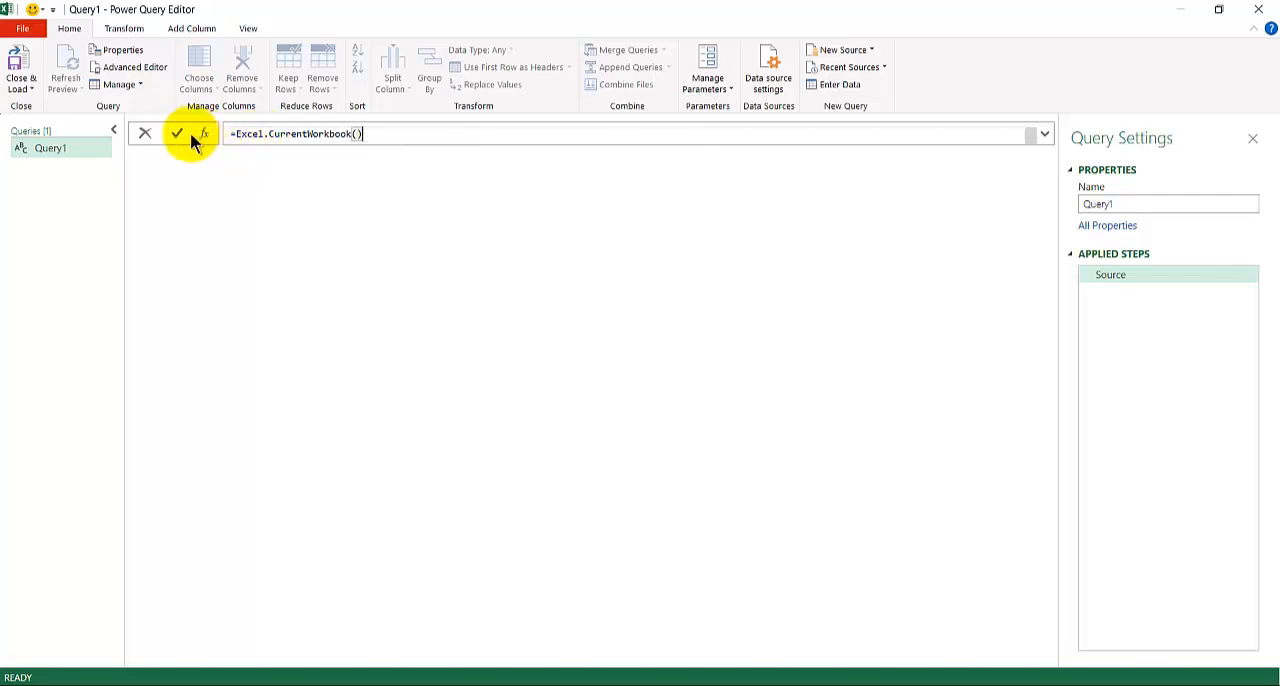
{"action": "left_click", "coordinate": [176, 136]}
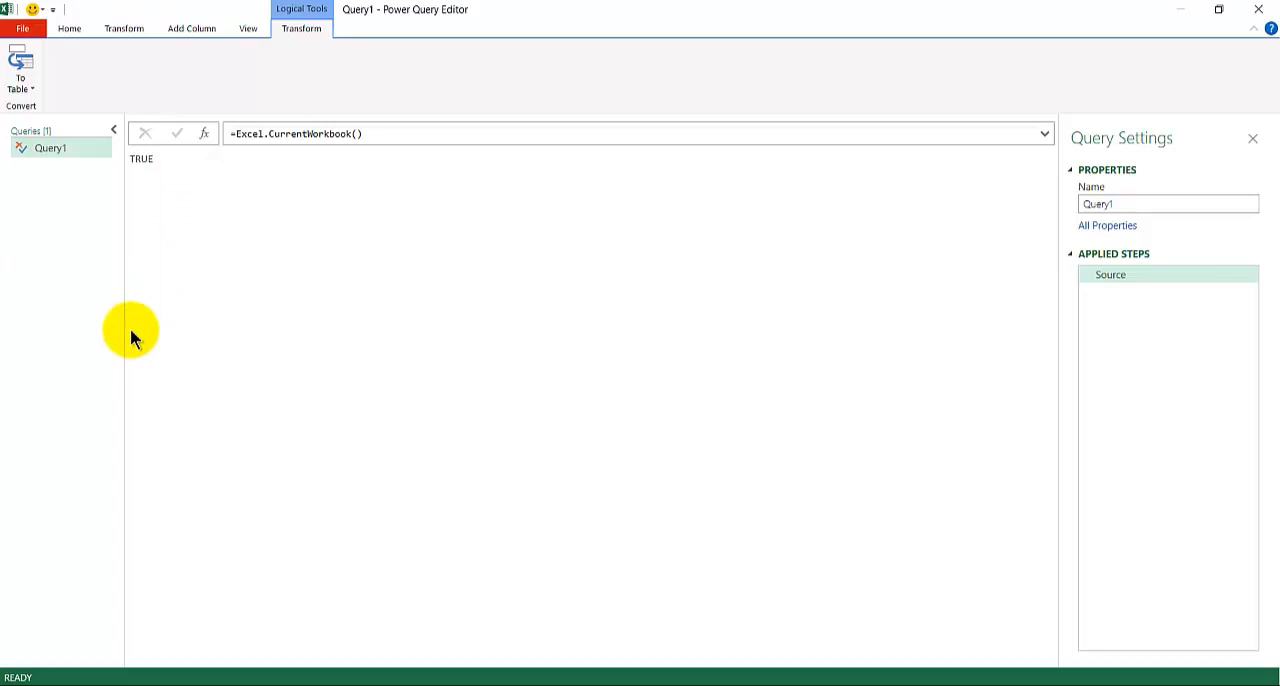
{"action": "mouse_move", "coordinate": [152, 244]}
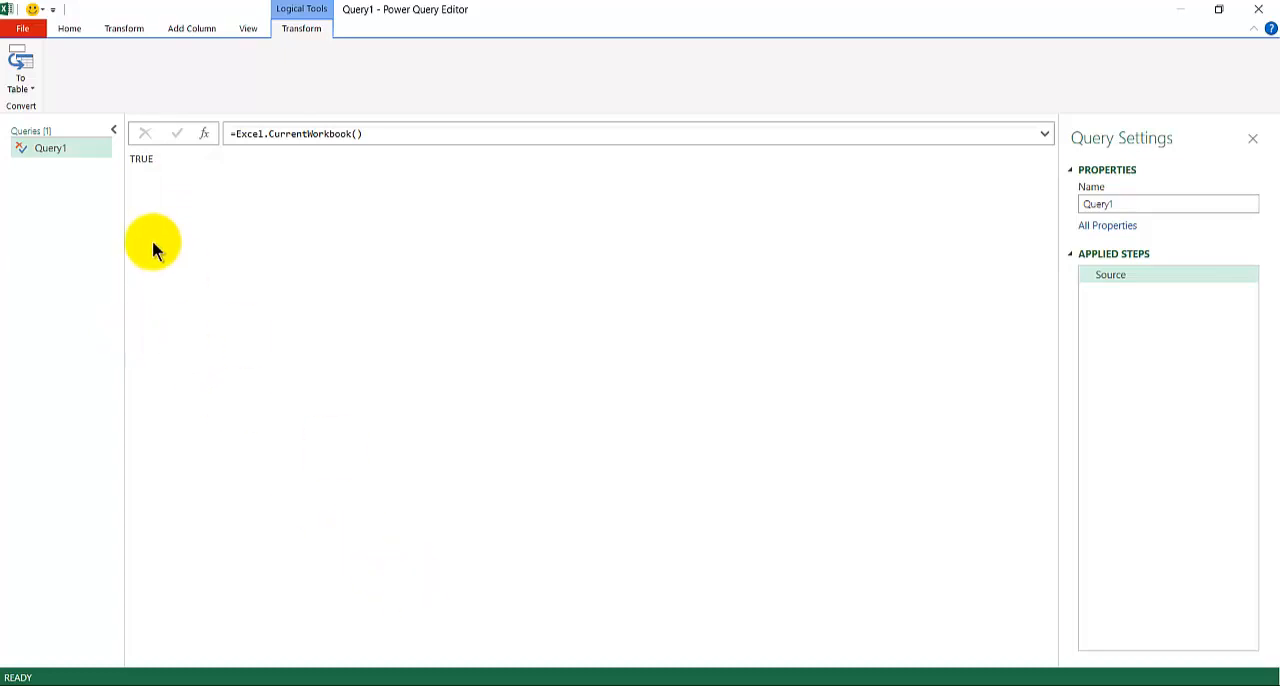
{"action": "mouse_move", "coordinate": [664, 446]}
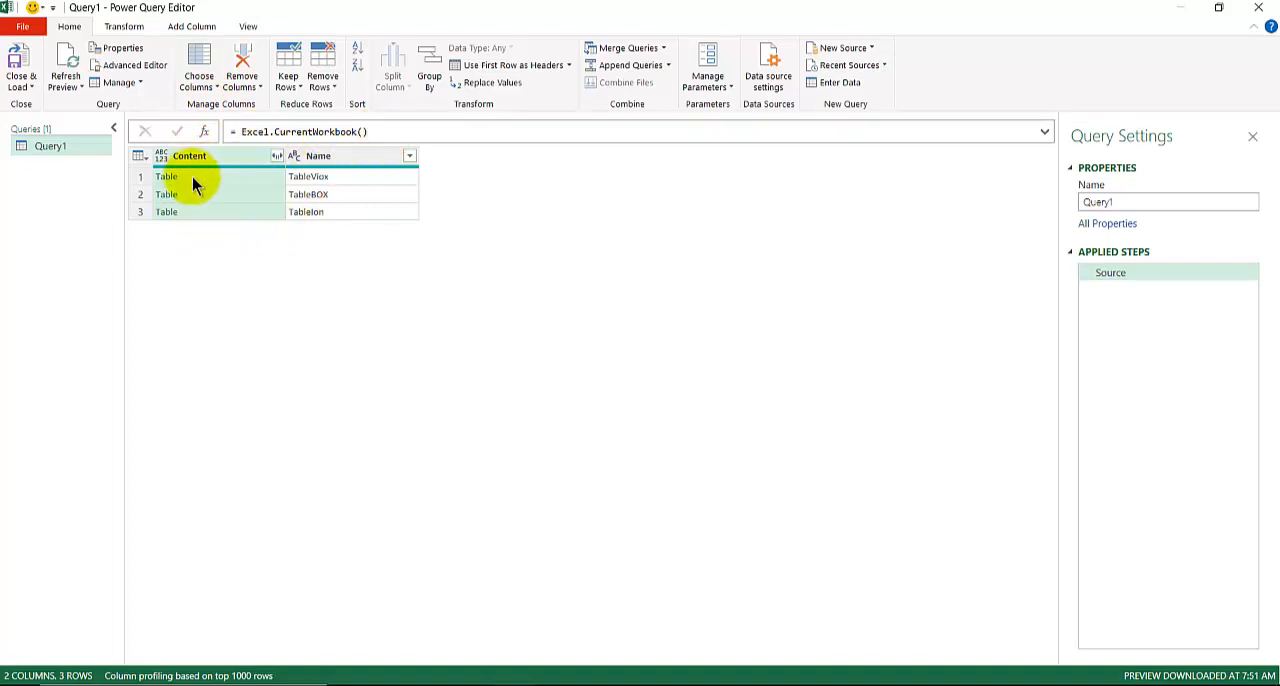
Preview the contents of TableViox from the workbook's table list
{"action": "left_click", "coordinate": [166, 176]}
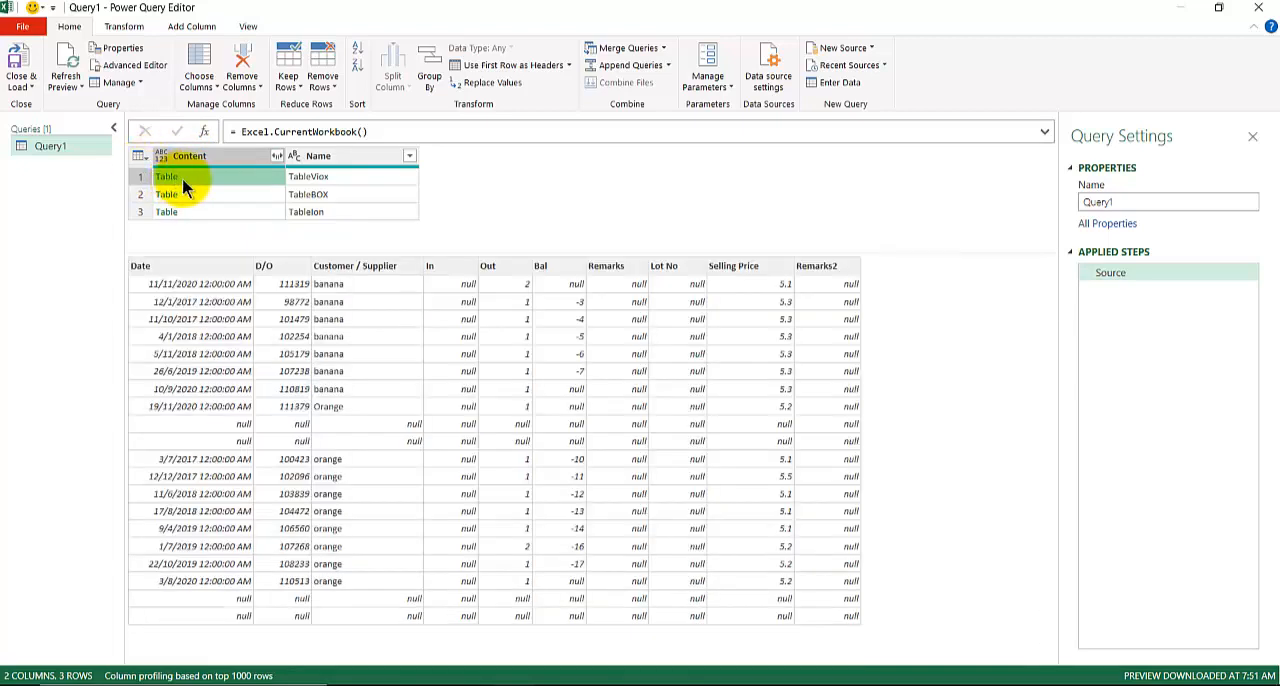
{"action": "mouse_move", "coordinate": [180, 266]}
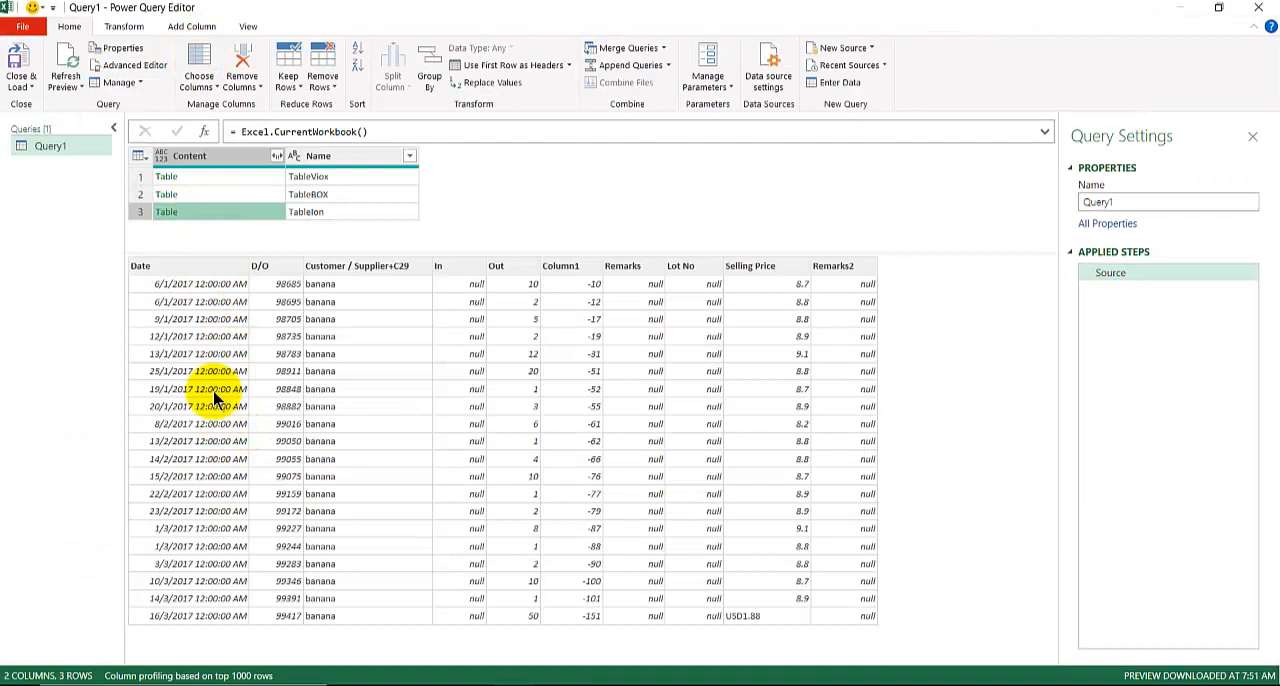
Switch the preview back to TableViox after checking the other tables' rows
{"action": "left_click", "coordinate": [178, 176]}
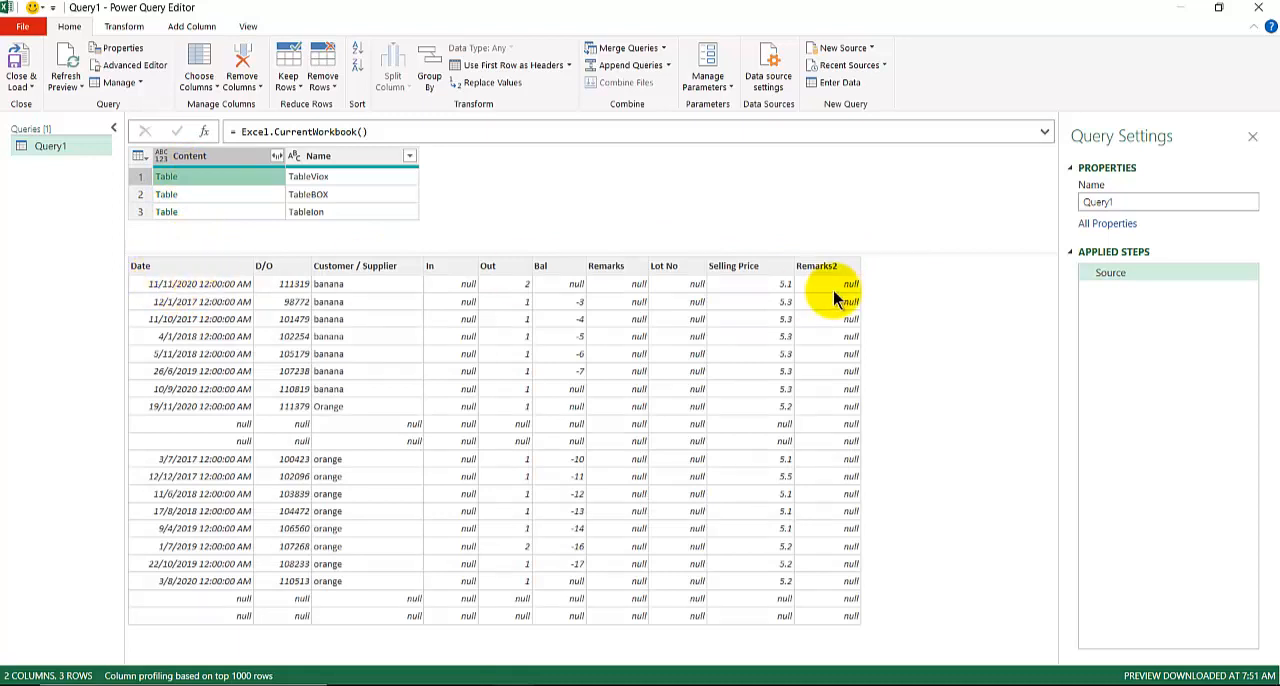
{"action": "mouse_move", "coordinate": [208, 224]}
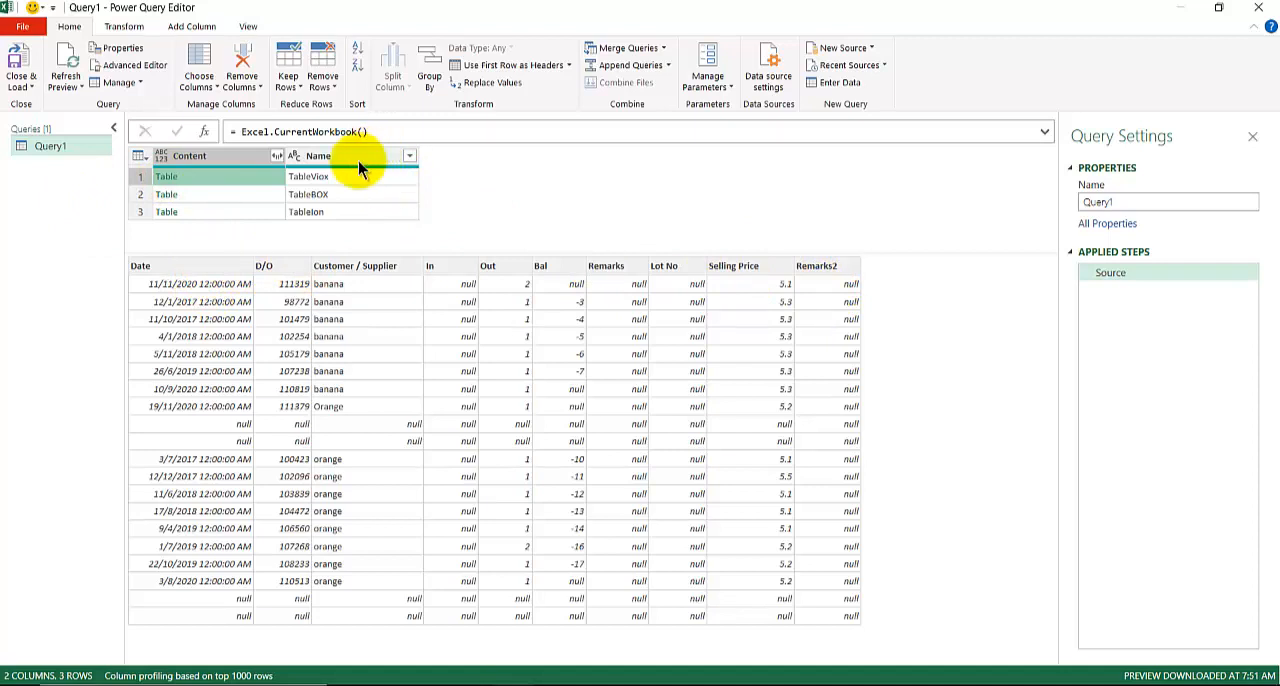
{"action": "mouse_move", "coordinate": [350, 212]}
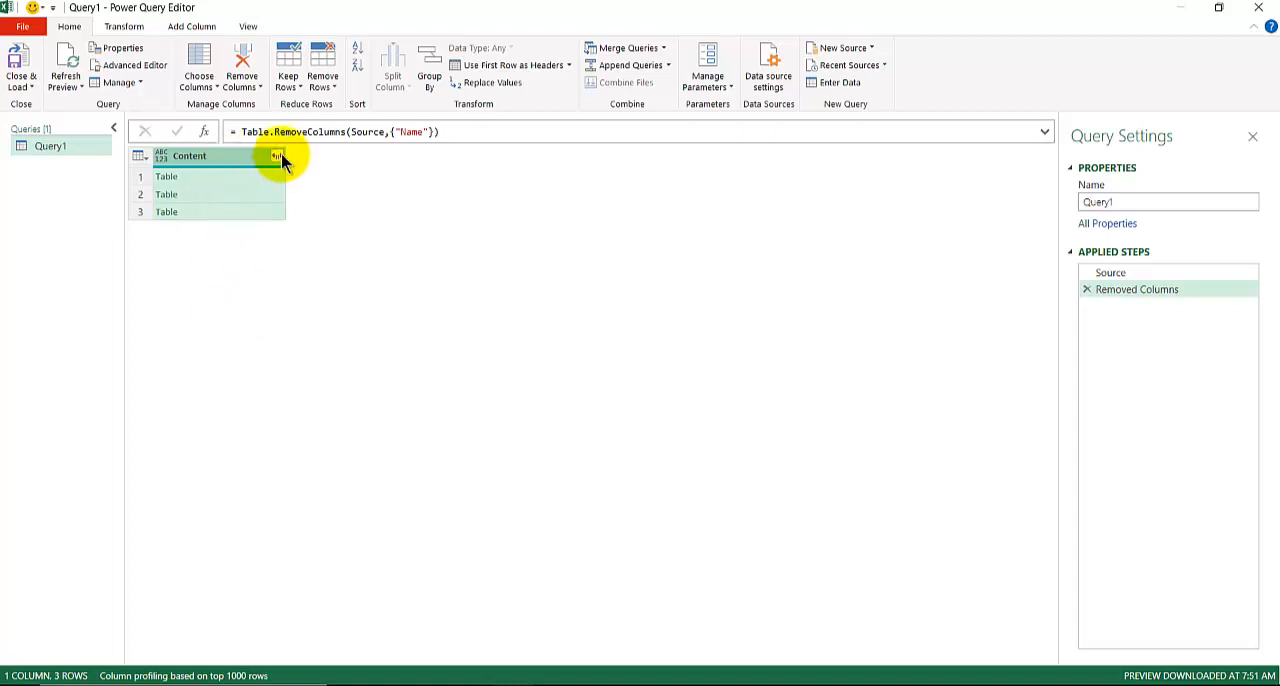
Expand Content into its 11 columns with 'Use original column name as prefix' unchecked, giving 824 rows
{"action": "left_click", "coordinate": [276, 156]}
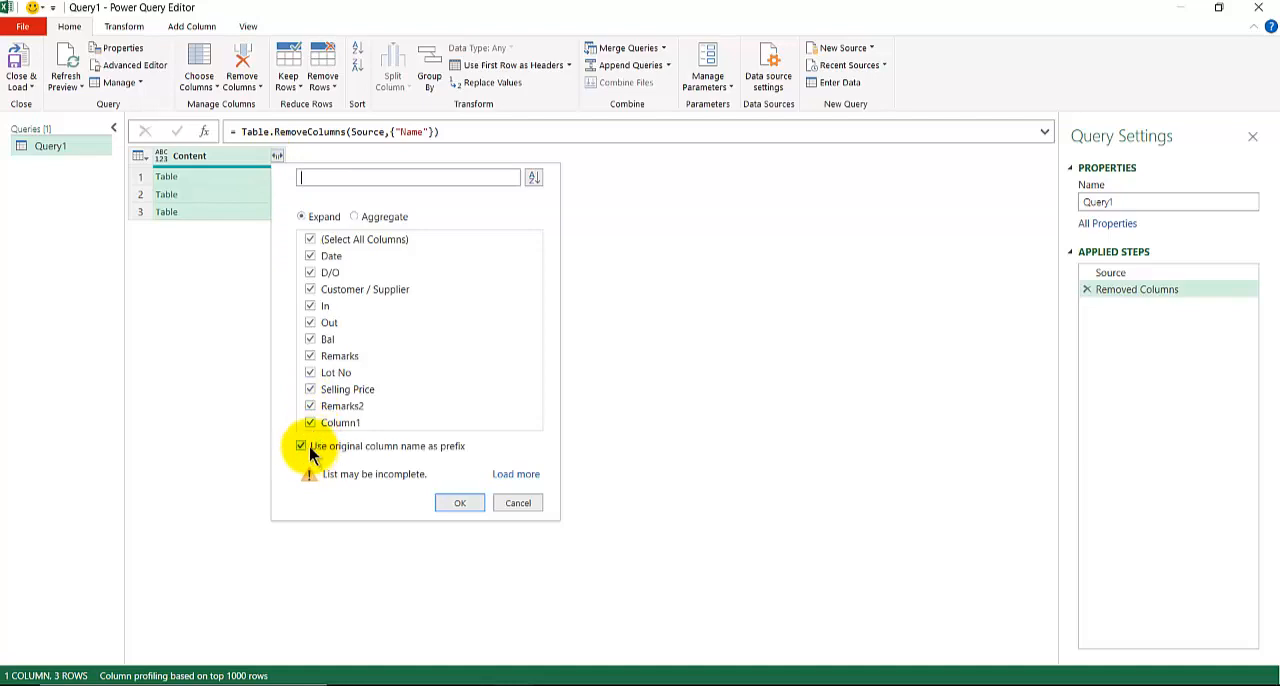
{"action": "left_click", "coordinate": [300, 446]}
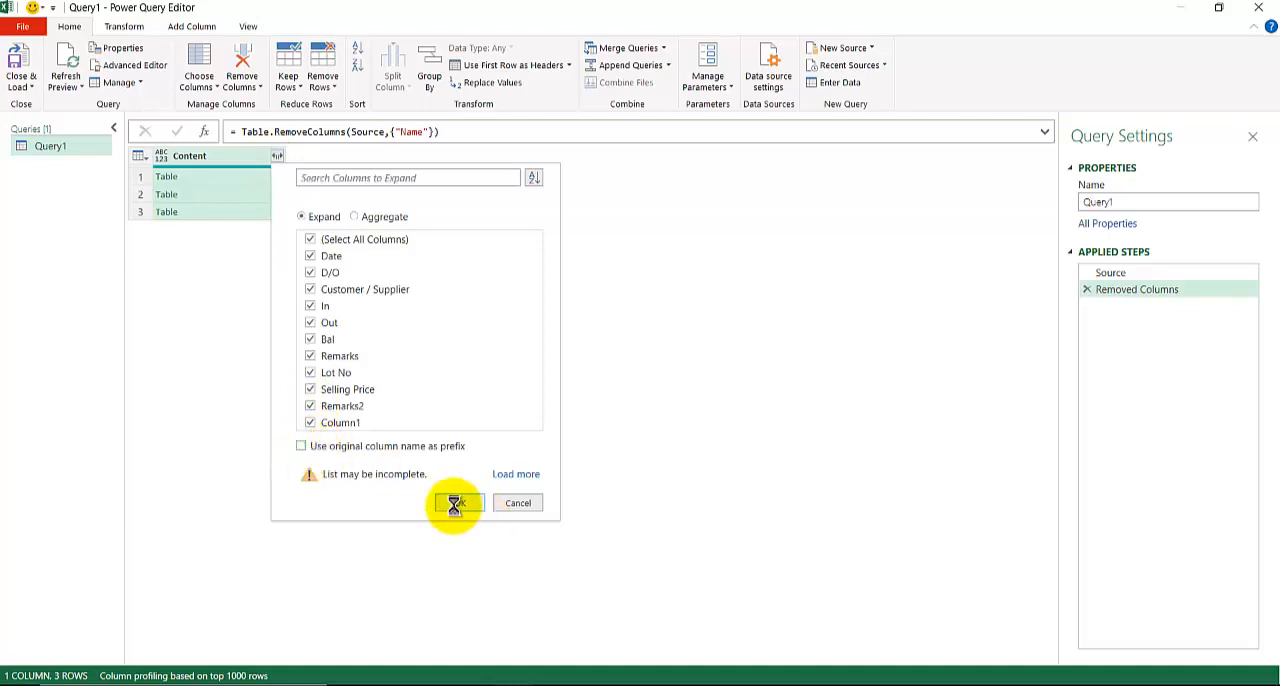
{"action": "left_click", "coordinate": [456, 504]}
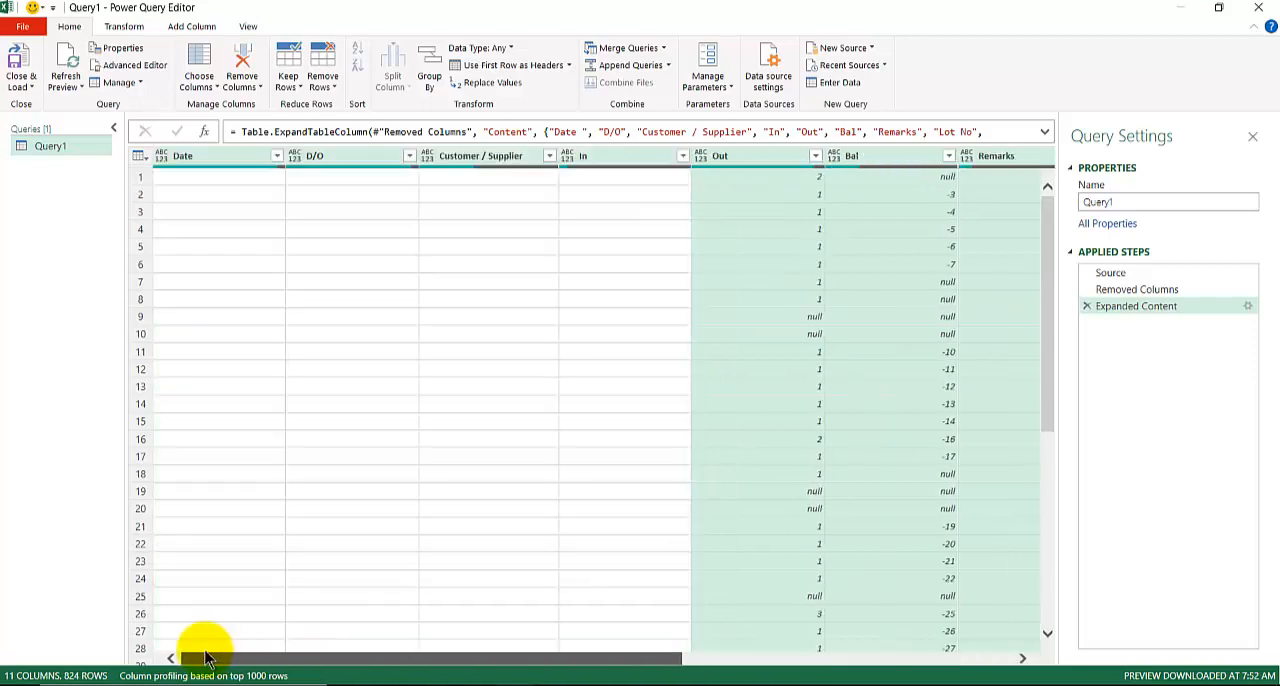
{"action": "scroll", "scroll_direction": "down", "scroll_amount": 3}
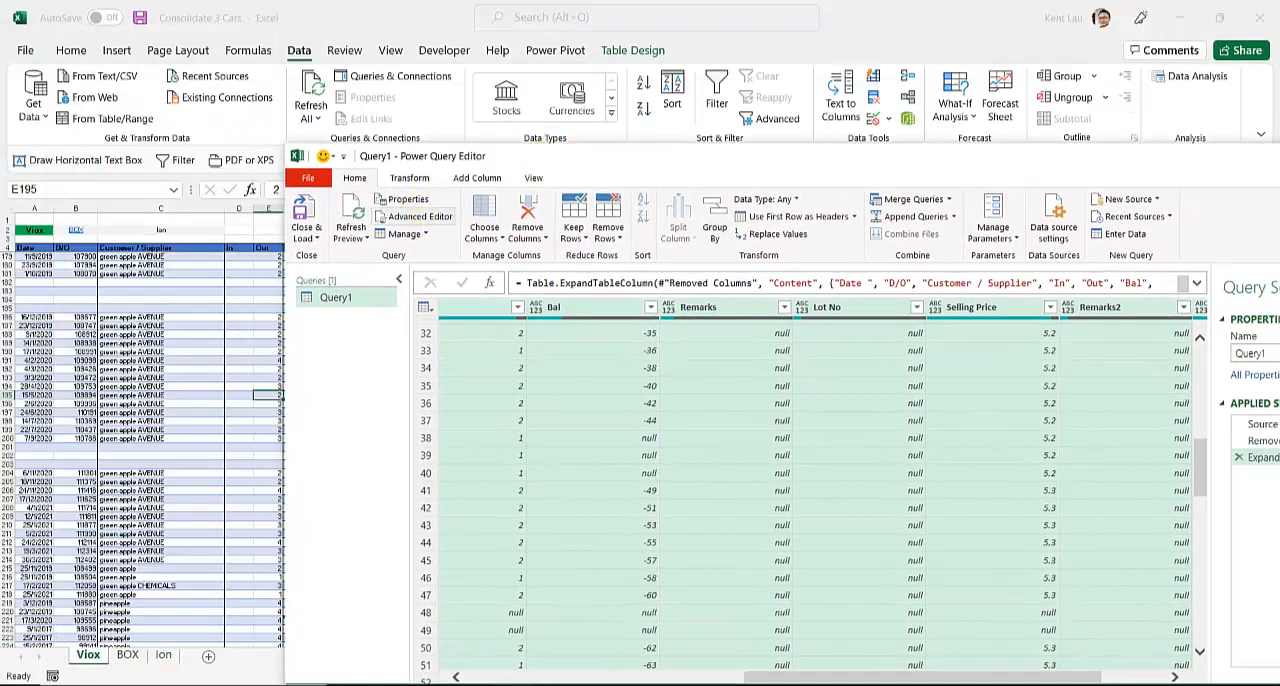
{"action": "mouse_move", "coordinate": [308, 402]}
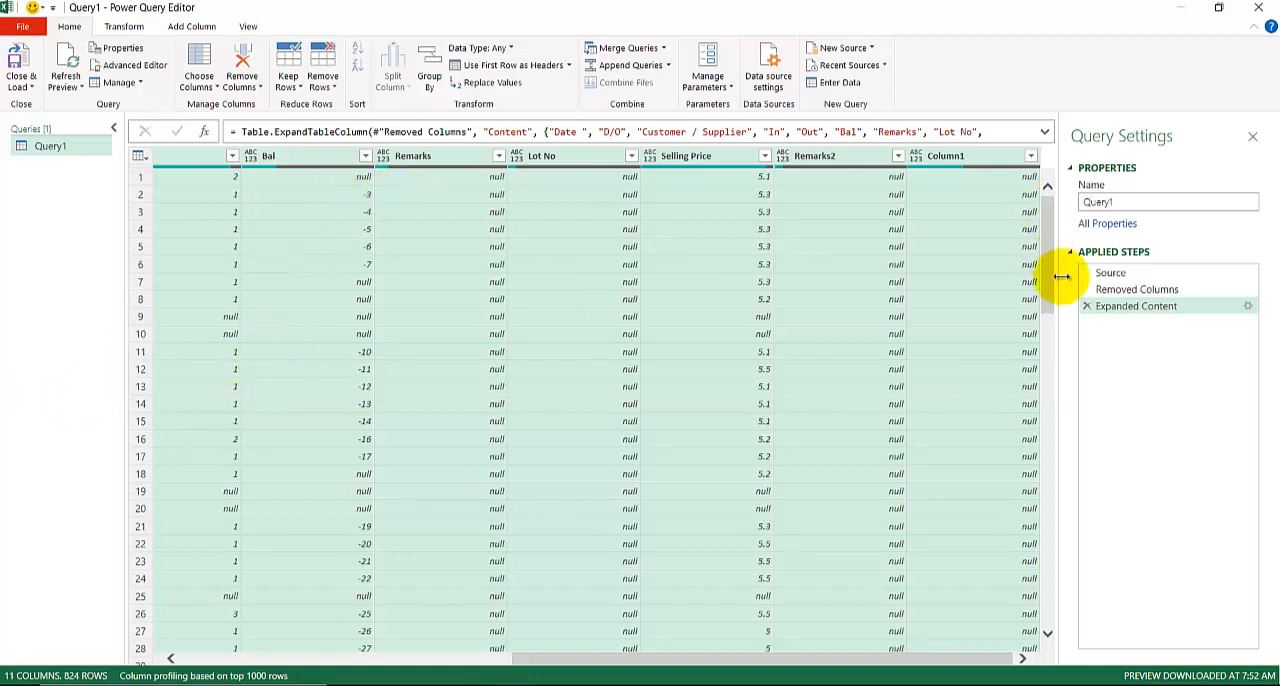
{"action": "left_click", "coordinate": [1136, 288]}
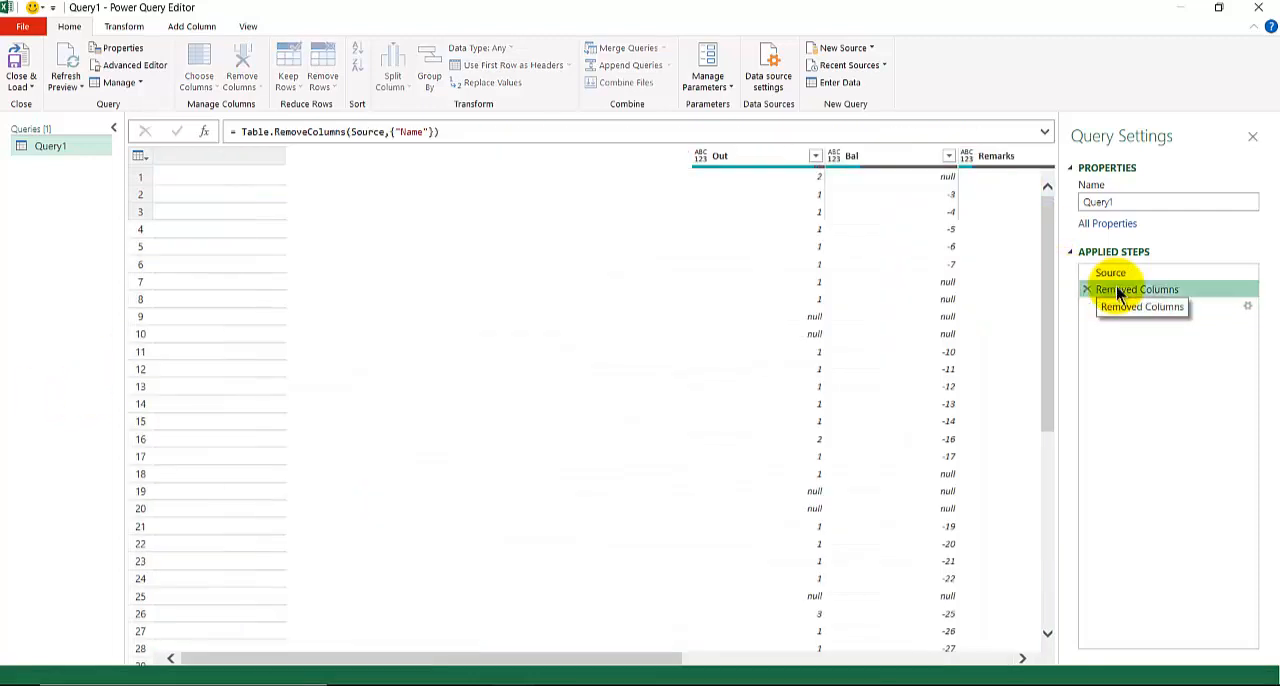
{"action": "left_click", "coordinate": [1110, 272]}
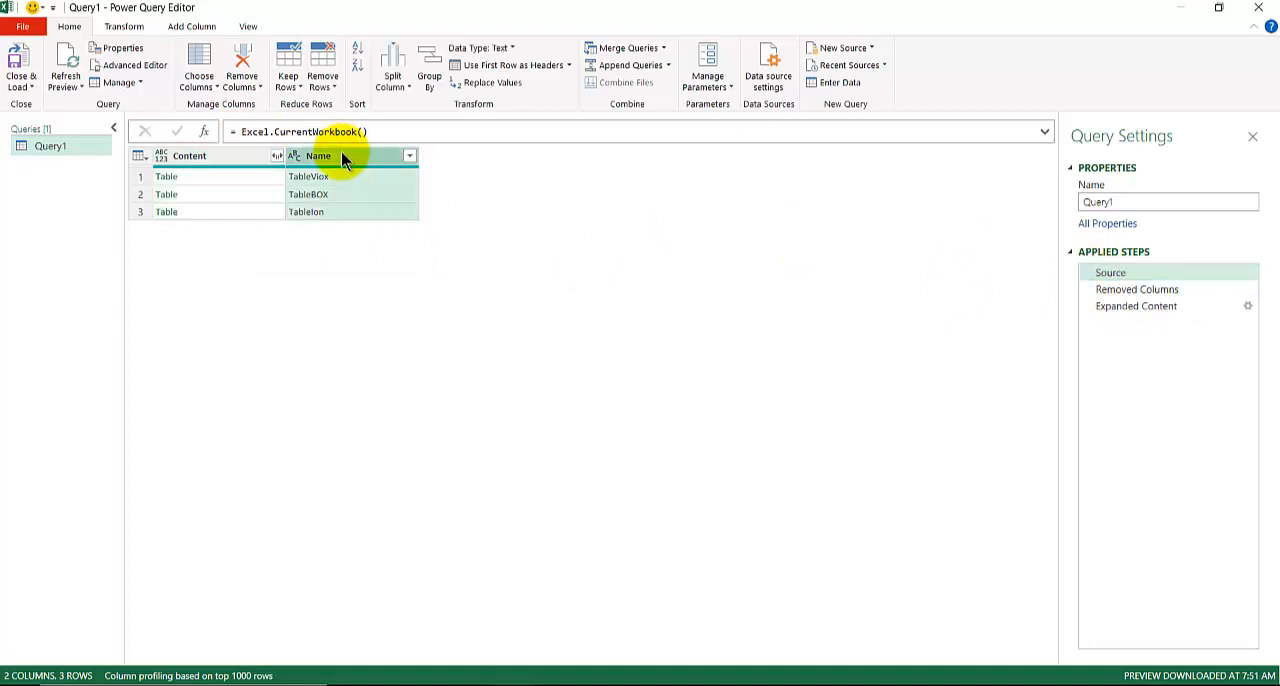
{"action": "right_click", "coordinate": [340, 156]}
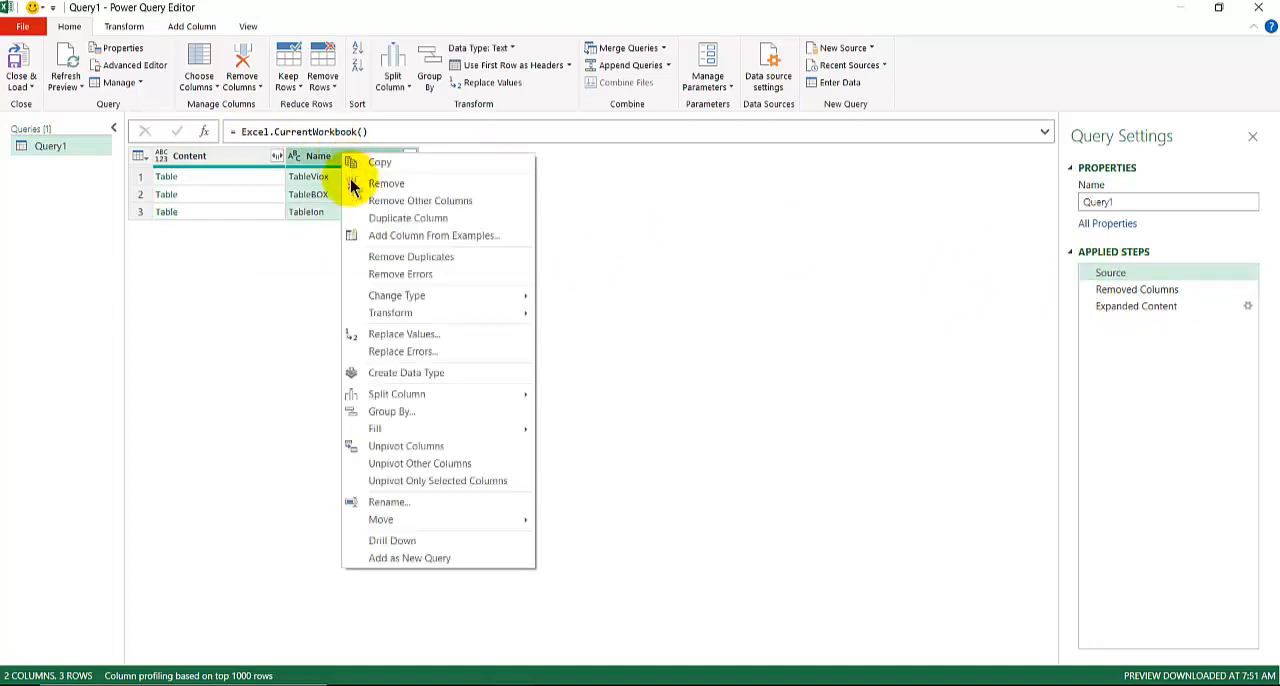
{"action": "mouse_move", "coordinate": [394, 334]}
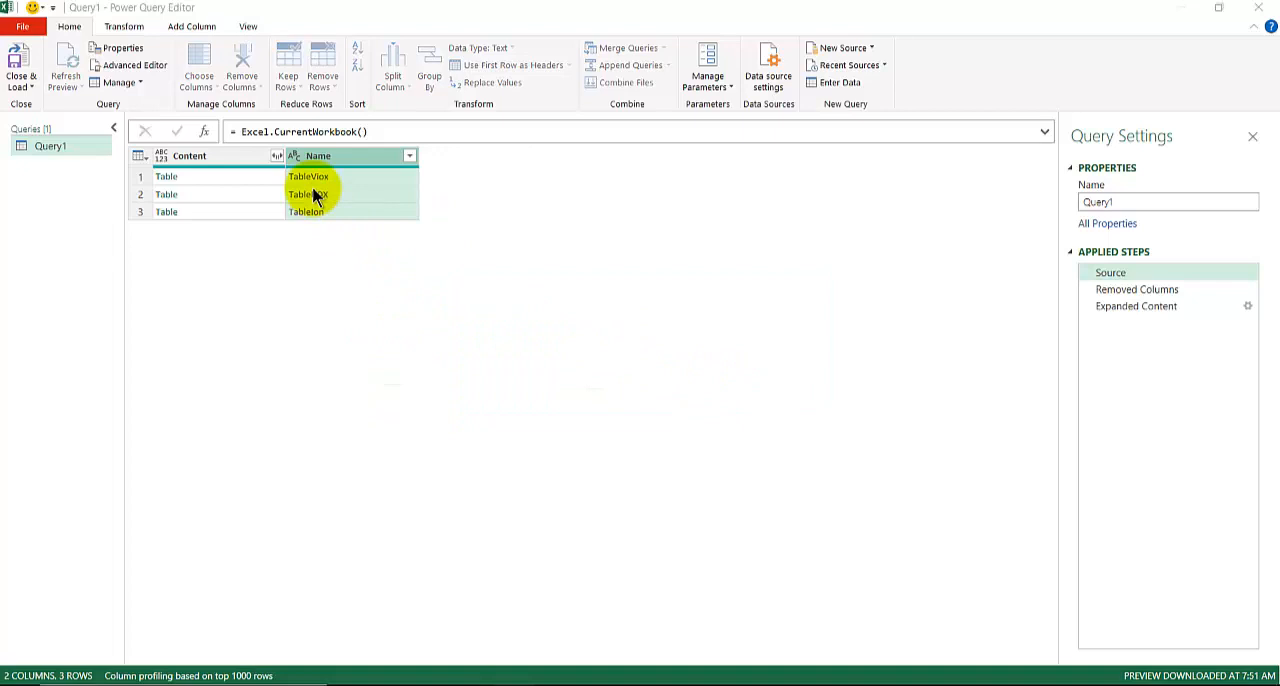
Replace 'Table' with nothing in the Name column values
{"action": "left_click", "coordinate": [480, 82]}
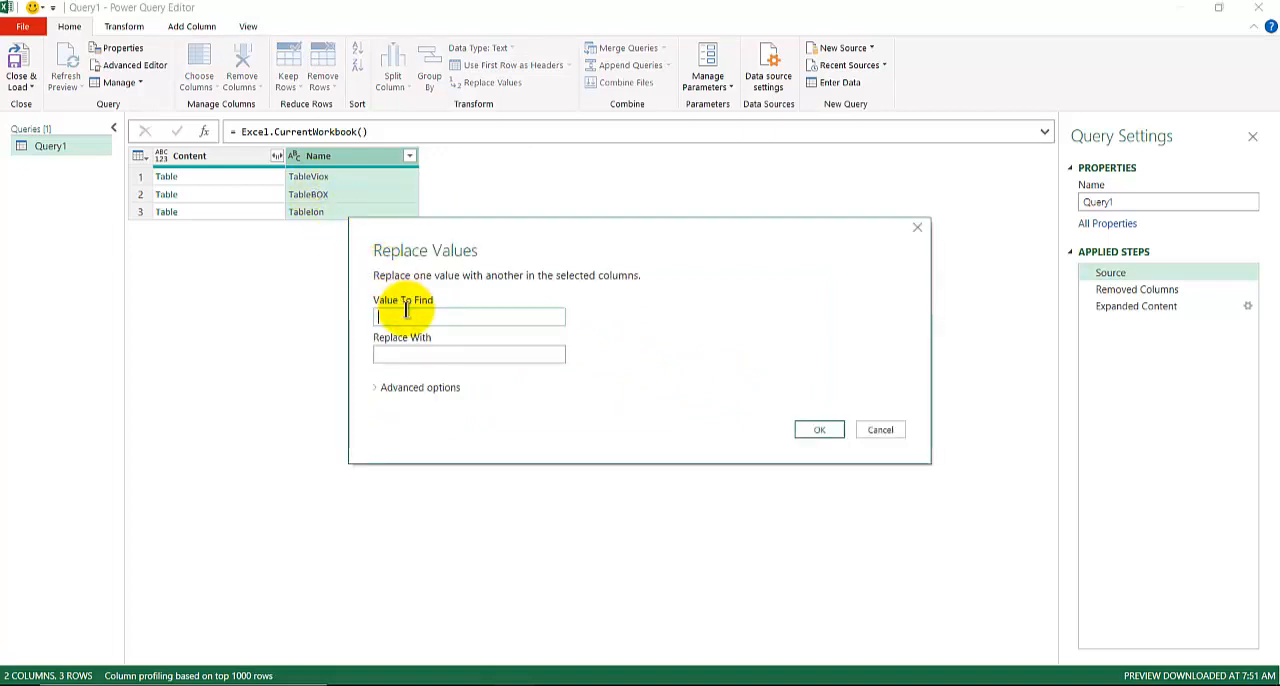
{"action": "type", "text": "Table"}
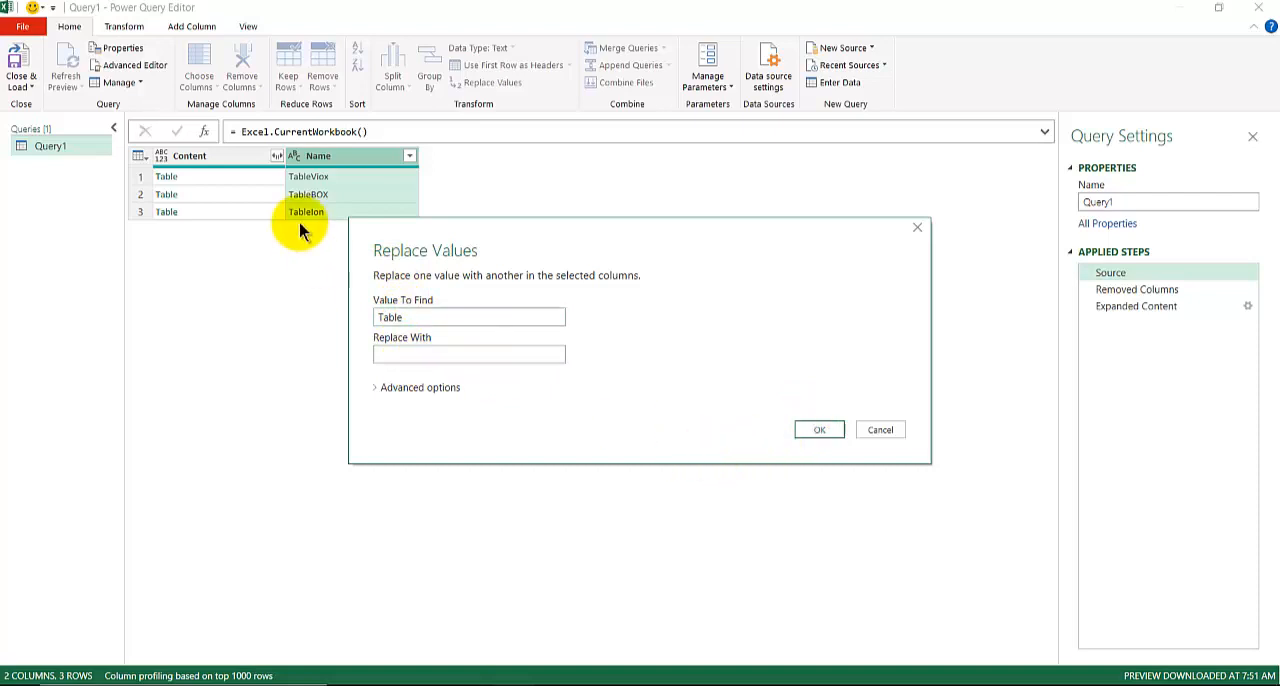
{"action": "left_click", "coordinate": [818, 428]}
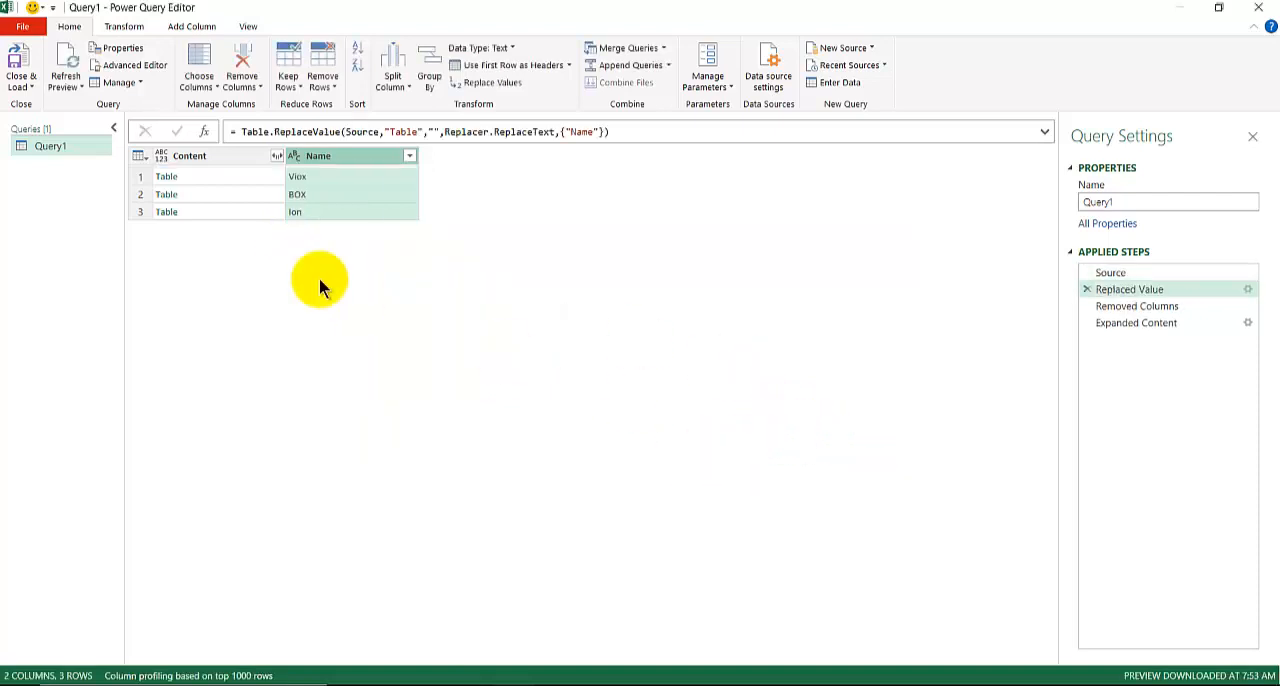
{"action": "mouse_move", "coordinate": [322, 222]}
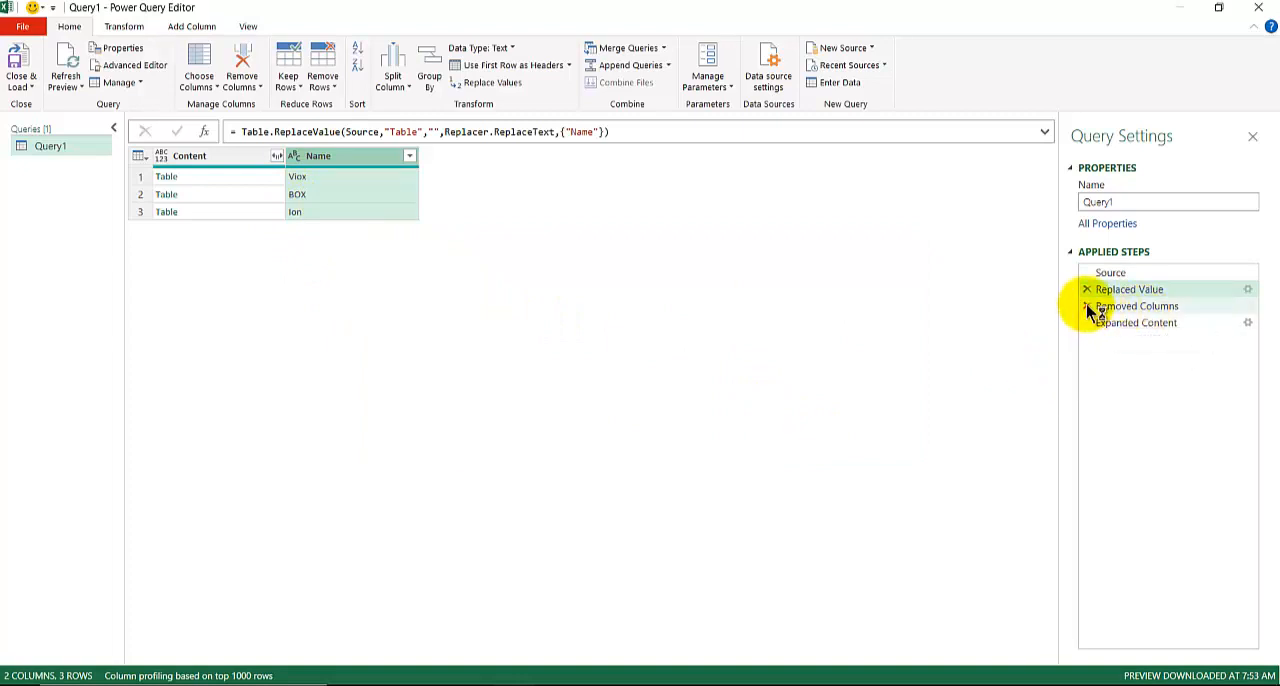
Delete the Removed Columns step and view the Expanded Content step's 12-column result
{"action": "left_click", "coordinate": [1084, 288]}
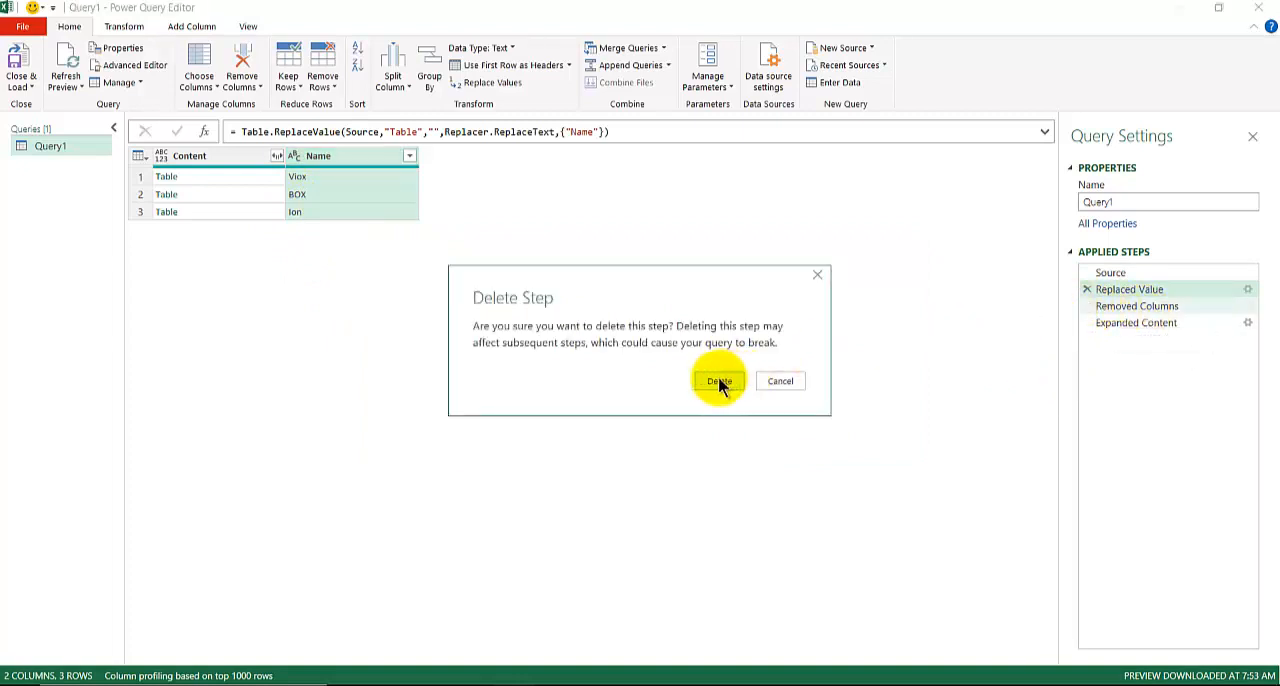
{"action": "left_click", "coordinate": [718, 380]}
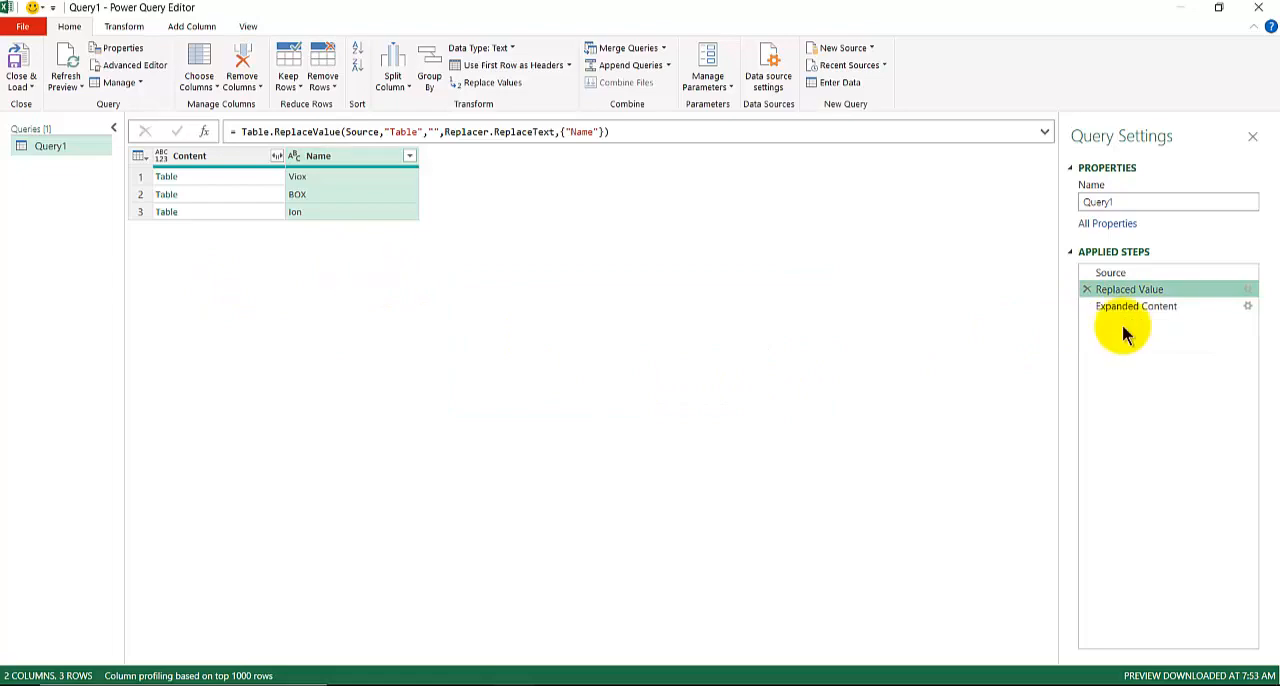
{"action": "left_click", "coordinate": [1136, 306]}
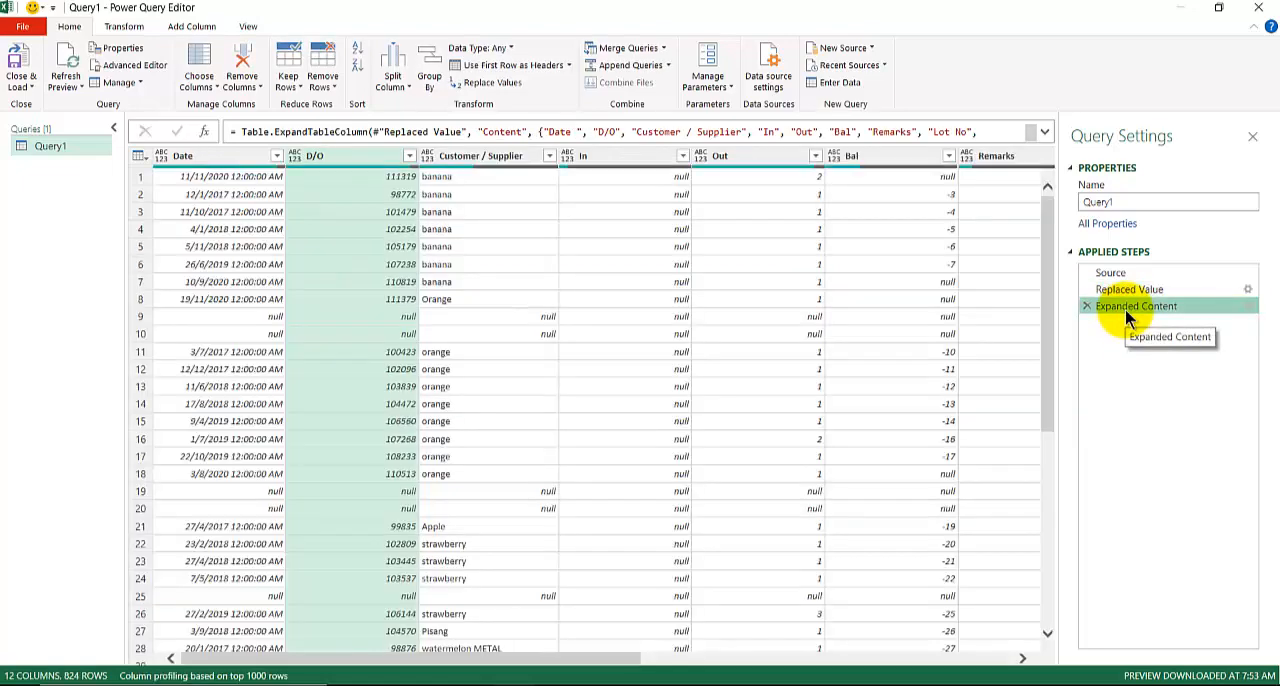
{"action": "mouse_move", "coordinate": [616, 666]}
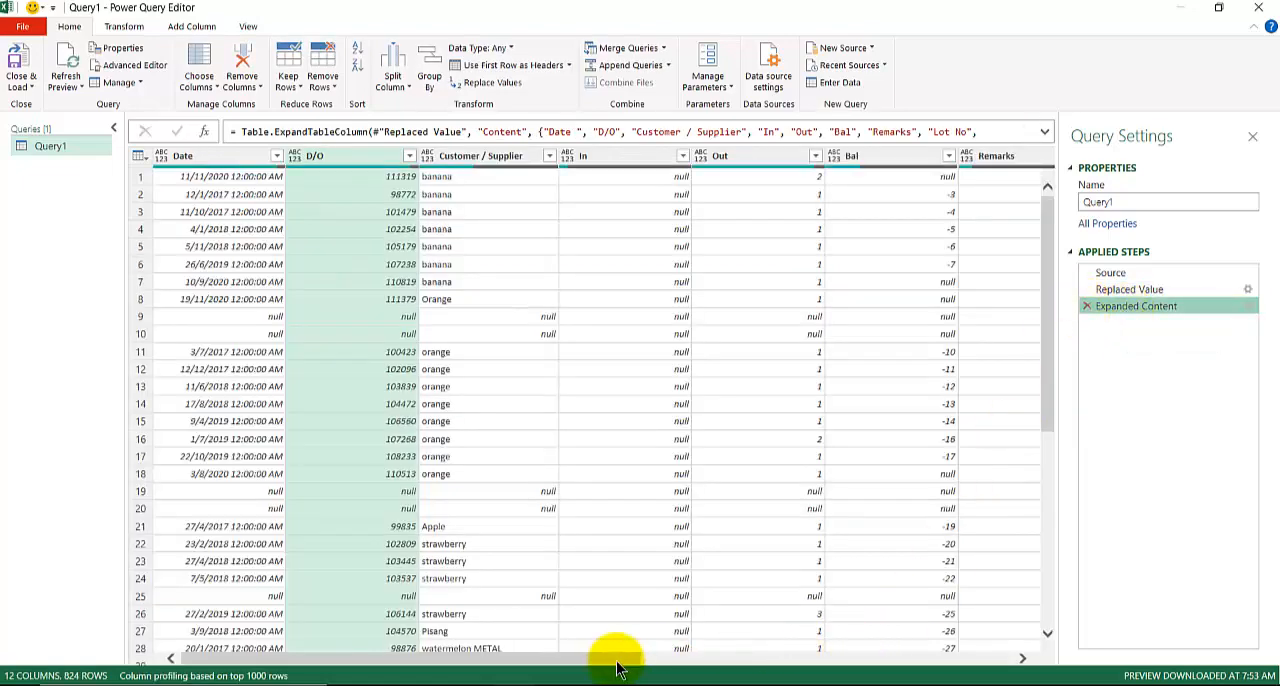
{"action": "scroll", "scroll_direction": "right", "scroll_amount": 3}
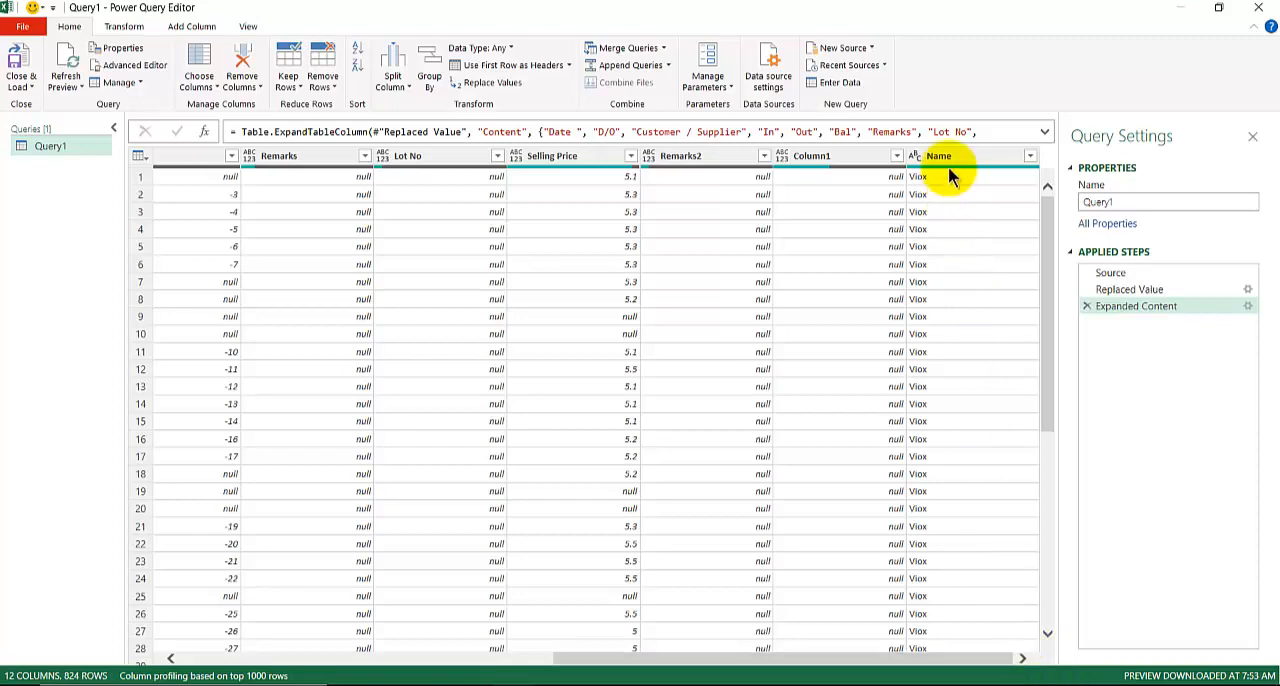
{"action": "scroll", "scroll_direction": "down", "scroll_amount": 3}
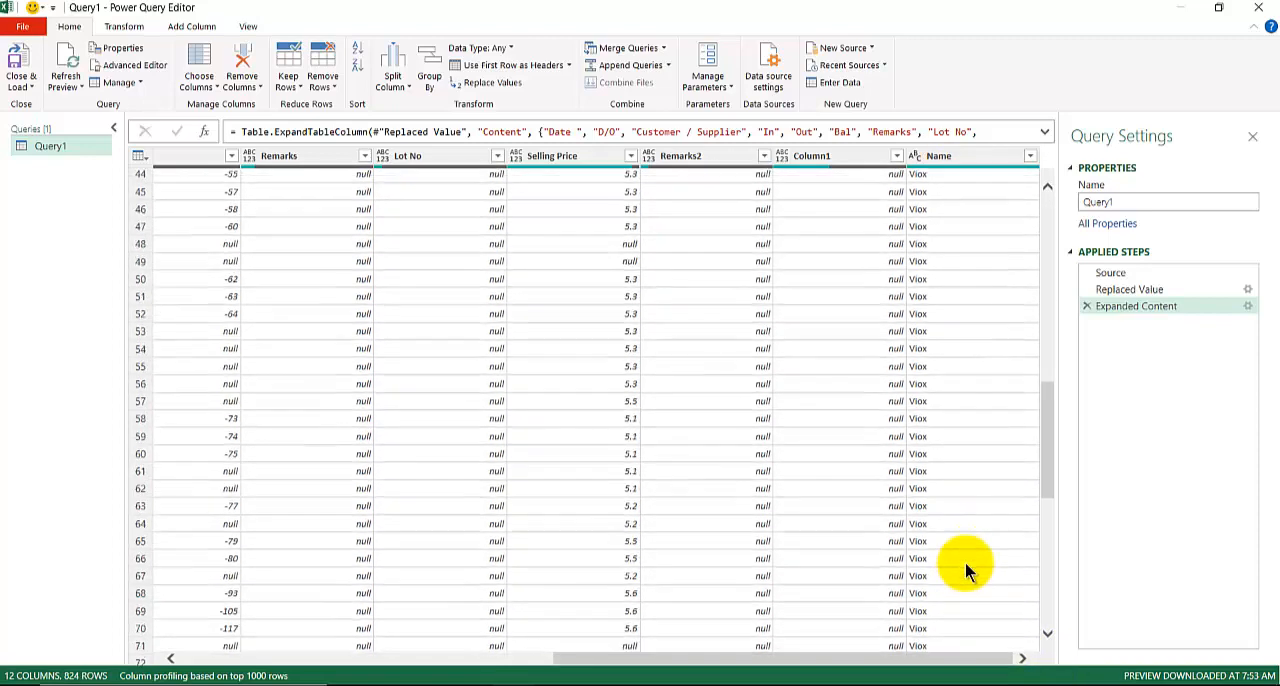
{"action": "scroll", "scroll_direction": "down", "scroll_amount": 3}
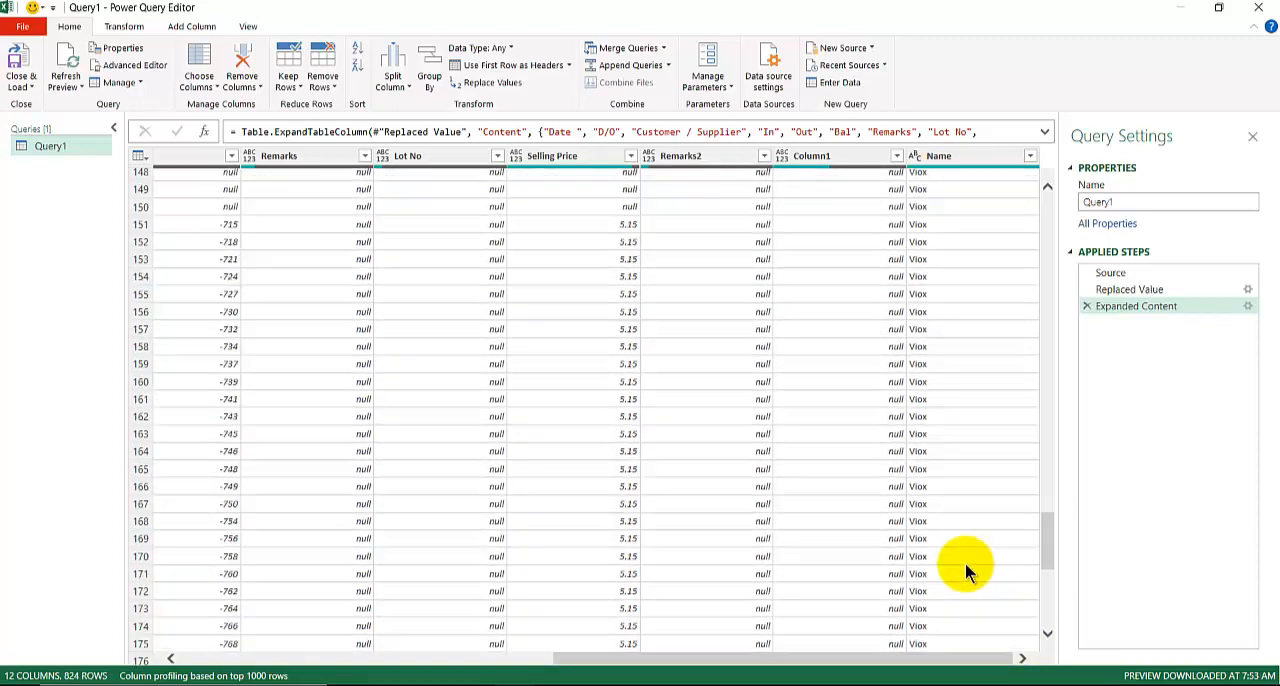
{"action": "scroll", "scroll_direction": "down", "scroll_amount": 3}
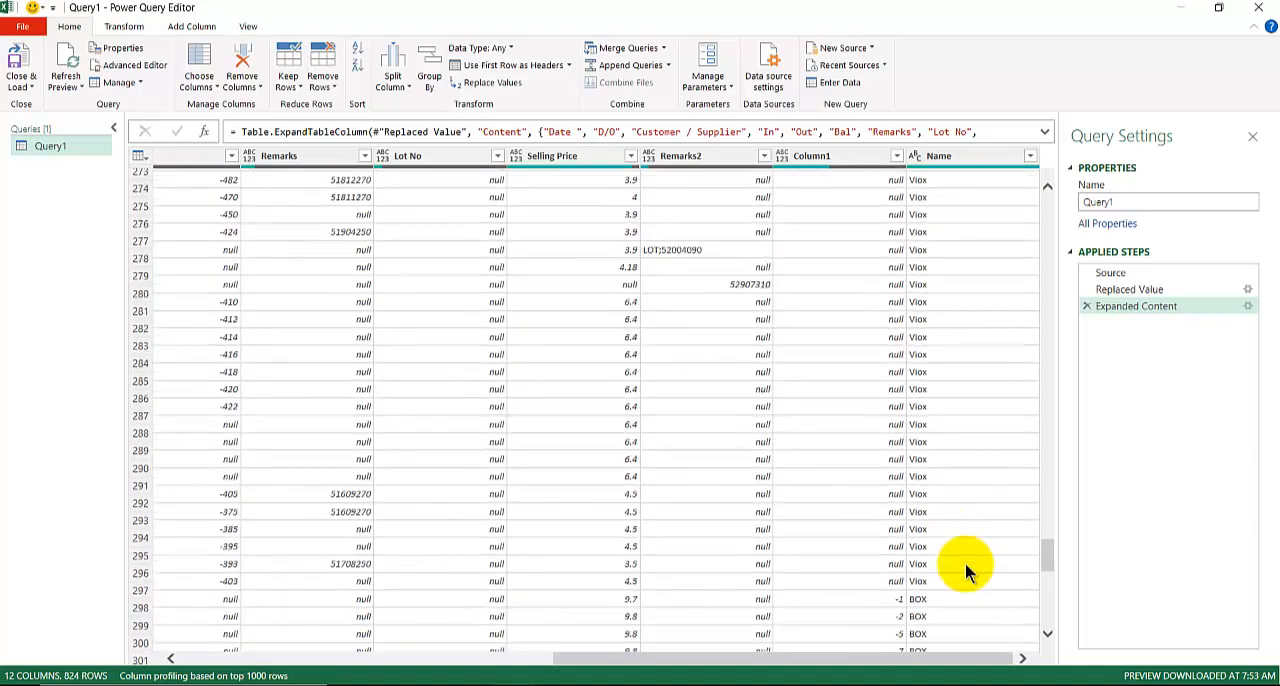
{"action": "scroll", "scroll_direction": "down", "scroll_amount": 3}
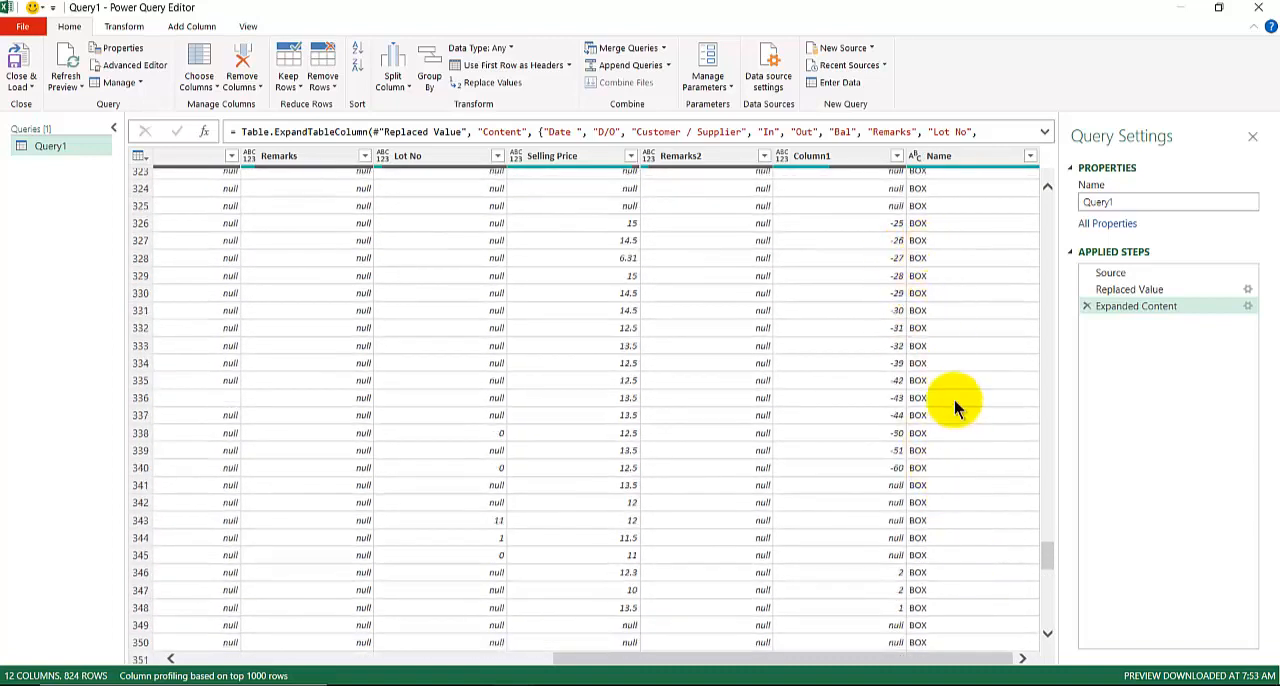
{"action": "mouse_move", "coordinate": [676, 428]}
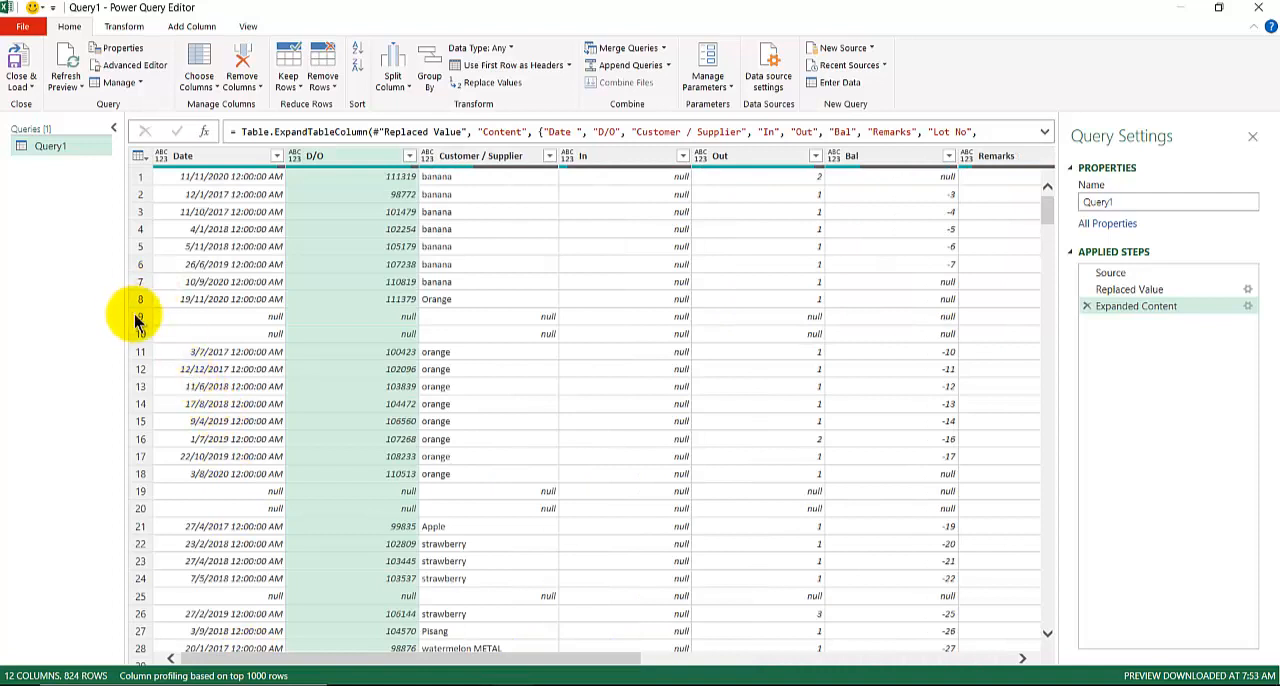
{"action": "mouse_move", "coordinate": [190, 300]}
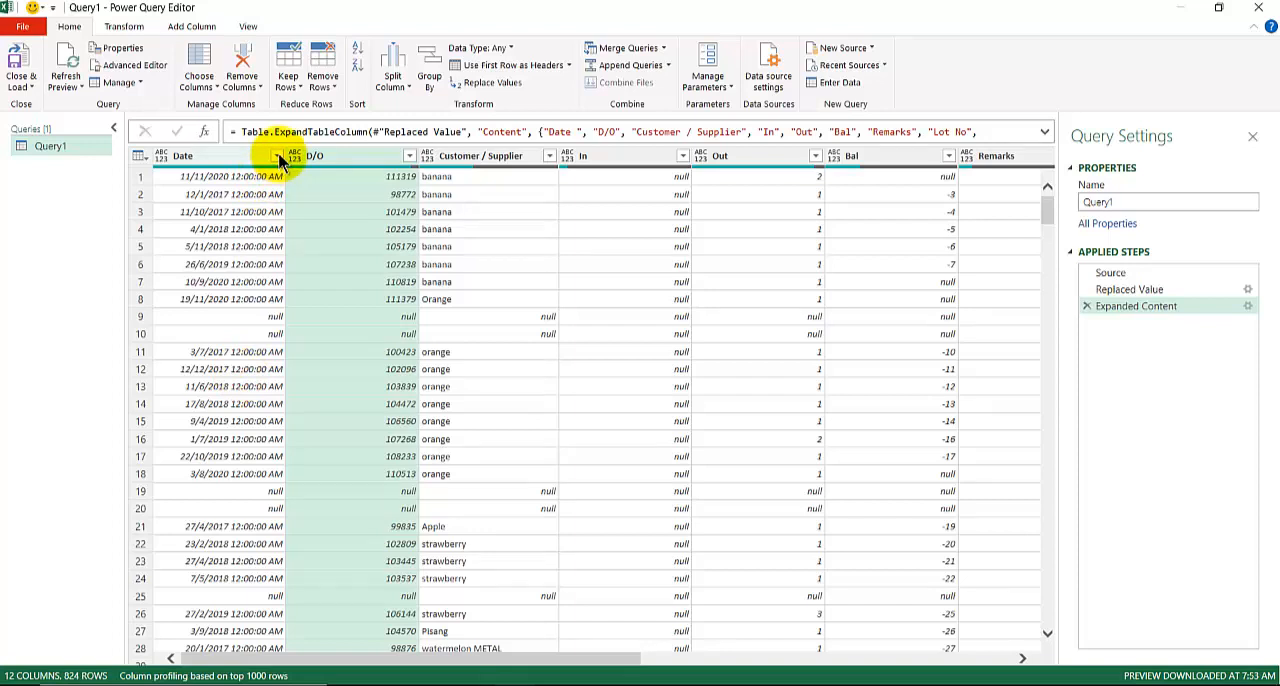
Filter null values out of the Date column, leaving 786 rows
{"action": "left_click", "coordinate": [276, 156]}
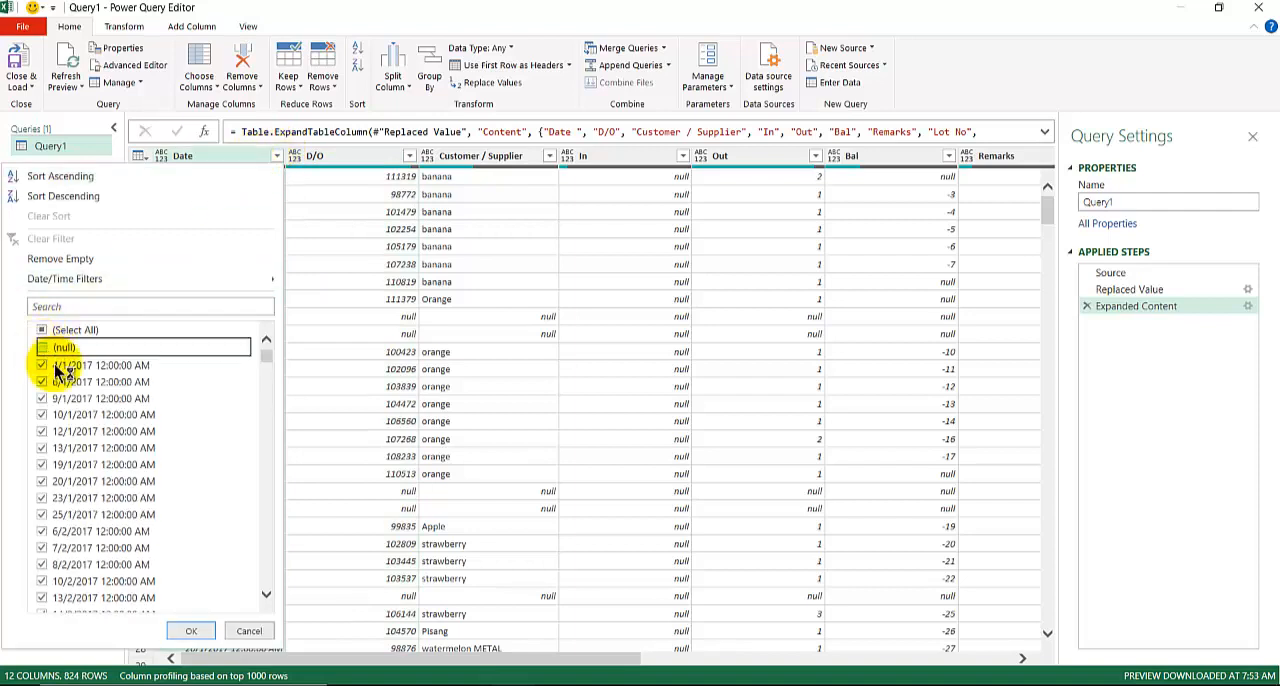
{"action": "left_click", "coordinate": [212, 630]}
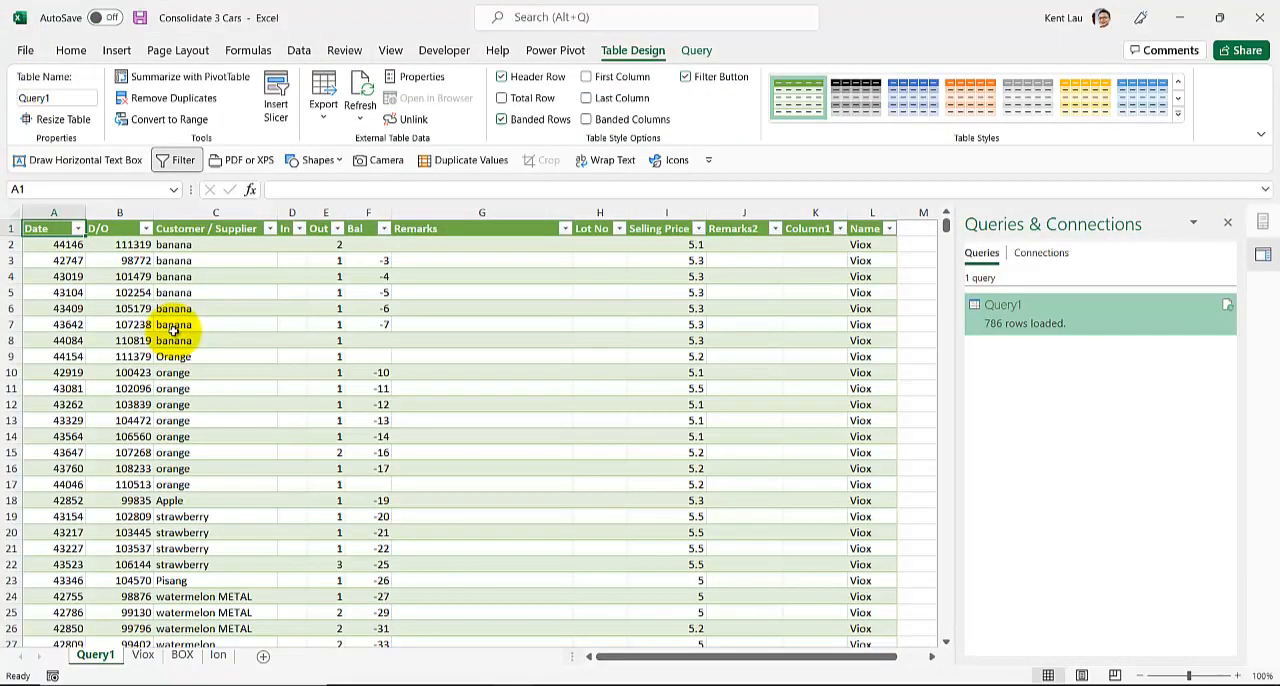
Switch through the Ion sheet to the Viox source sheet and scroll to its table's bottom
{"action": "scroll", "scroll_direction": "down", "scroll_amount": 3}
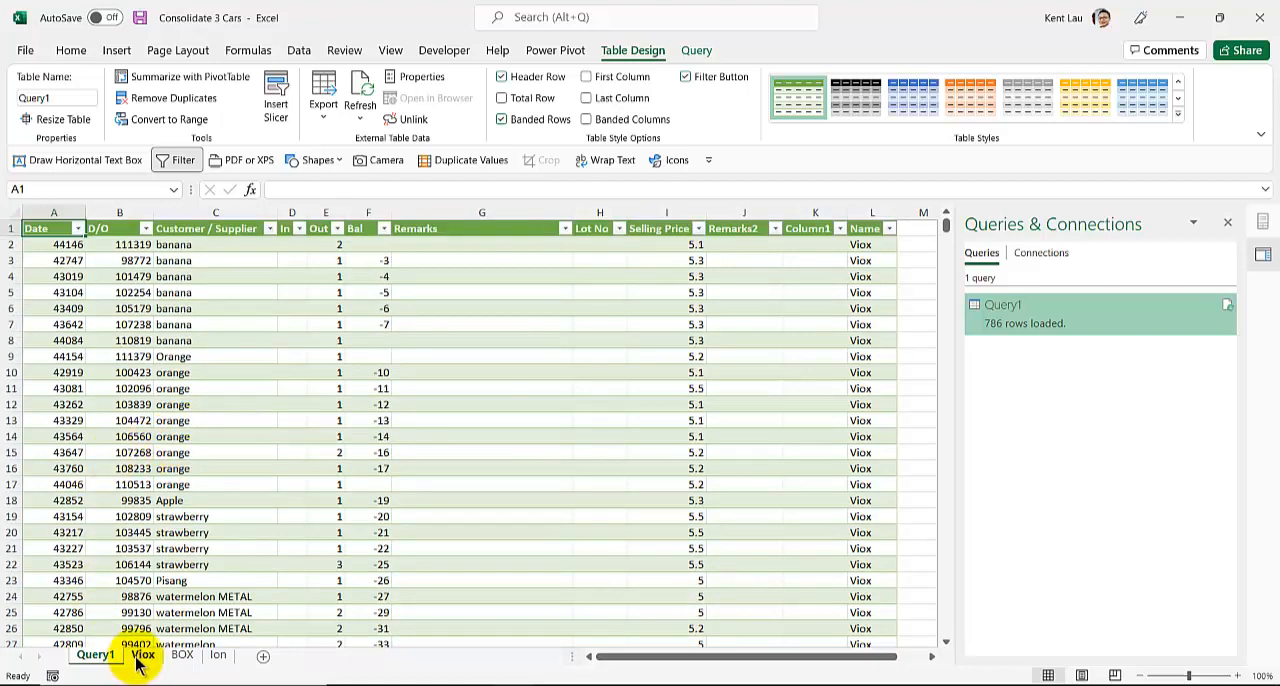
{"action": "left_click", "coordinate": [184, 656]}
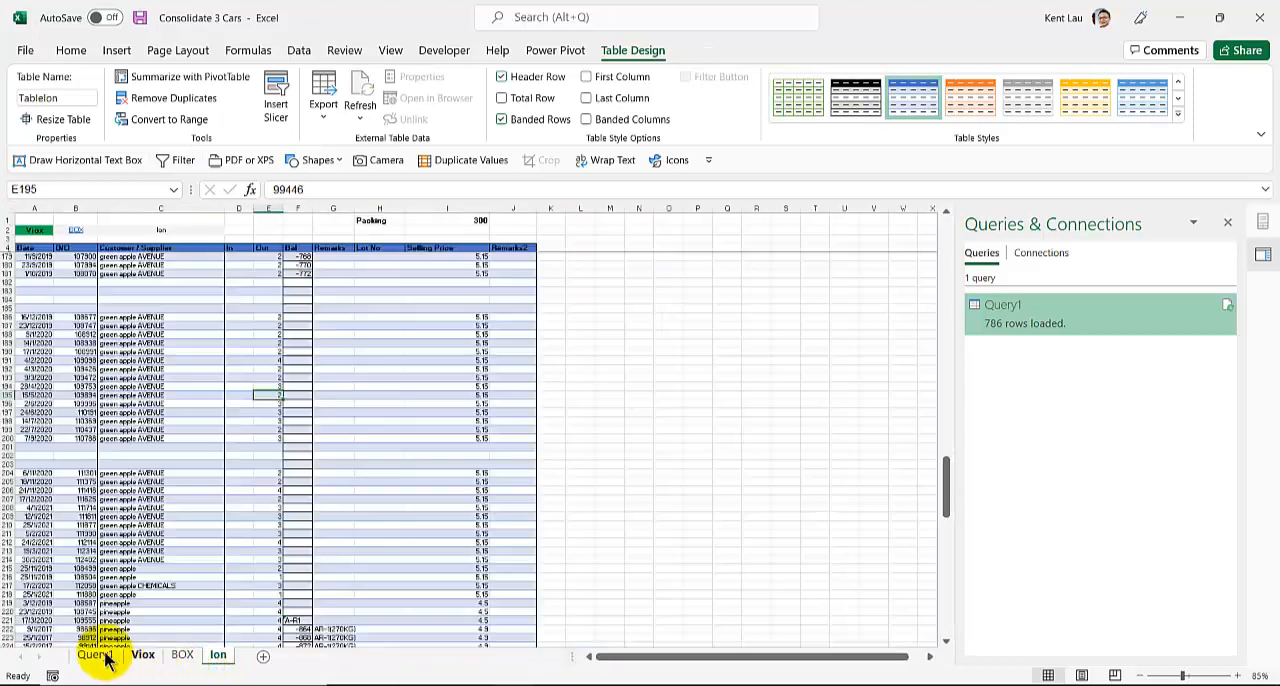
{"action": "left_click", "coordinate": [140, 658]}
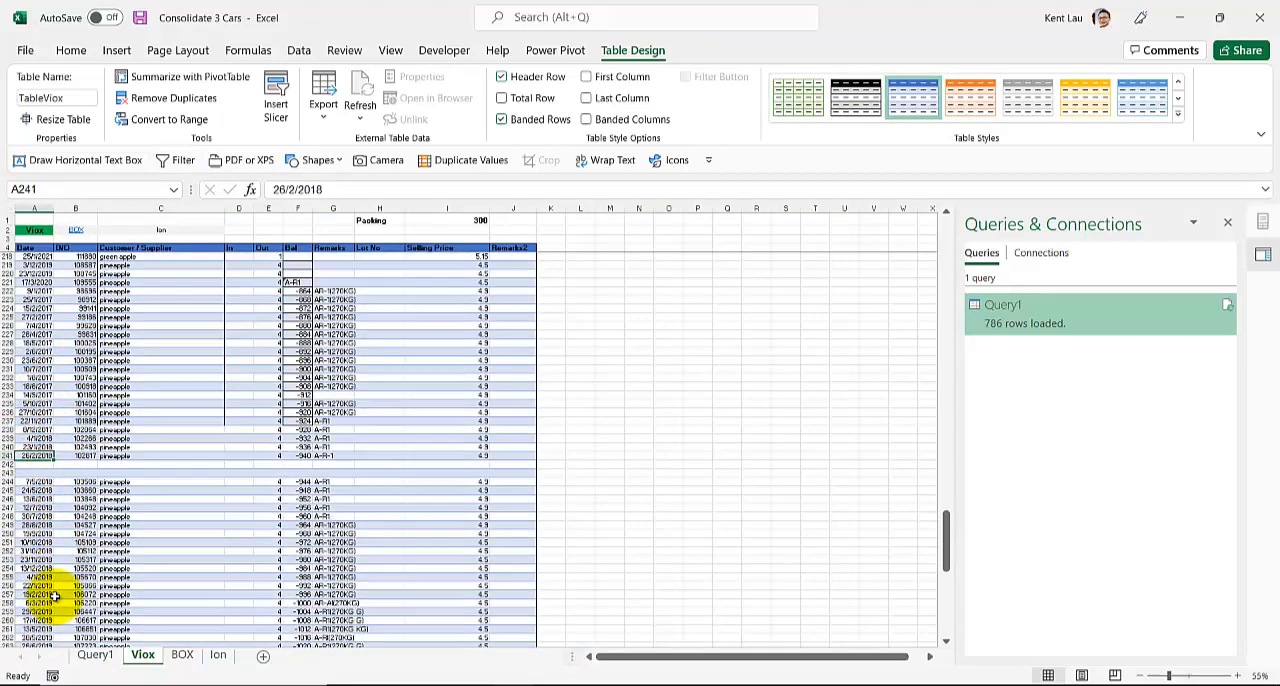
{"action": "scroll", "scroll_direction": "down", "scroll_amount": 3}
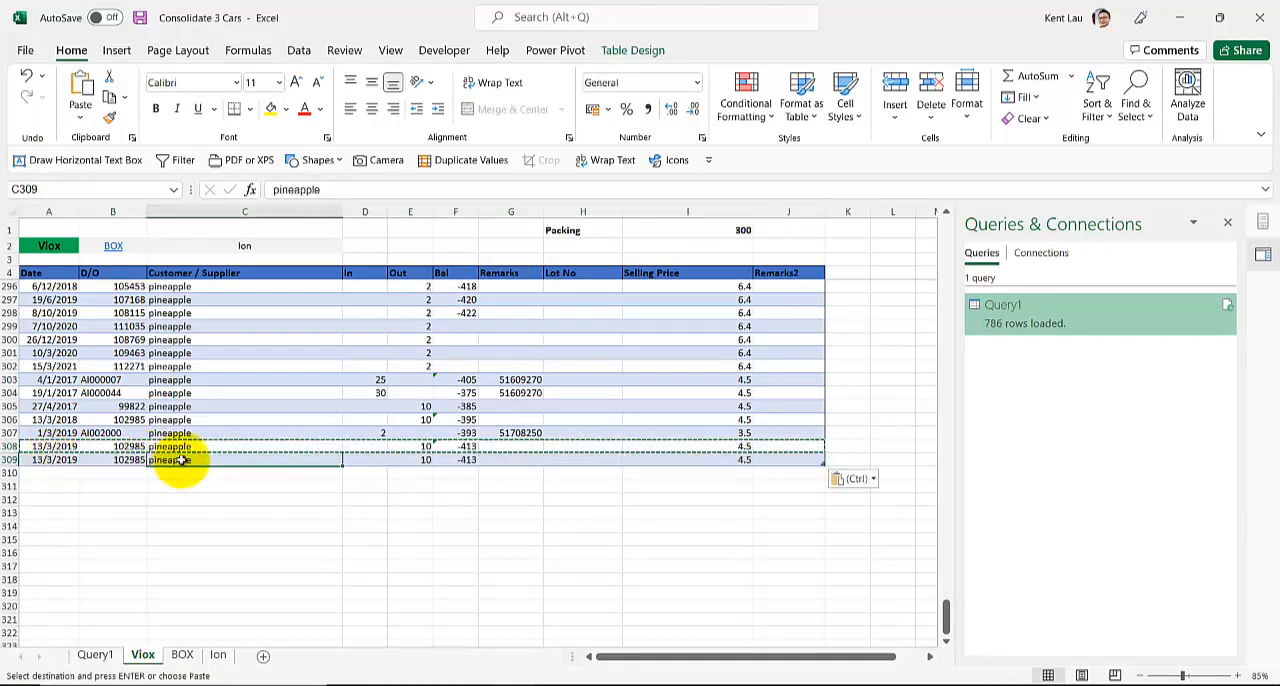
Enter APPLE as the supplier on the new Viox row, then return to the Query1 sheet
{"action": "type", "text": "APPLE"}
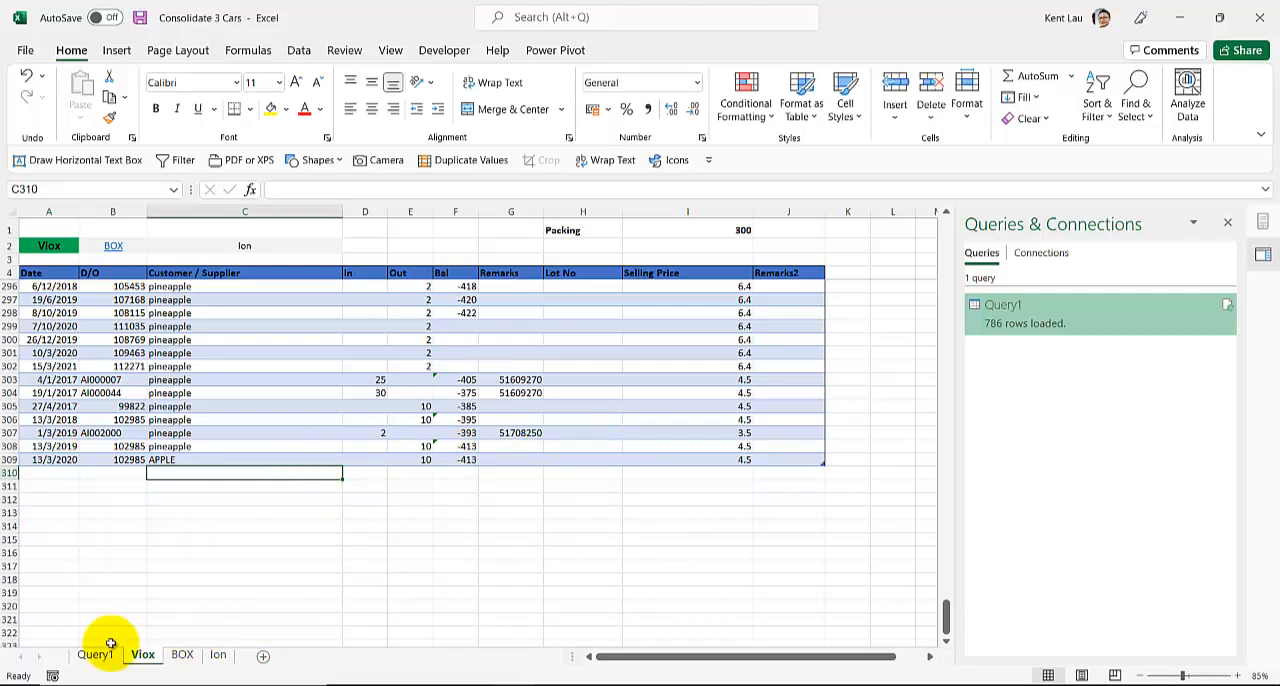
{"action": "left_click", "coordinate": [96, 656]}
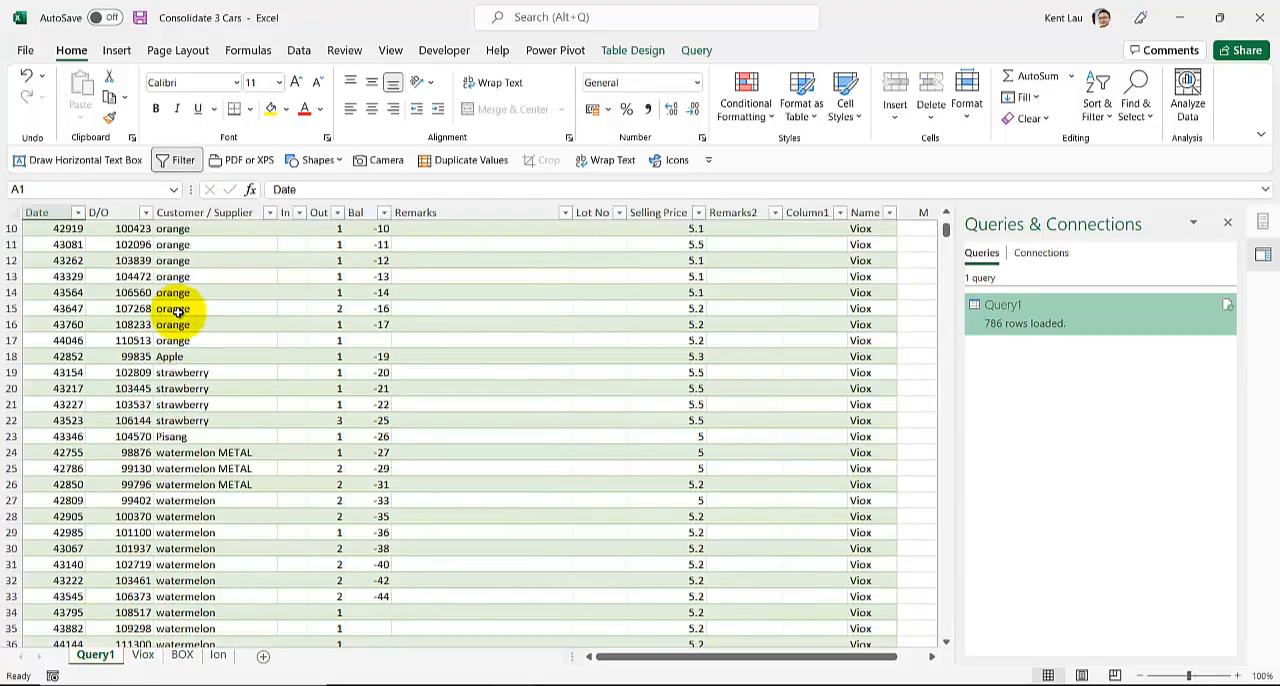
Refresh all queries so Query1 reloads with 1,573 rows
{"action": "scroll", "scroll_direction": "down", "scroll_amount": 3}
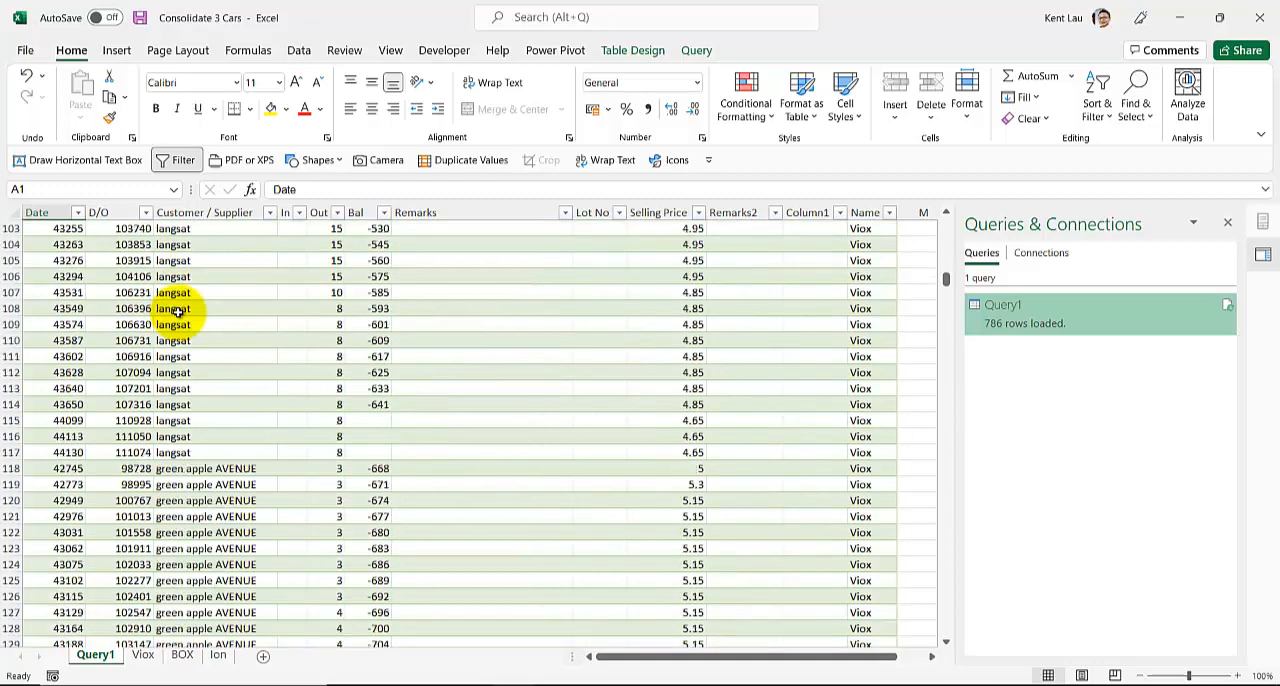
{"action": "scroll", "scroll_direction": "down", "scroll_amount": 3}
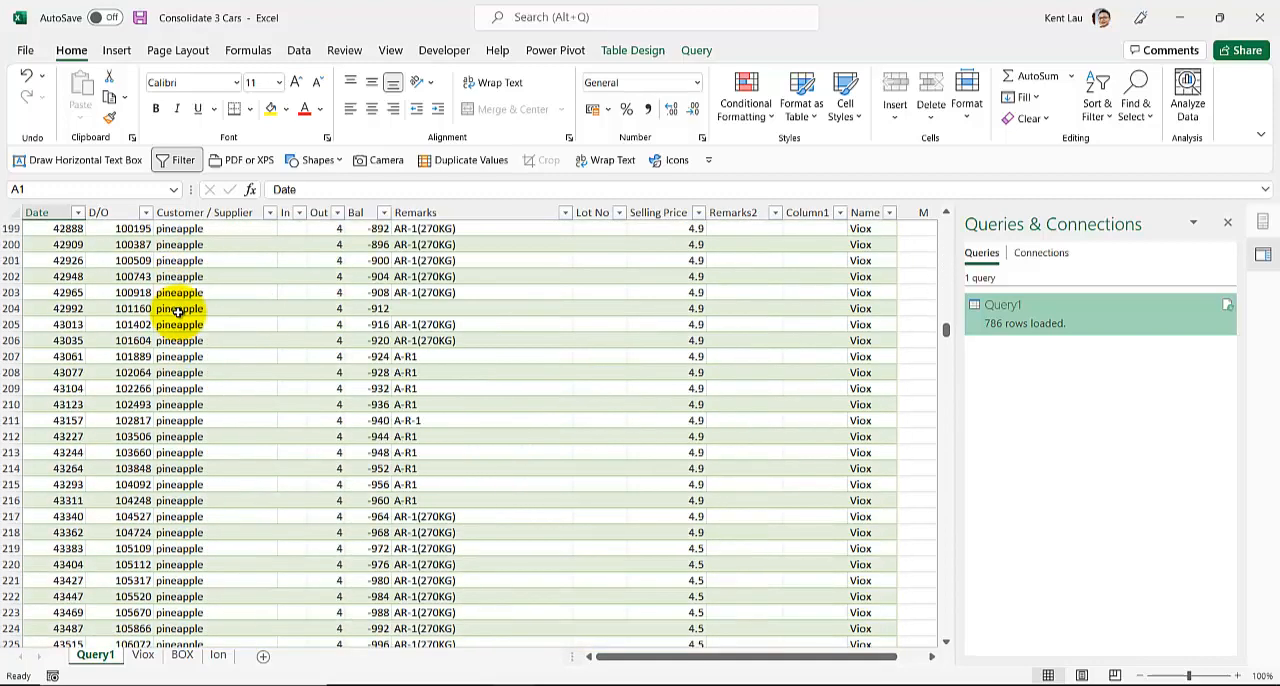
{"action": "scroll", "scroll_direction": "down", "scroll_amount": 3}
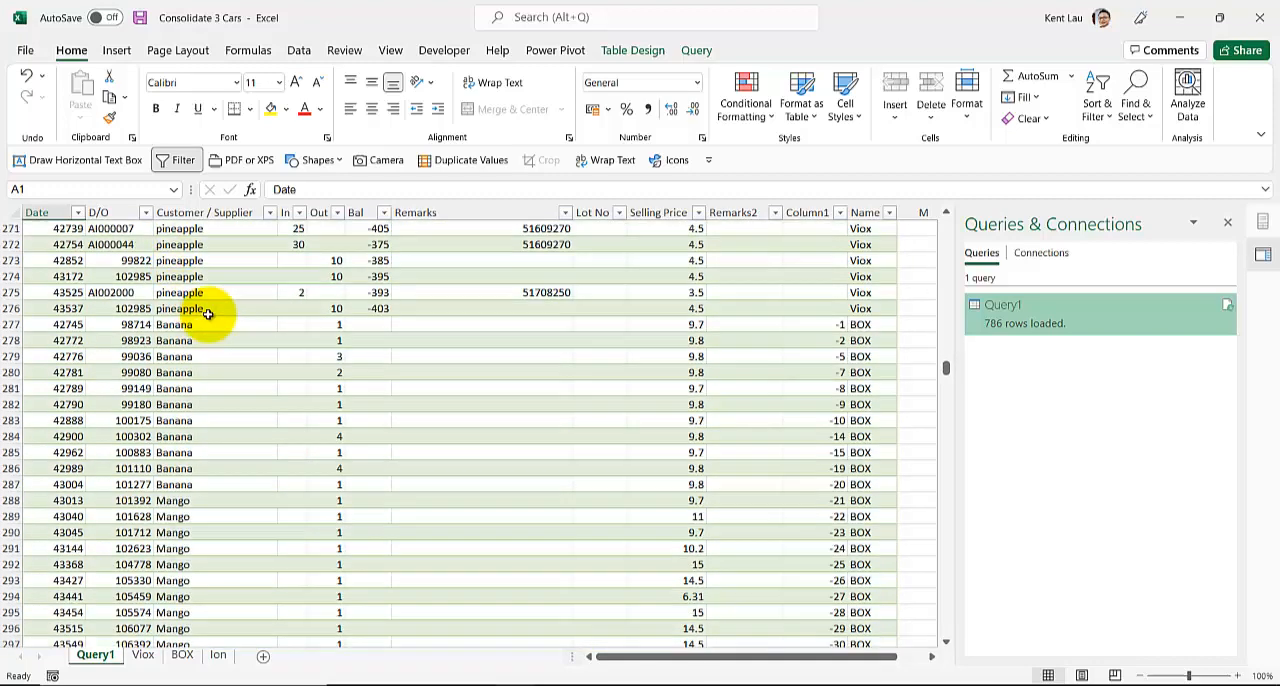
{"action": "left_click", "coordinate": [868, 308]}
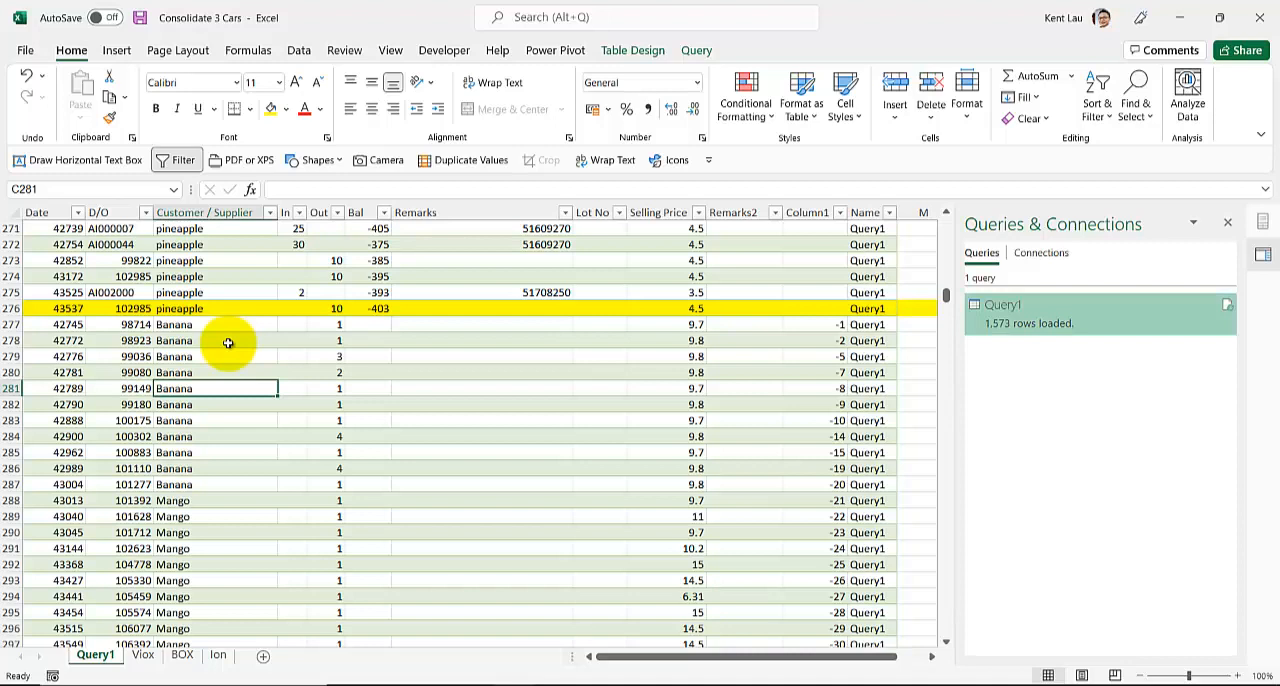
{"action": "mouse_move", "coordinate": [190, 580]}
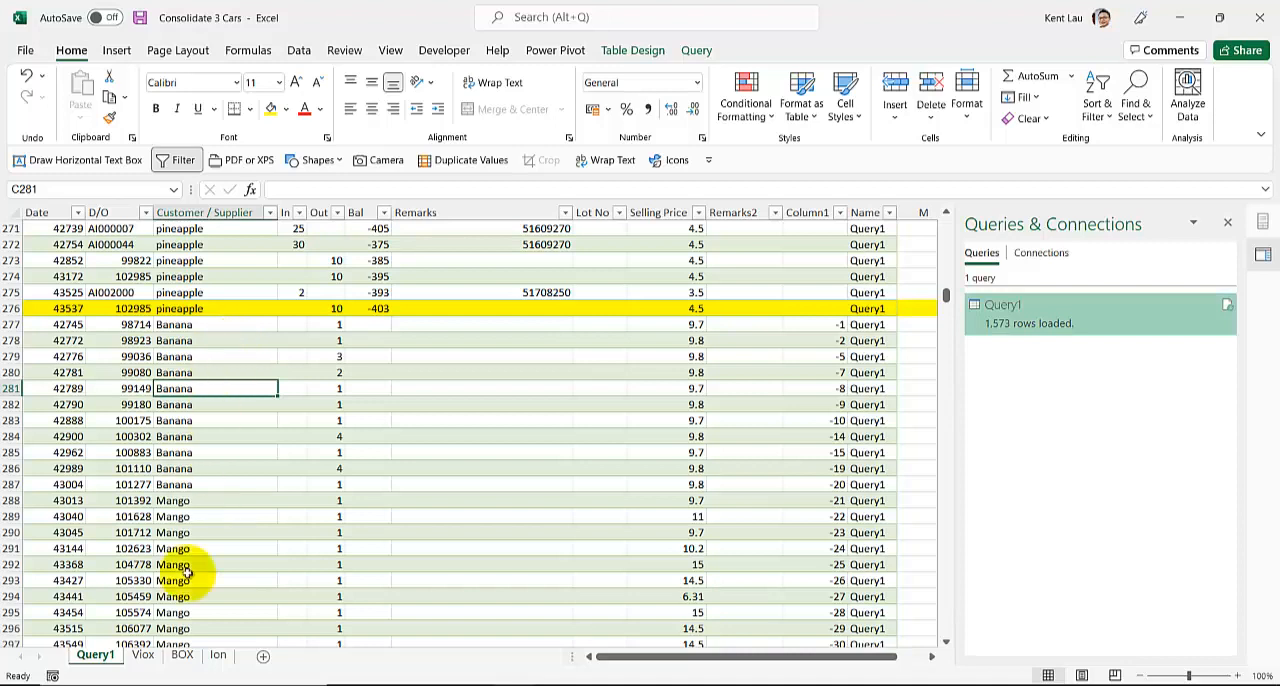
Scroll through Query1's Name column and show its peek card listing 12 columns, 1,573 rows
{"action": "left_click", "coordinate": [138, 656]}
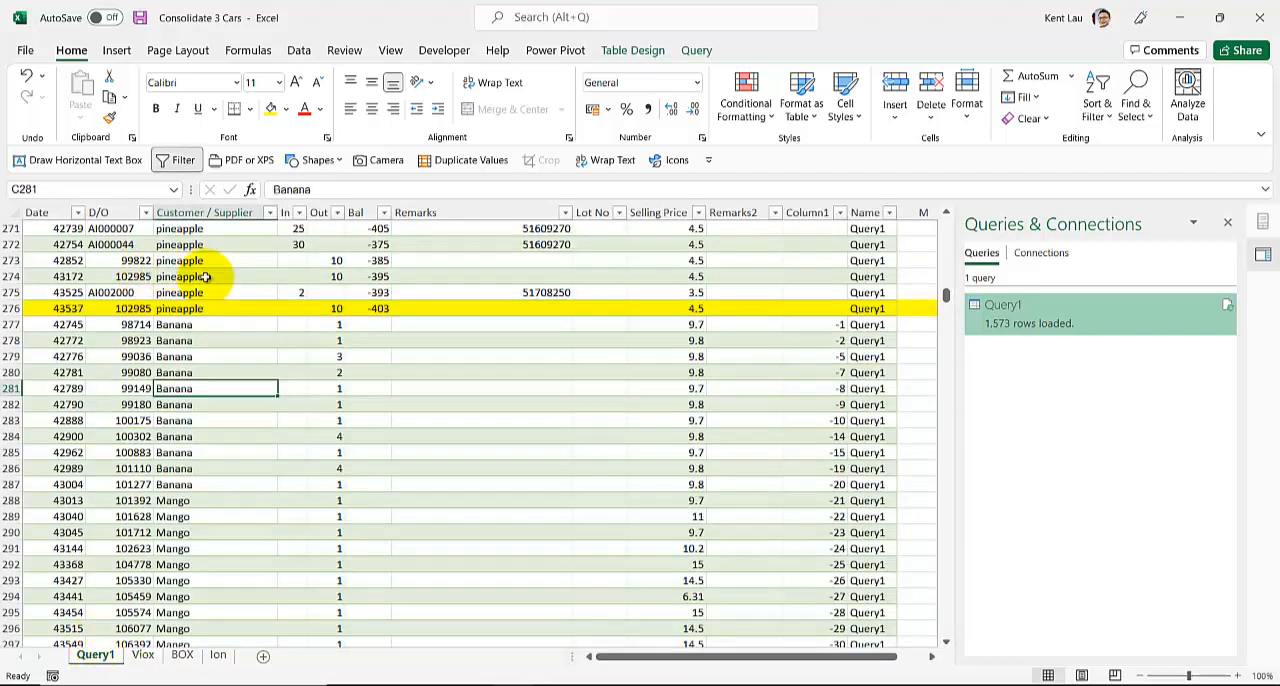
{"action": "scroll", "scroll_direction": "up", "scroll_amount": 3}
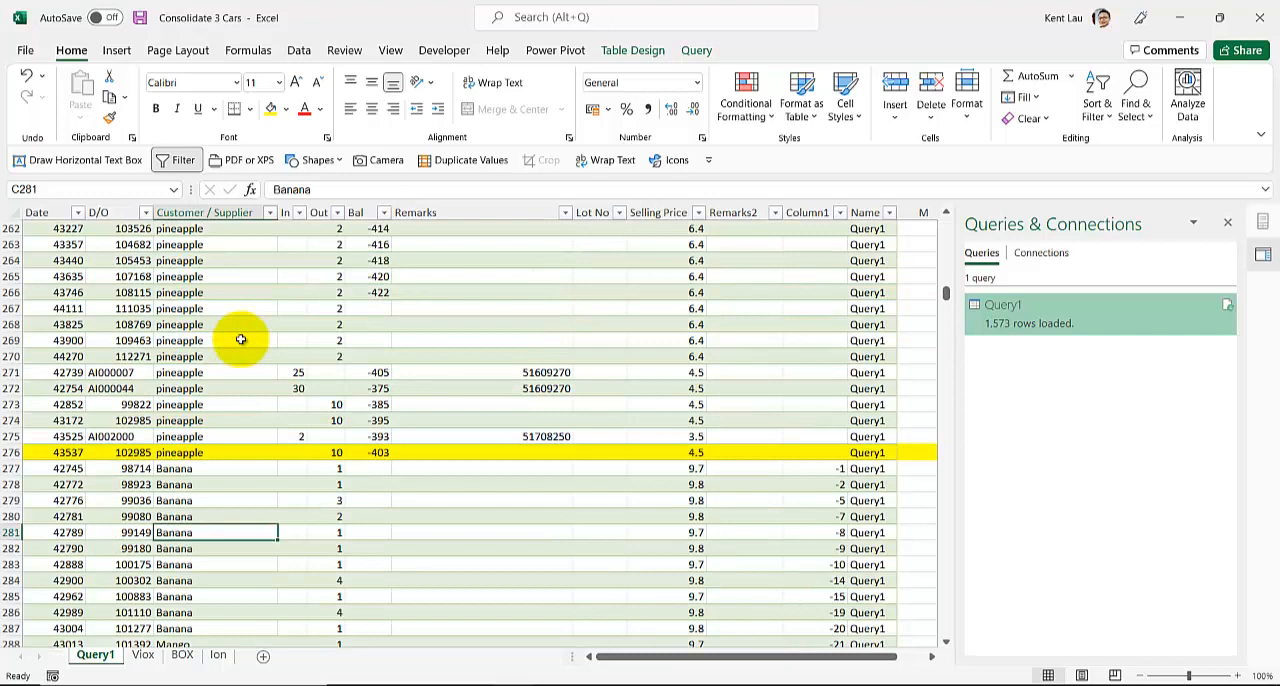
{"action": "scroll", "scroll_direction": "down", "scroll_amount": 3}
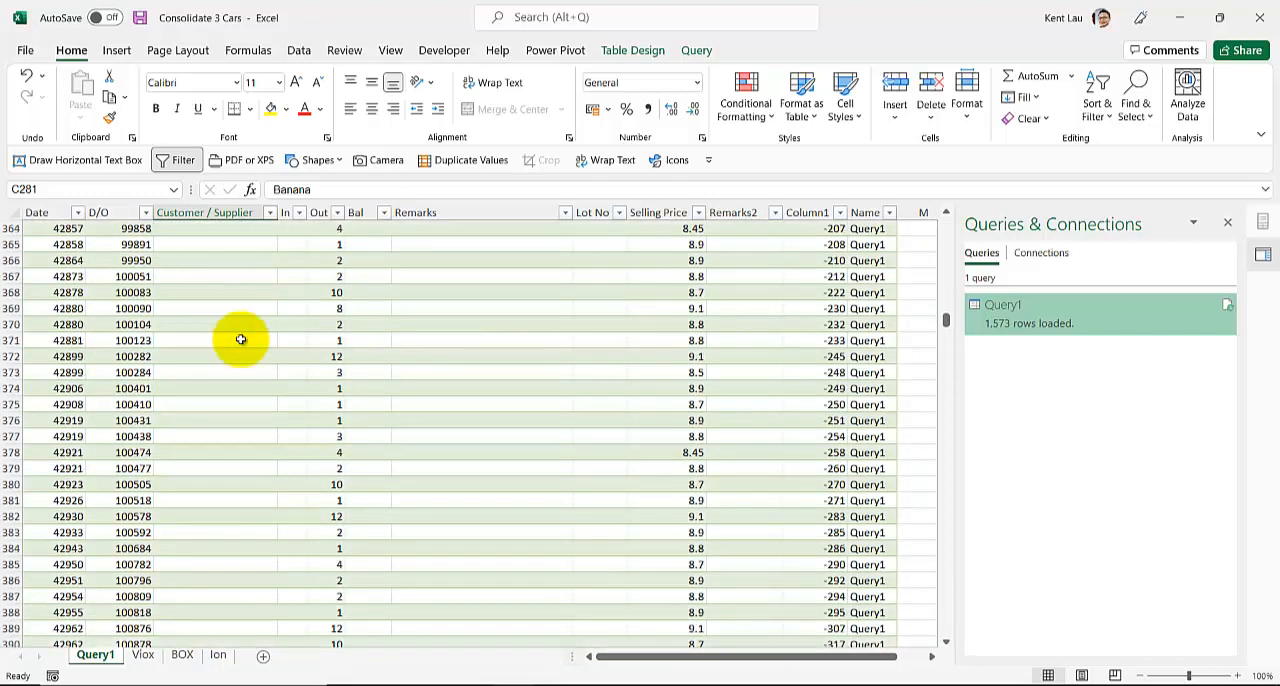
{"action": "scroll", "scroll_direction": "down", "scroll_amount": 3}
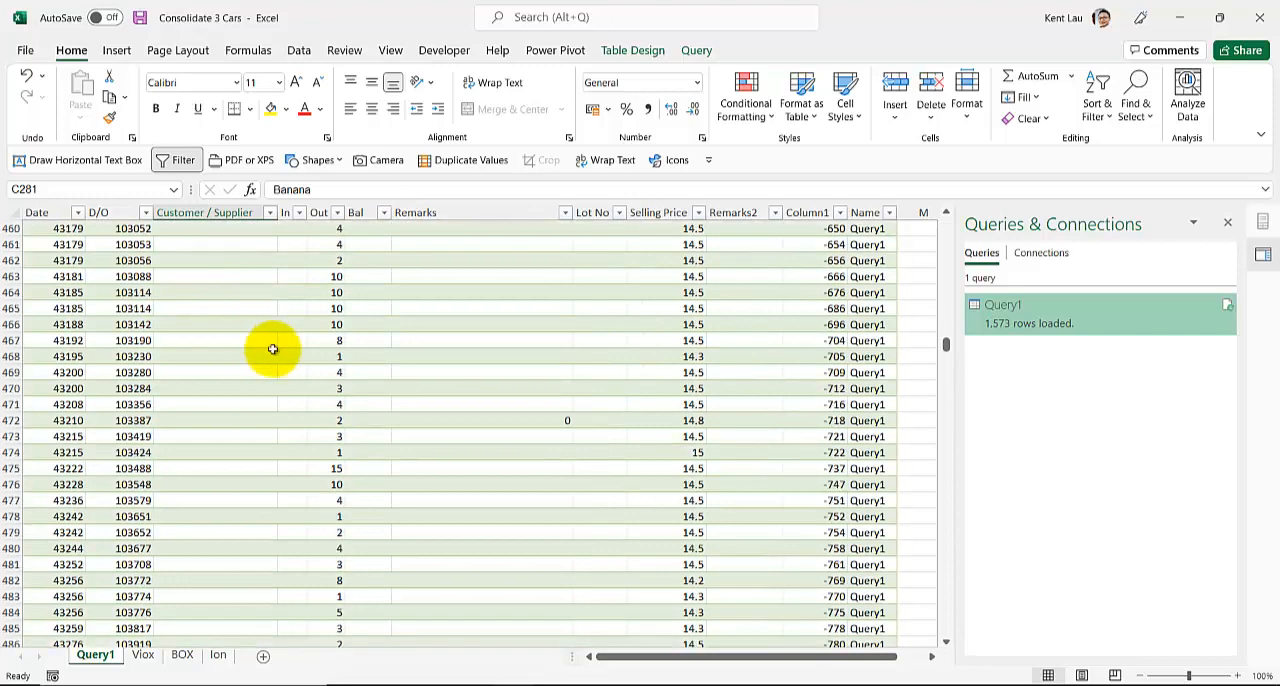
{"action": "scroll", "scroll_direction": "down", "scroll_amount": 3}
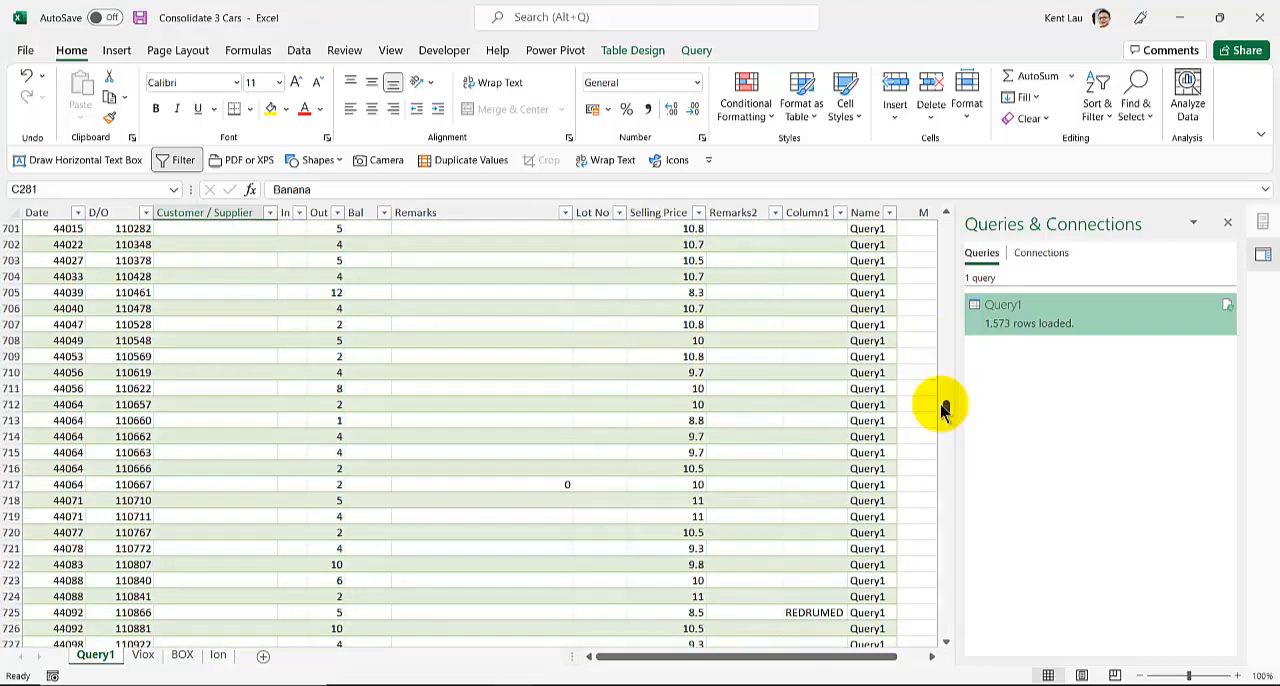
{"action": "scroll", "scroll_direction": "down", "scroll_amount": 3}
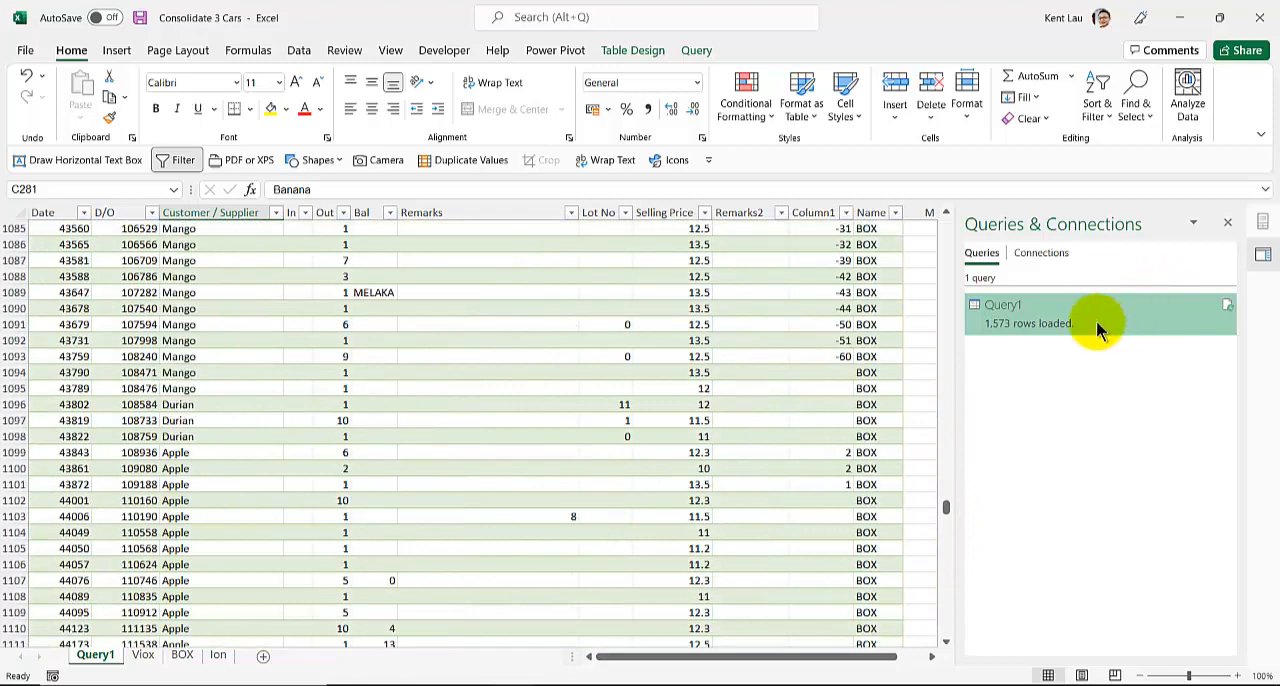
{"action": "left_click", "coordinate": [1004, 304]}
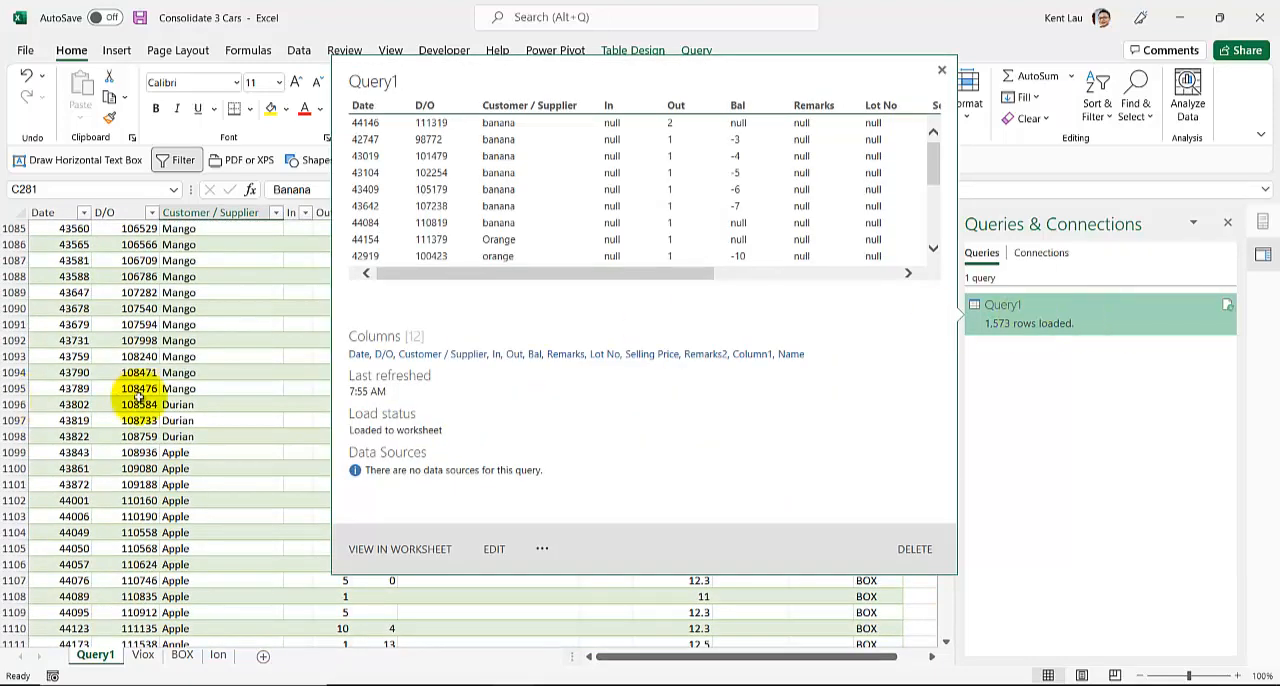
Dismiss the peek card and reopen Query1 in the Power Query Editor
{"action": "left_click", "coordinate": [940, 70]}
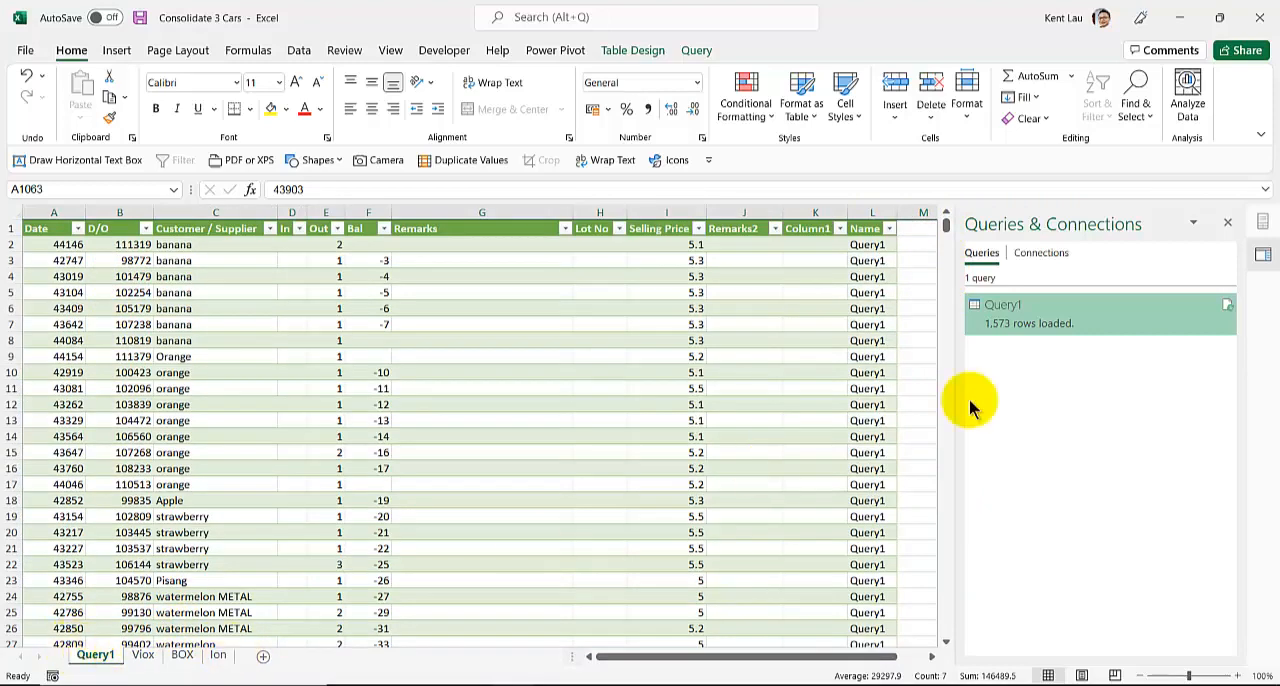
{"action": "double_click", "coordinate": [1004, 304]}
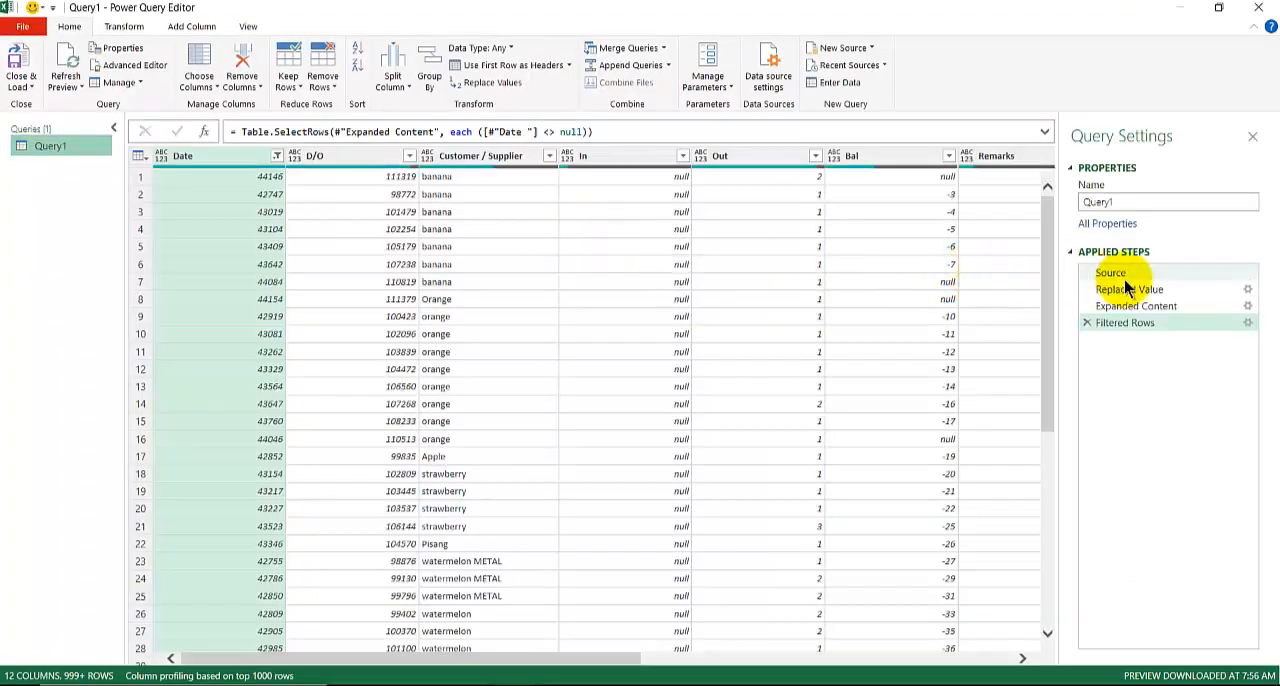
Select the Source step and begin a Text Filters condition on its Name column
{"action": "left_click", "coordinate": [1108, 272]}
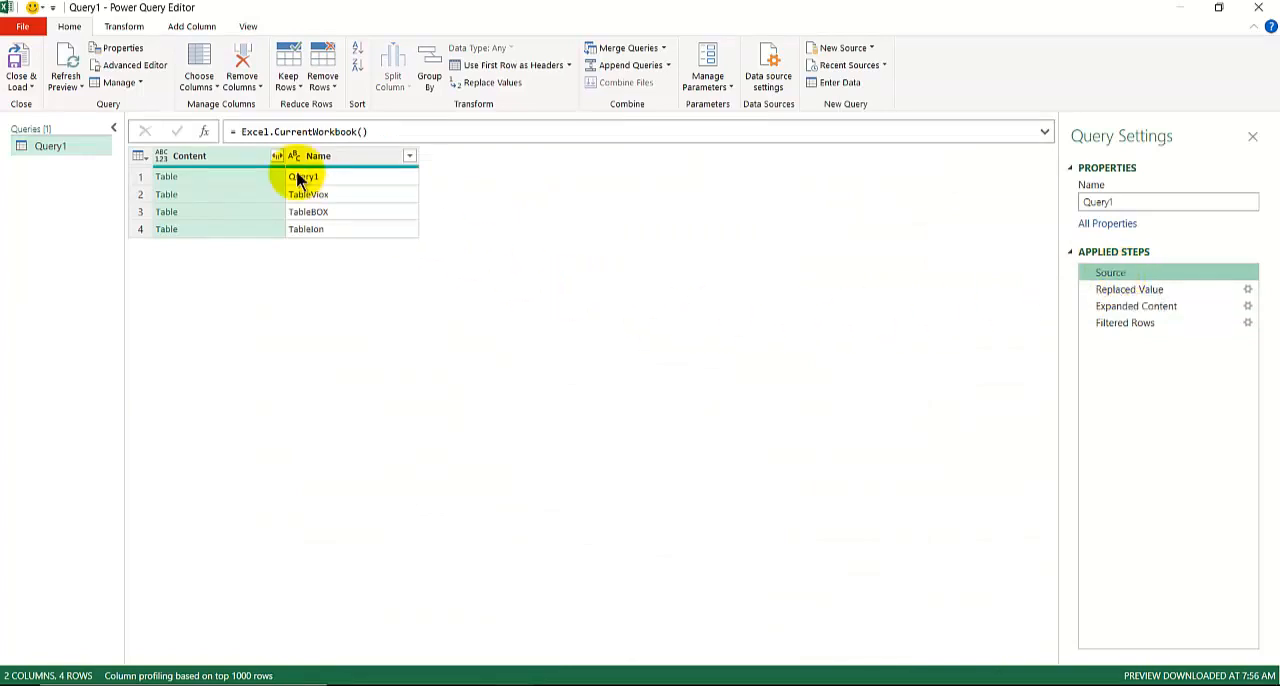
{"action": "mouse_move", "coordinate": [198, 184]}
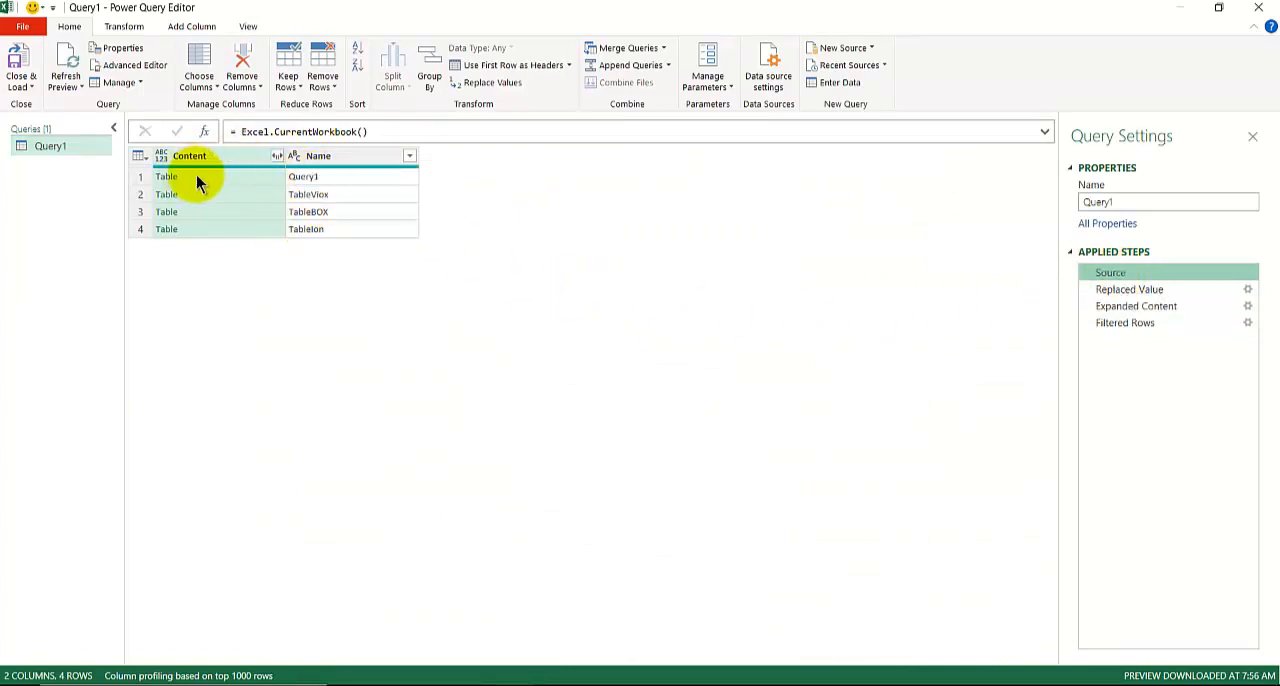
{"action": "mouse_move", "coordinate": [248, 196]}
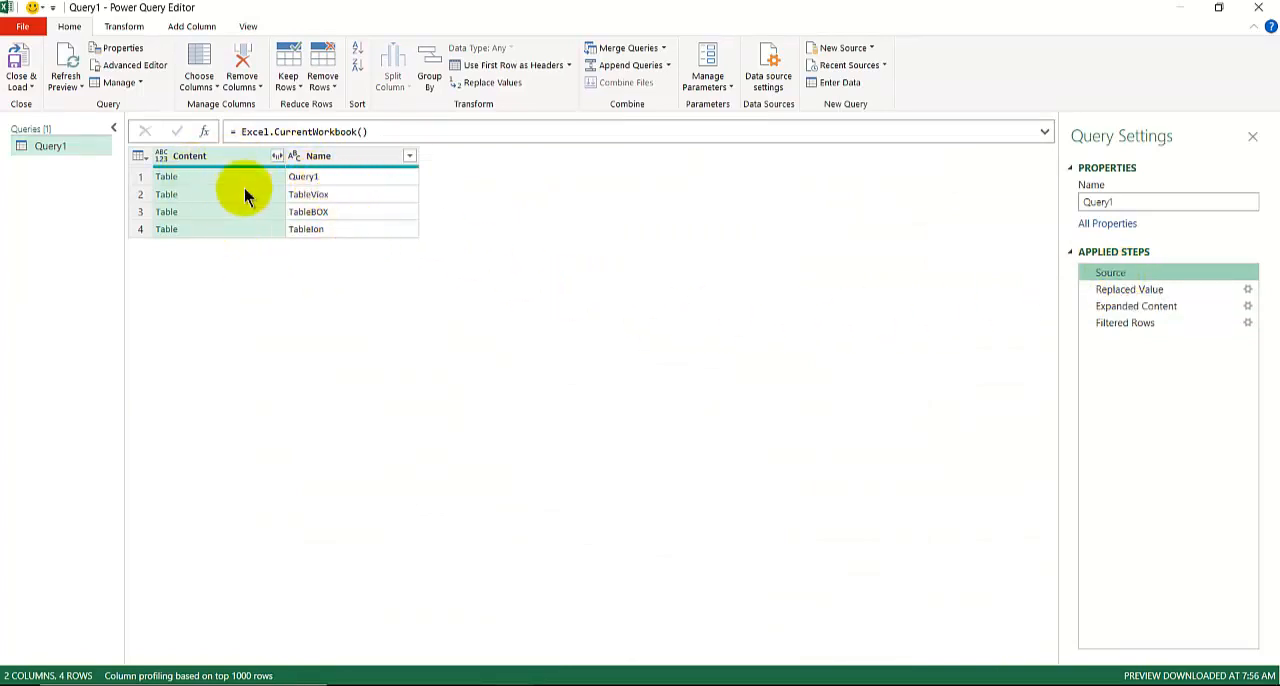
{"action": "mouse_move", "coordinate": [344, 172]}
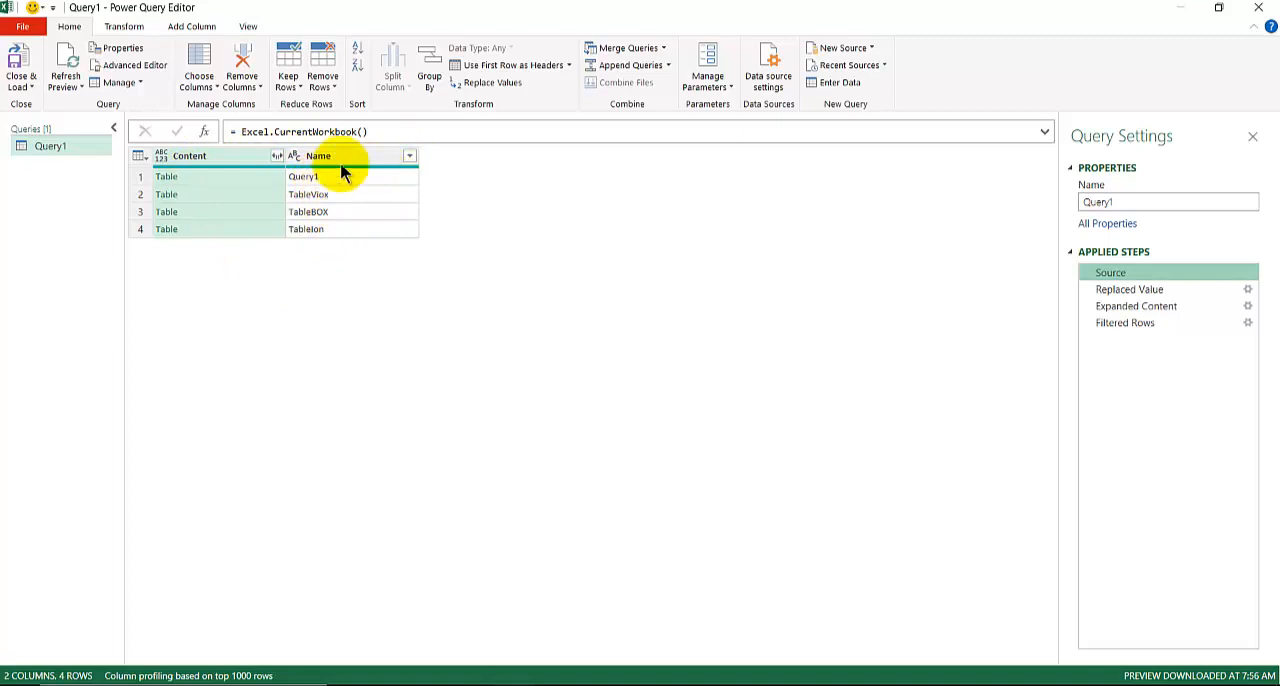
{"action": "left_click", "coordinate": [408, 156]}
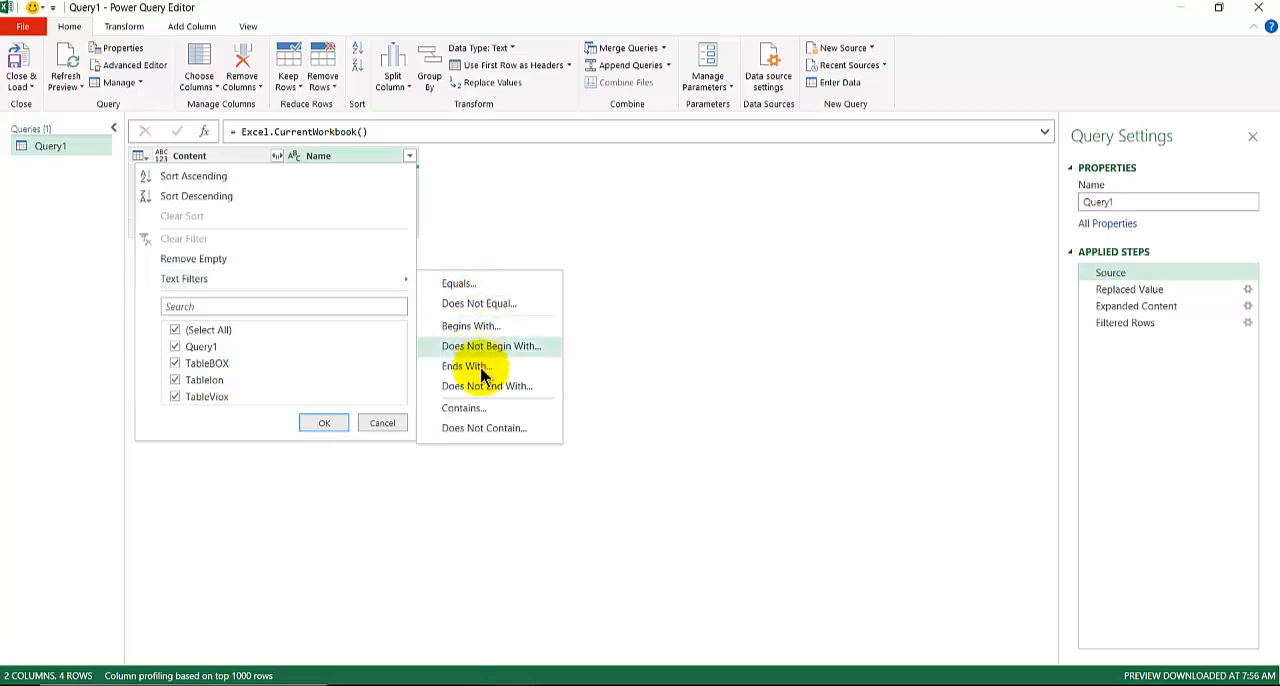
{"action": "mouse_move", "coordinate": [476, 346]}
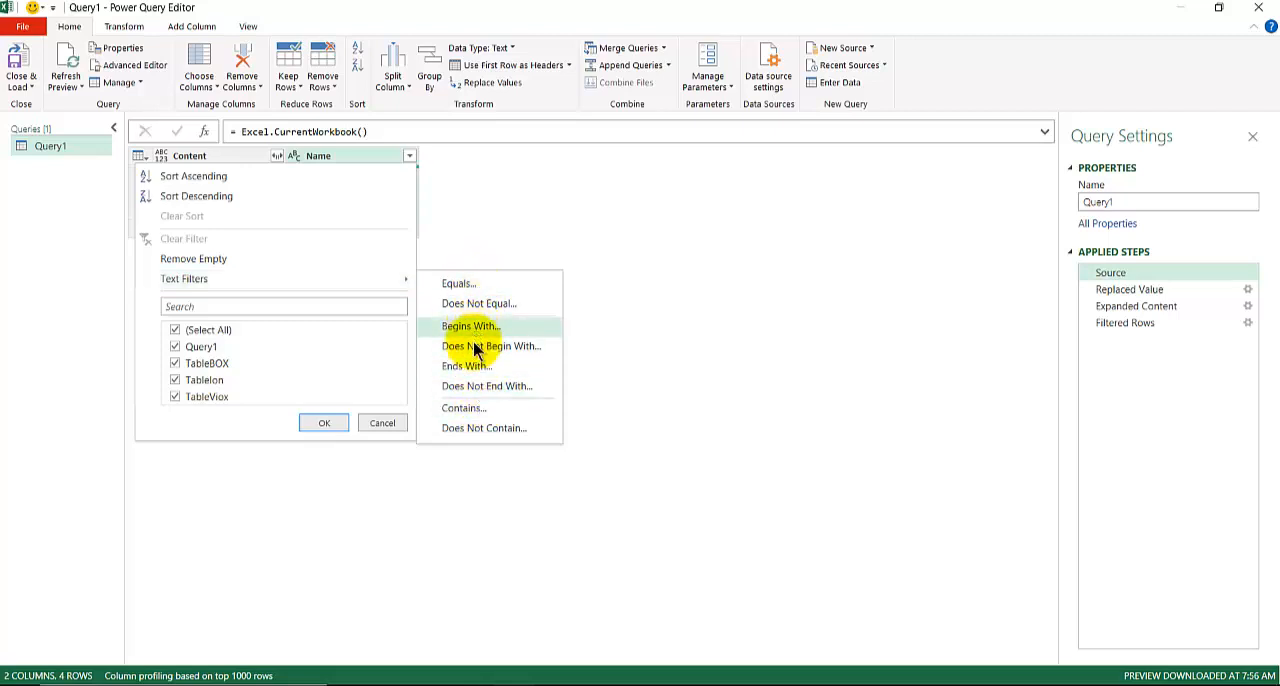
{"action": "left_click", "coordinate": [470, 326]}
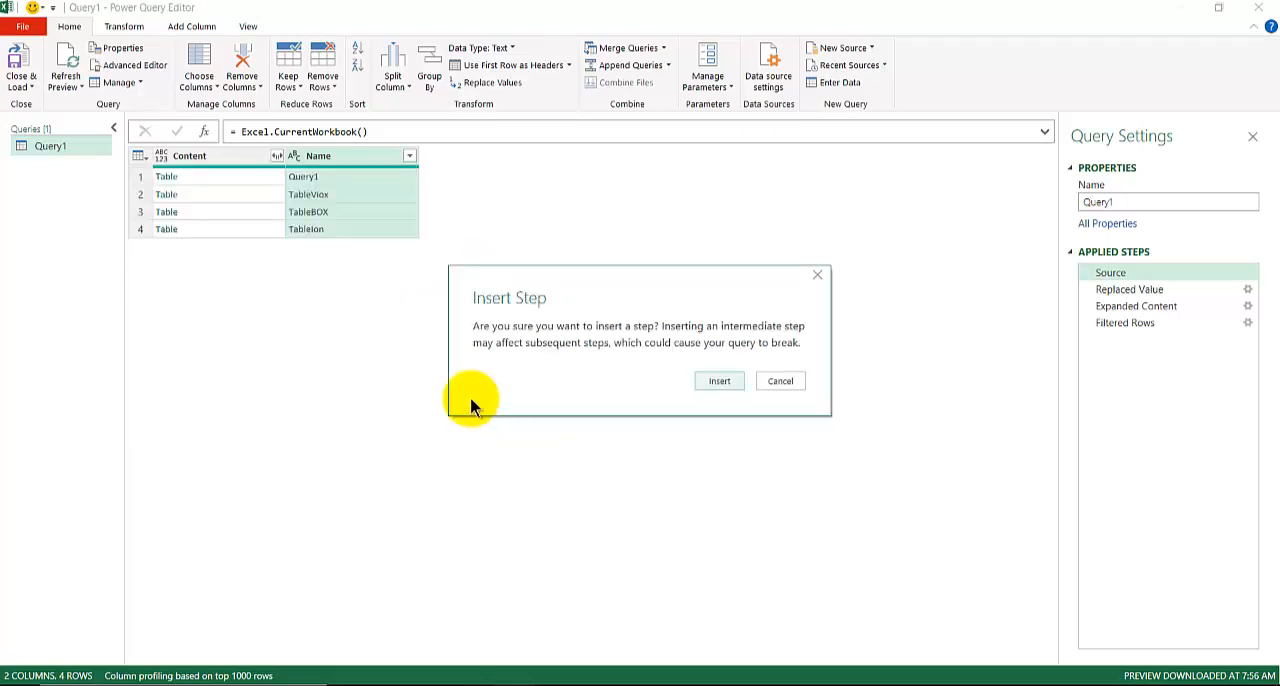
Insert a Name filter step matching the text 'Query'
{"action": "left_click", "coordinate": [780, 380]}
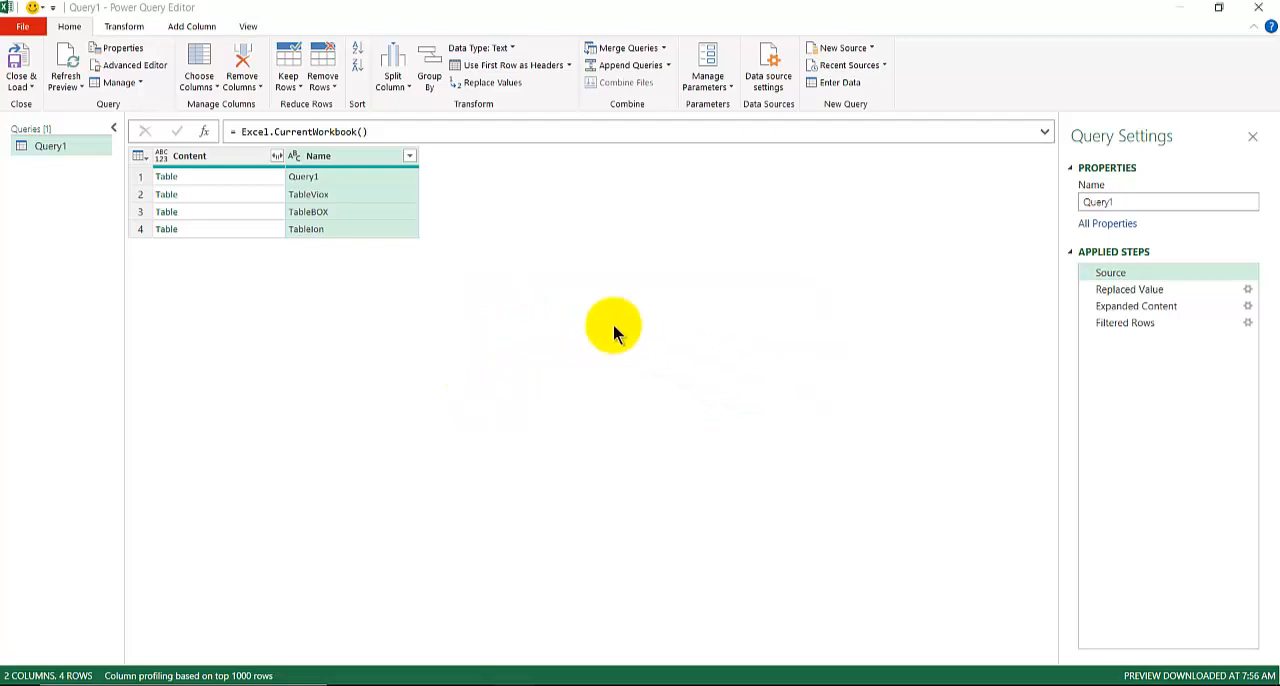
{"action": "mouse_move", "coordinate": [530, 300]}
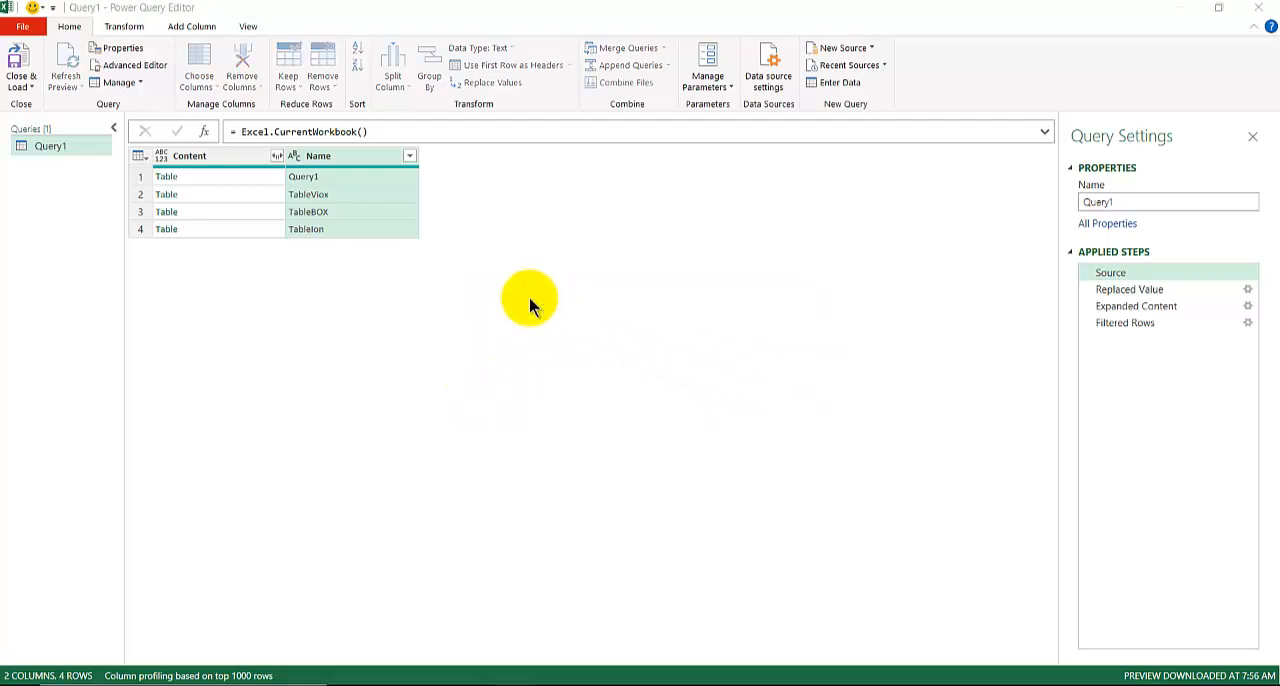
{"action": "left_click", "coordinate": [408, 156]}
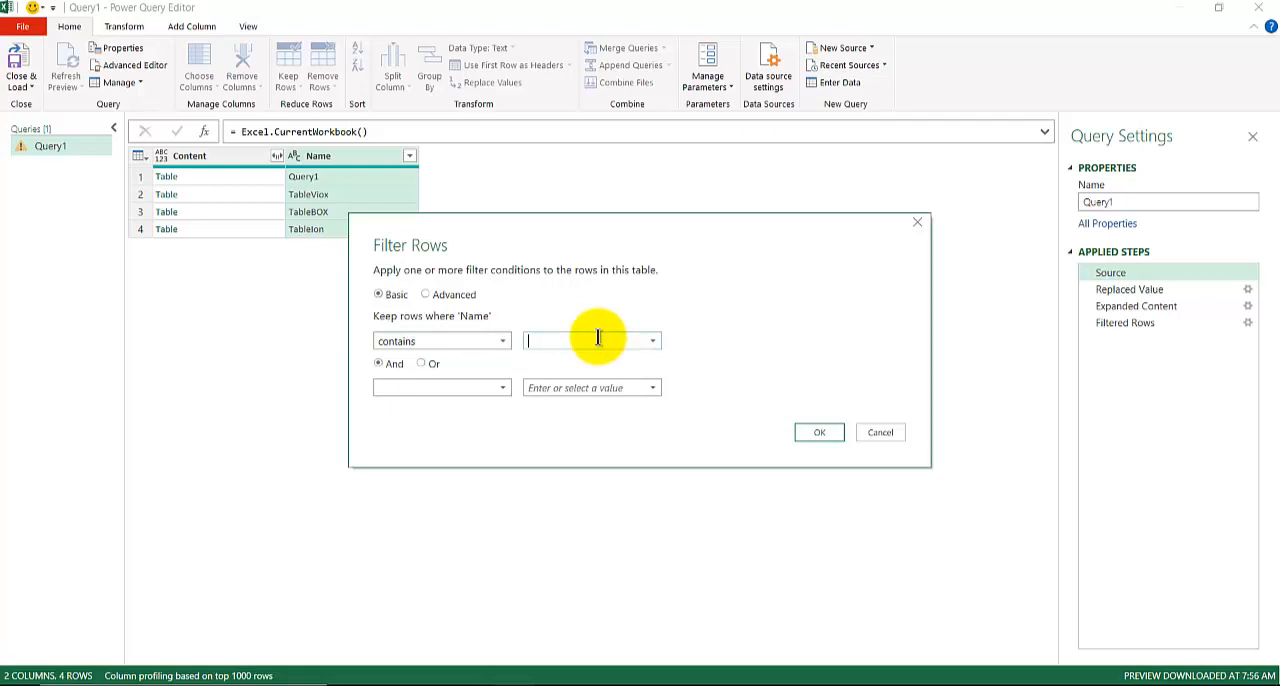
{"action": "type", "text": "Query"}
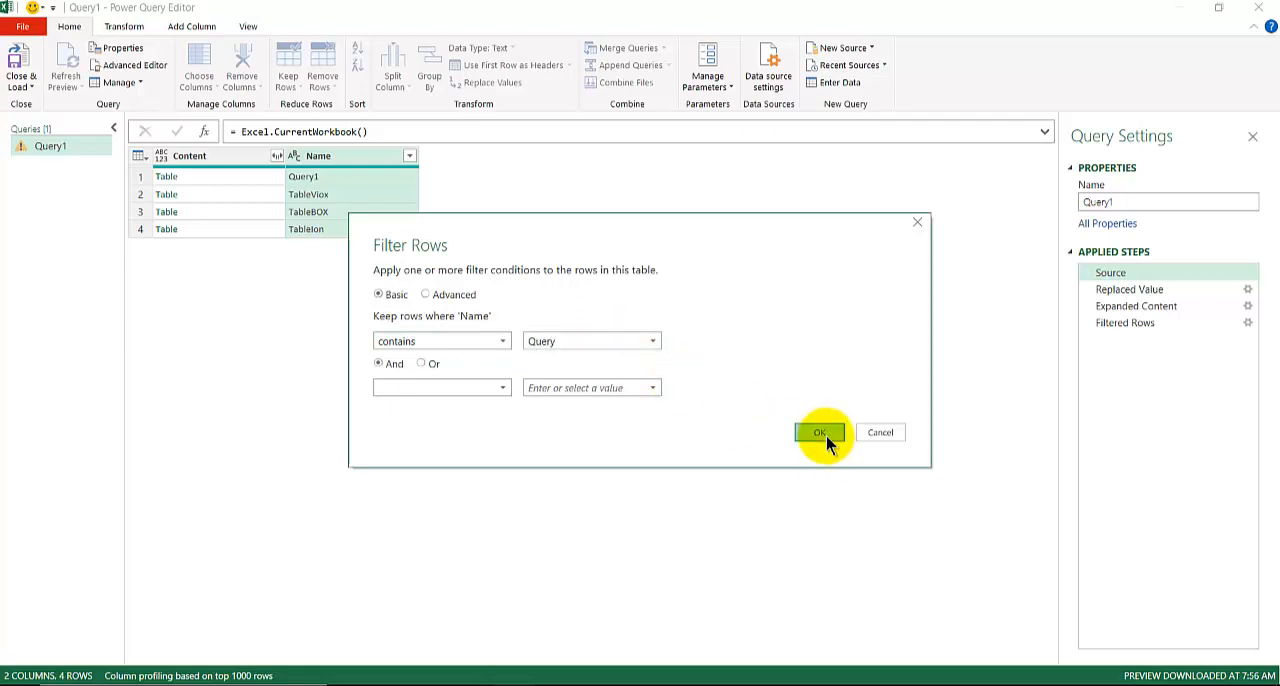
{"action": "left_click", "coordinate": [820, 432]}
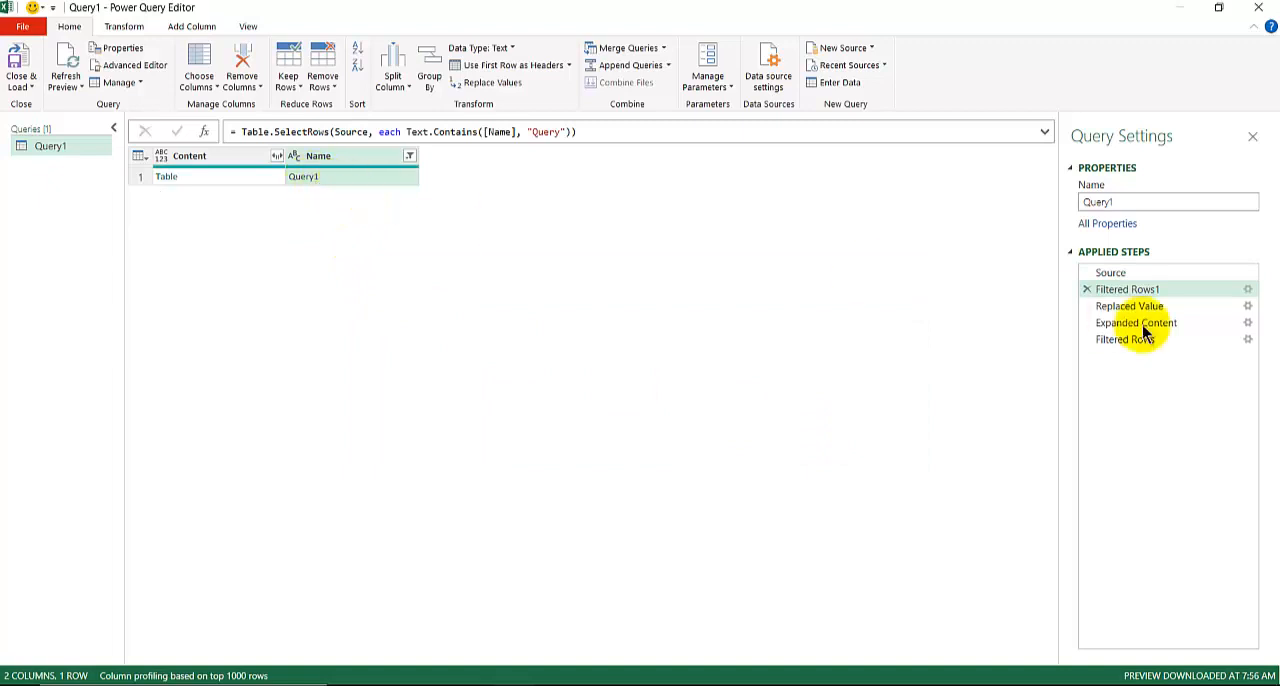
Change the filter to 'does not contain Query' and load the 787-row result to Excel
{"action": "left_click", "coordinate": [1126, 288]}
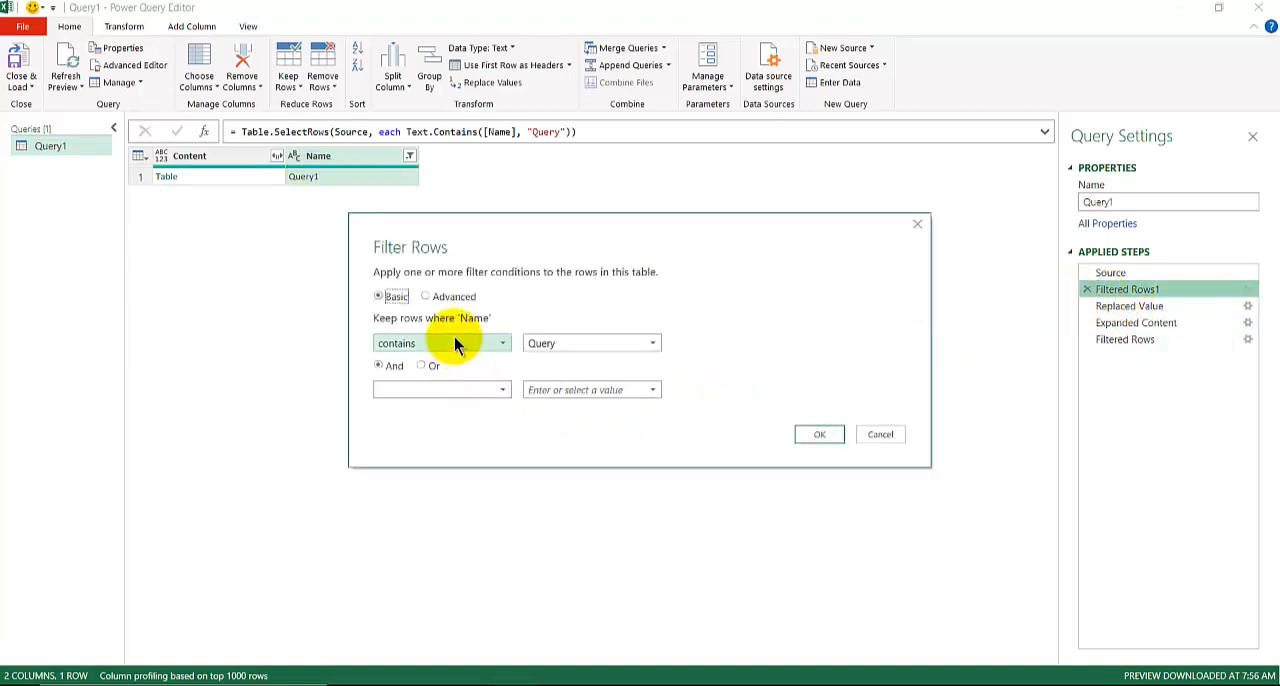
{"action": "left_click", "coordinate": [502, 342]}
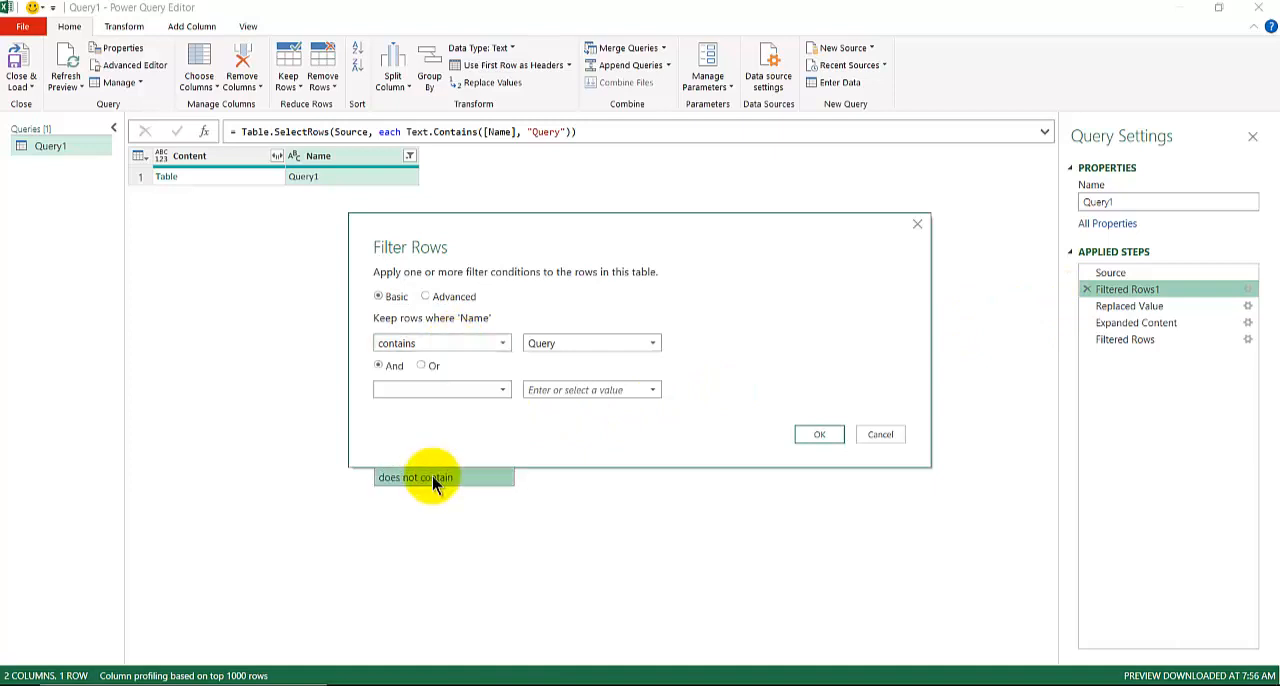
{"action": "left_click", "coordinate": [442, 478]}
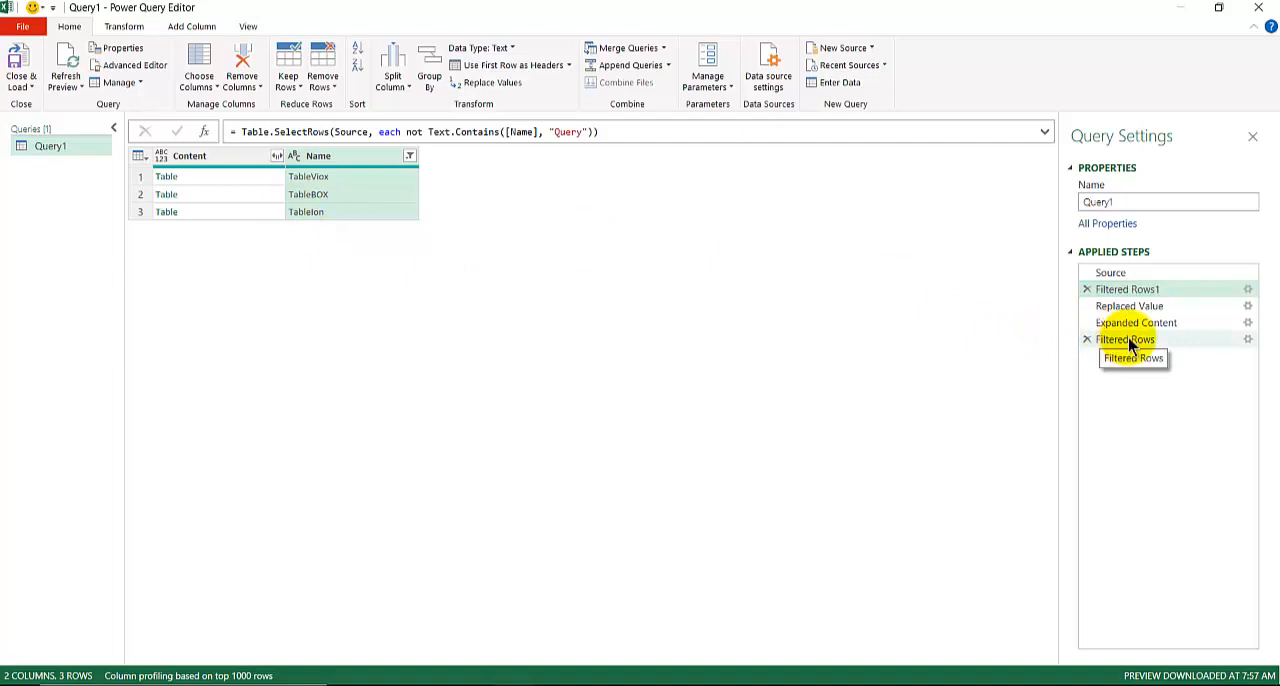
{"action": "left_click", "coordinate": [1132, 340]}
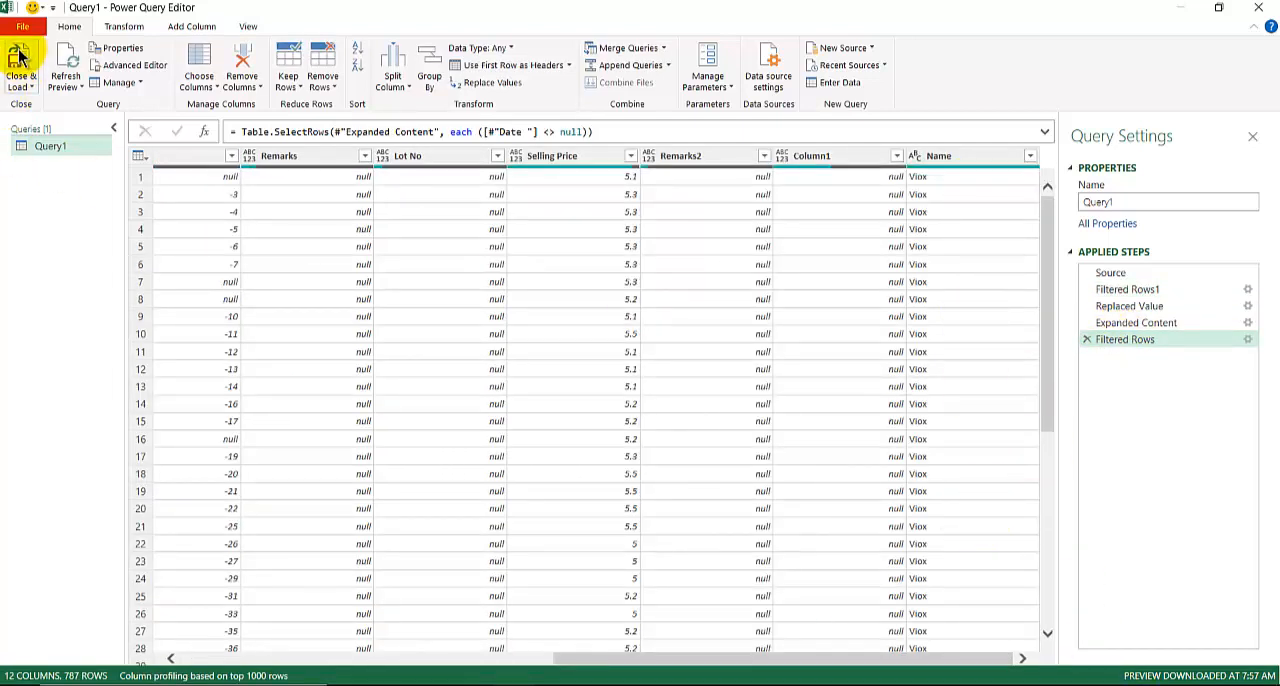
{"action": "left_click", "coordinate": [20, 62]}
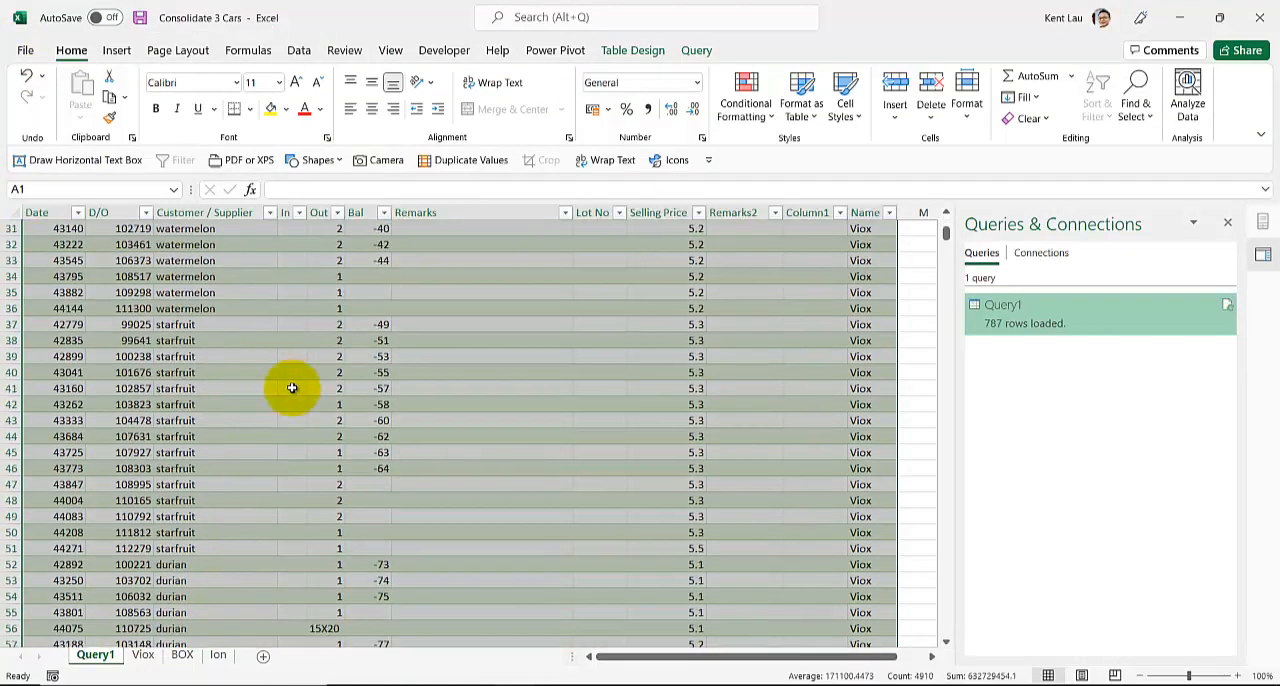
{"action": "scroll", "scroll_direction": "down", "scroll_amount": 3}
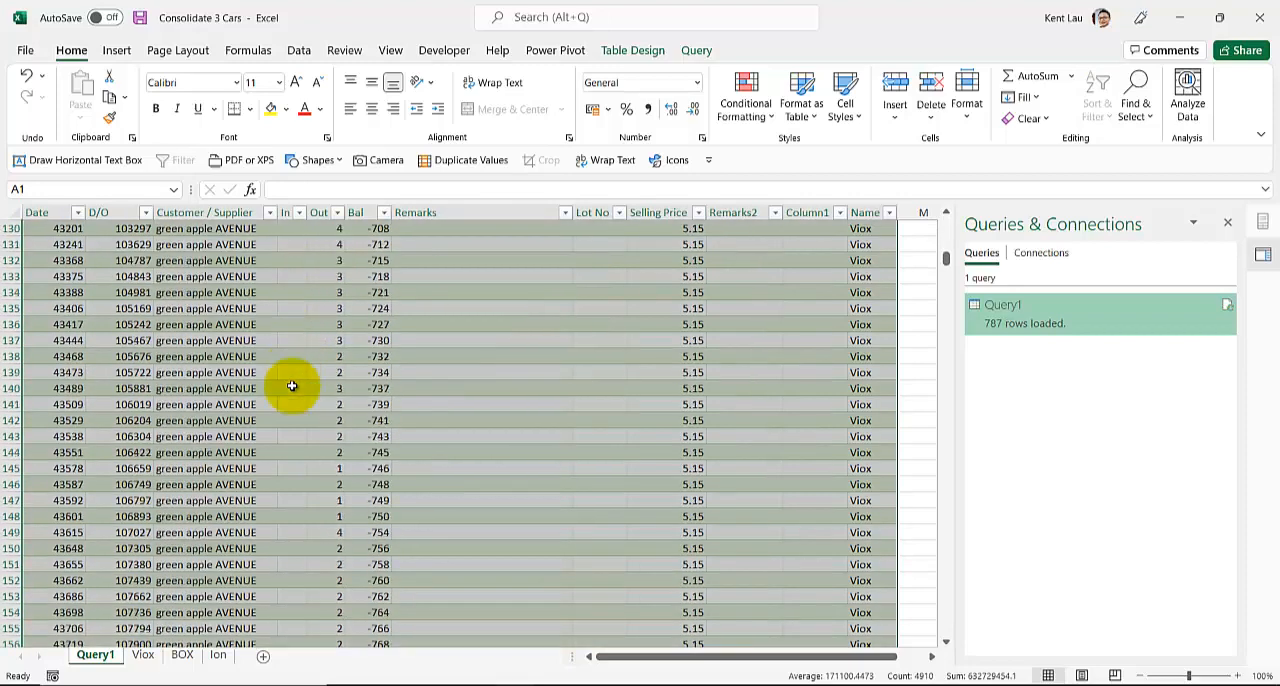
{"action": "scroll", "scroll_direction": "down", "scroll_amount": 3}
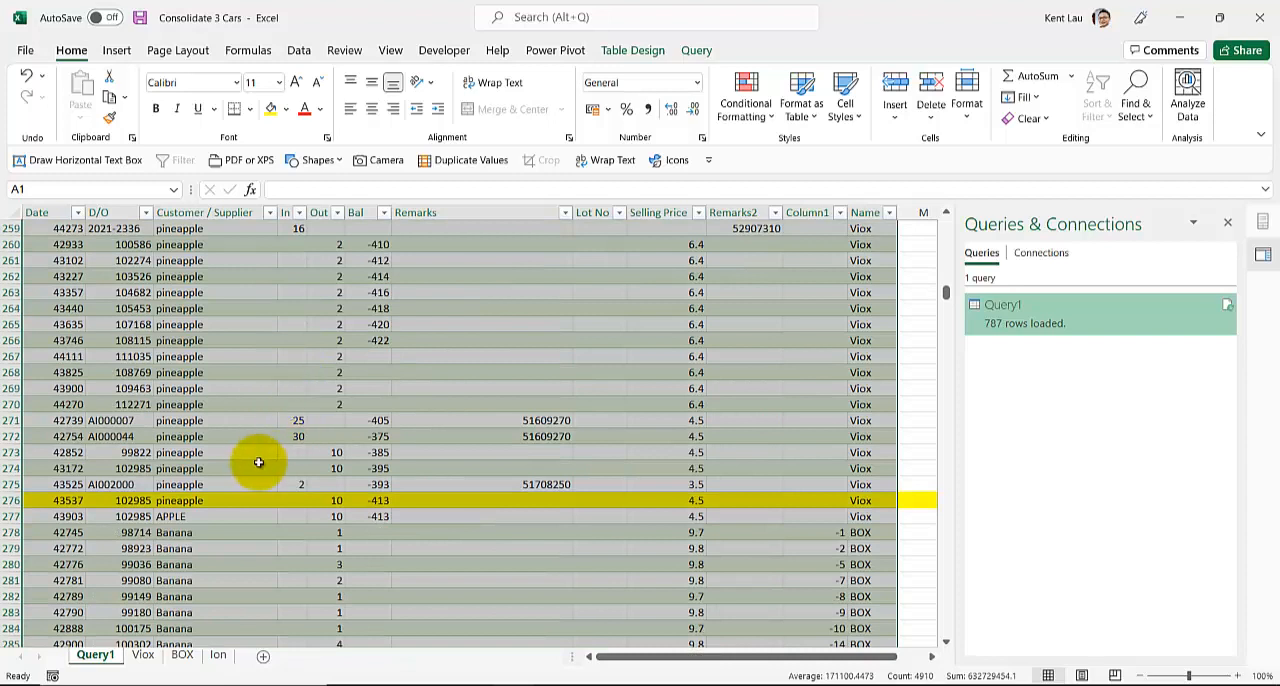
{"action": "left_click", "coordinate": [258, 468]}
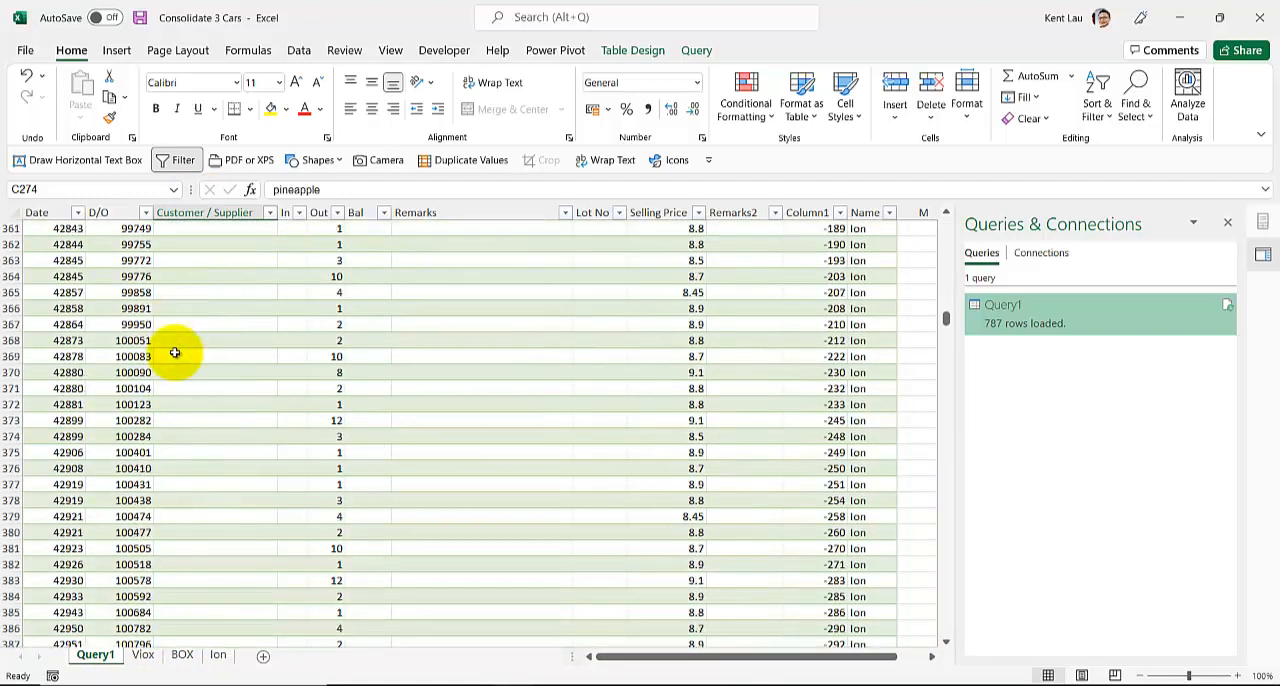
{"action": "scroll", "scroll_direction": "down", "scroll_amount": 3}
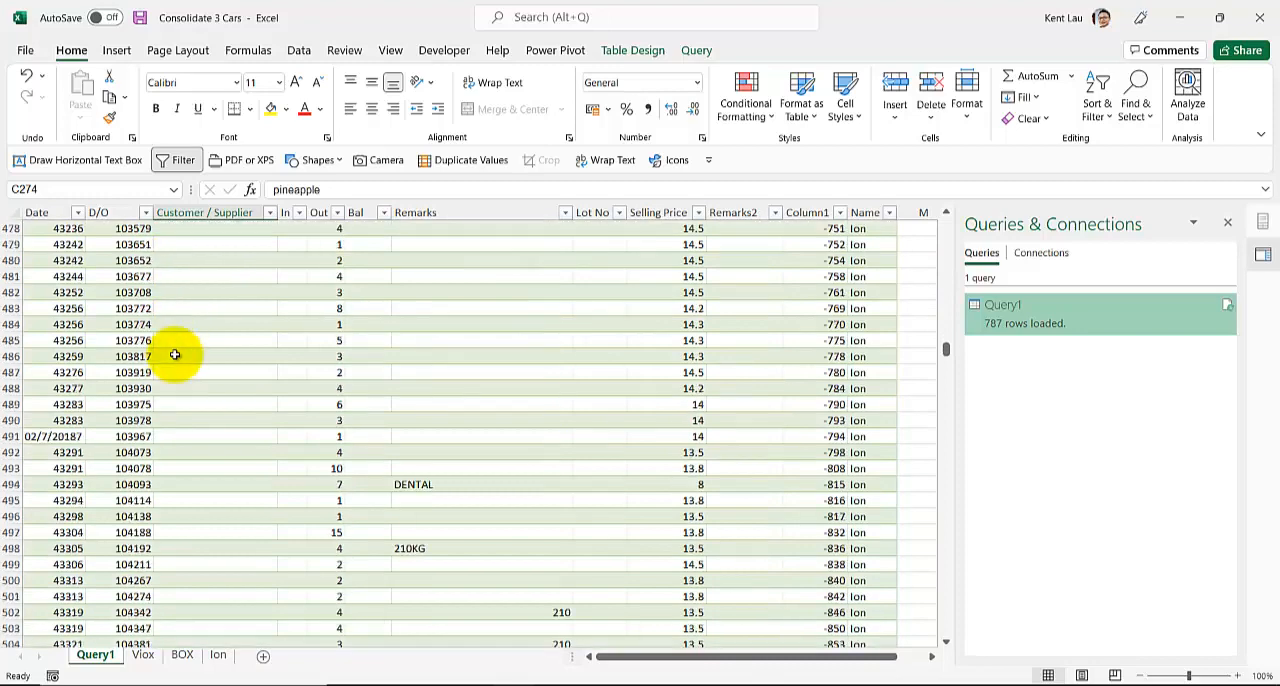
{"action": "scroll", "scroll_direction": "down", "scroll_amount": 3}
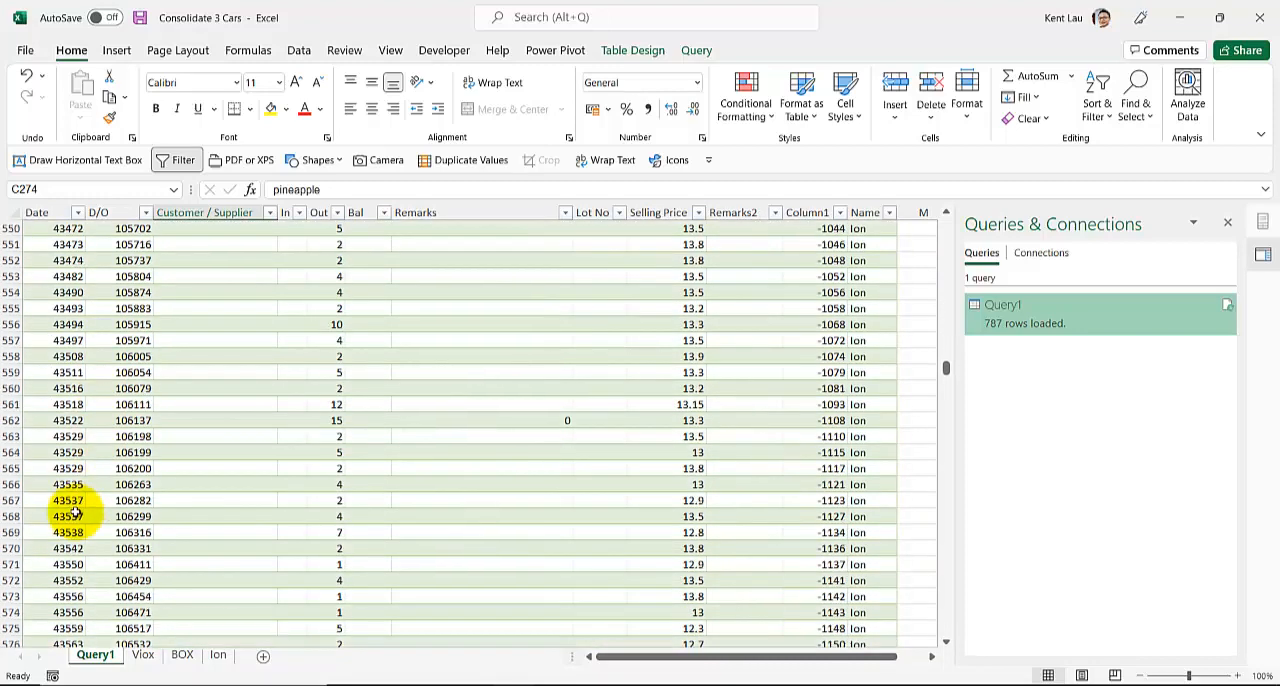
{"action": "scroll", "scroll_direction": "down", "scroll_amount": 3}
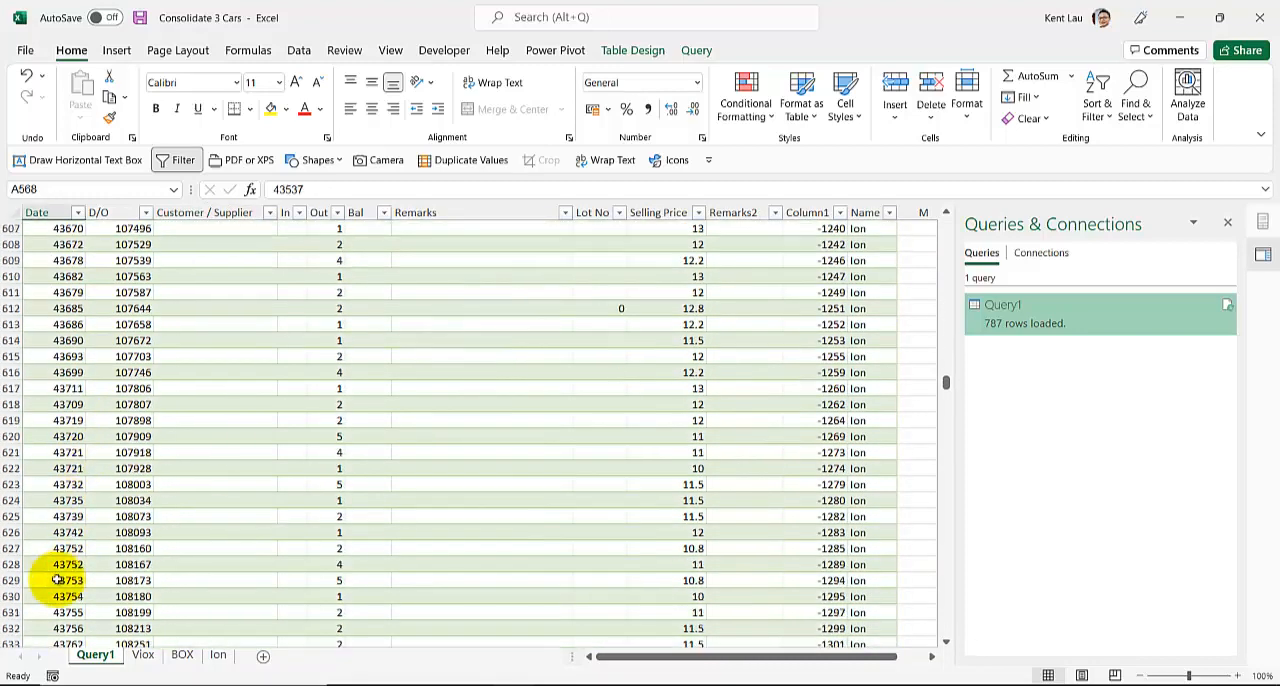
{"action": "scroll", "scroll_direction": "down", "scroll_amount": 3}
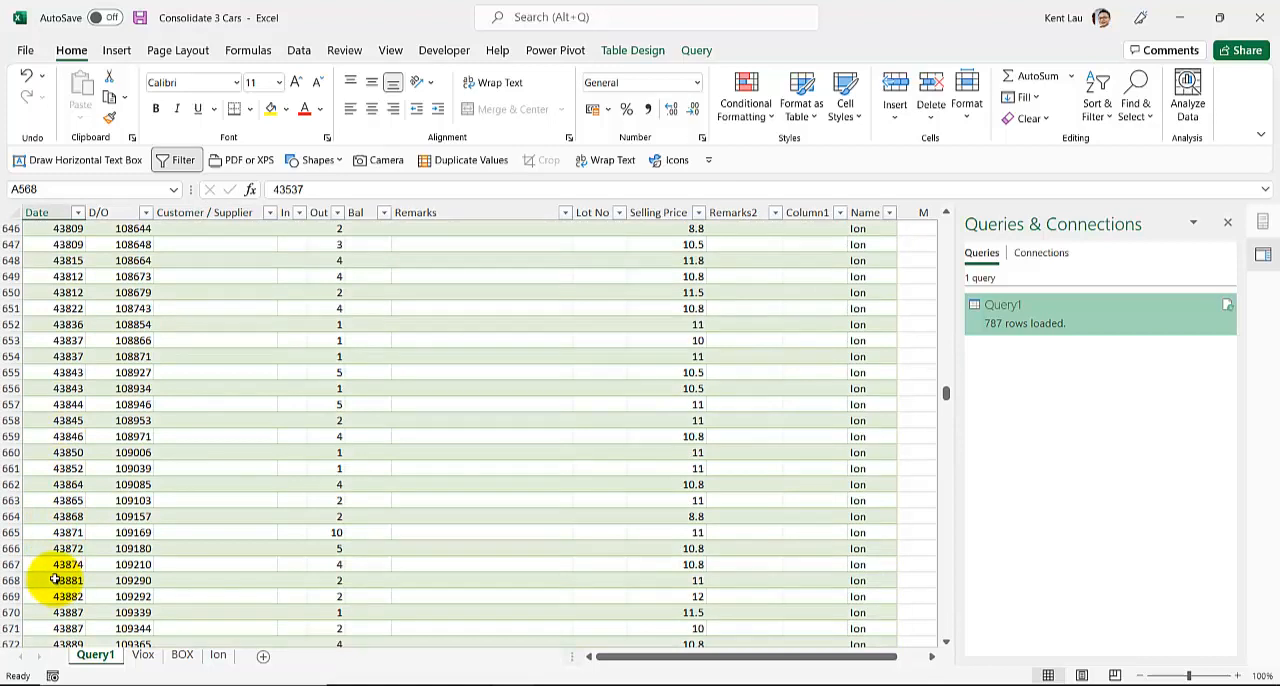